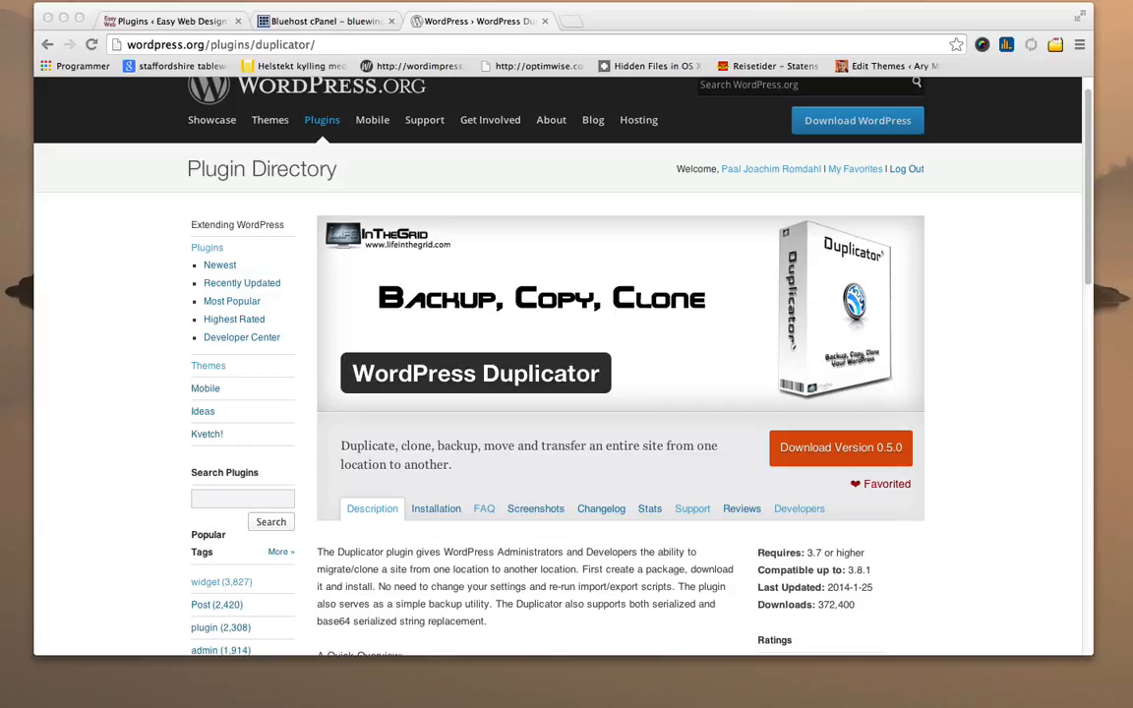
mouse_move(795, 494)
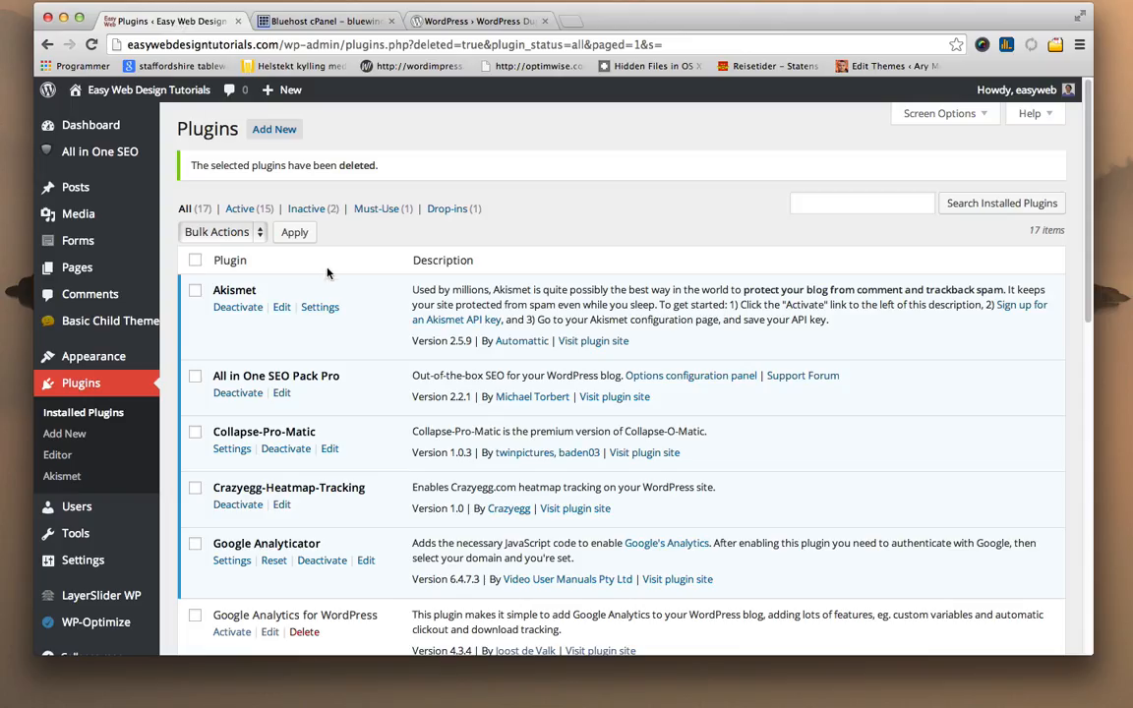
mouse_move(335, 279)
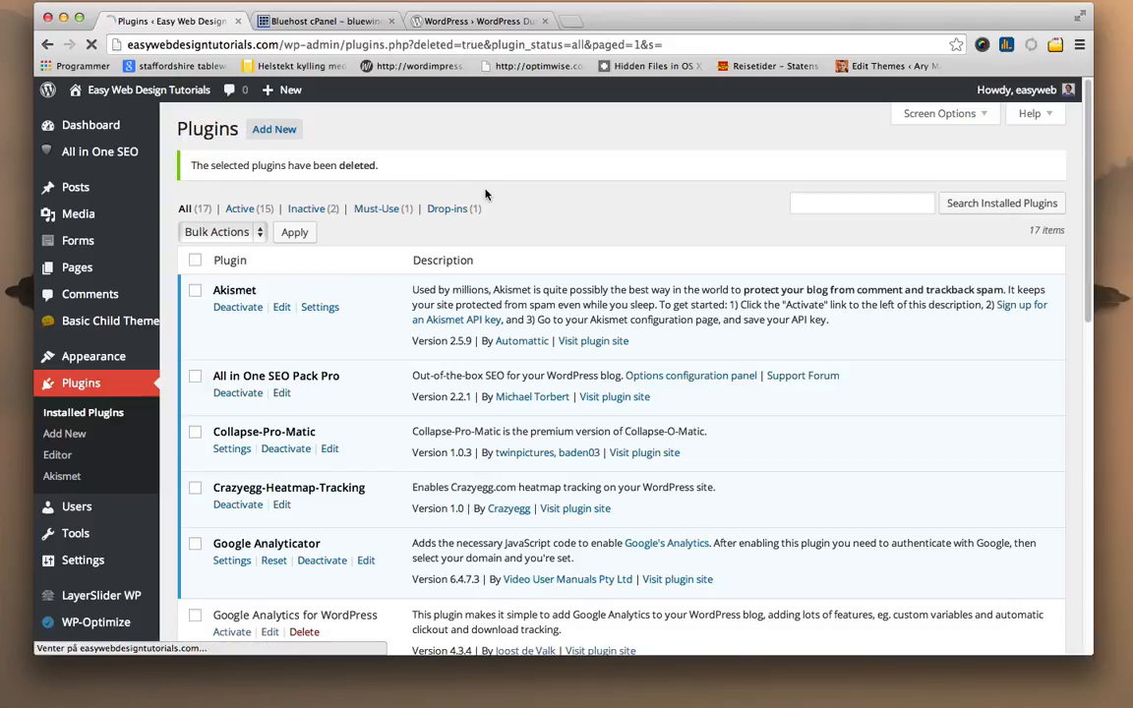
Search the Add New plugins directory for 'duplicator'.
left_click(65, 435)
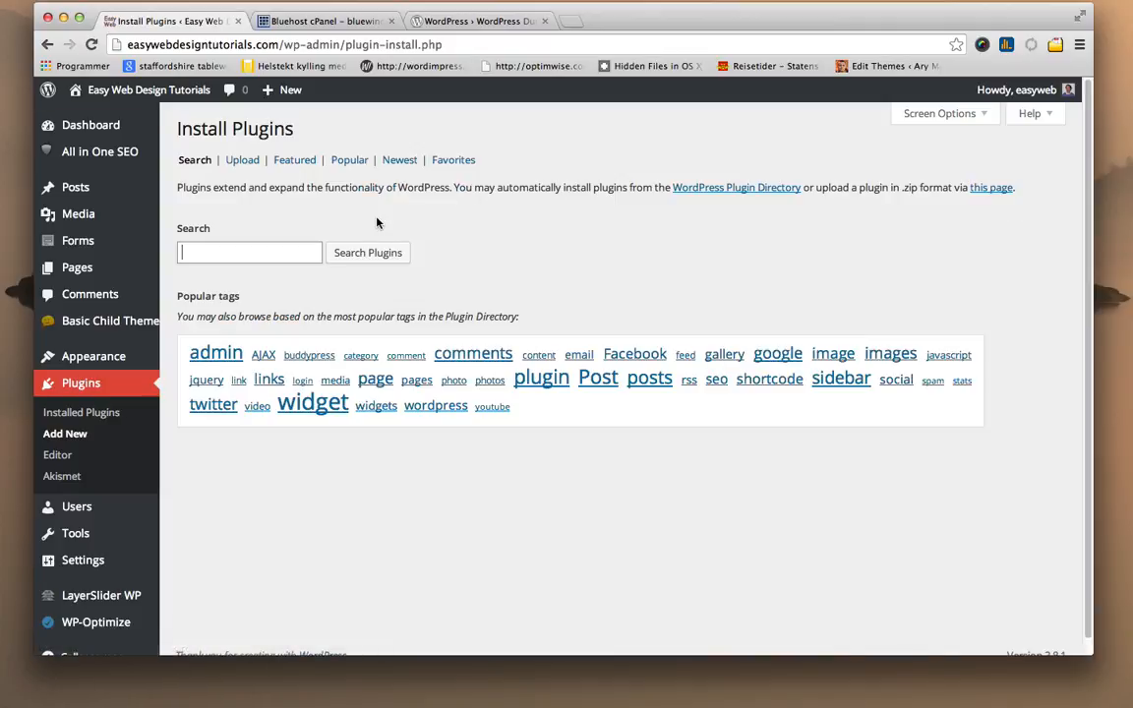
type("du")
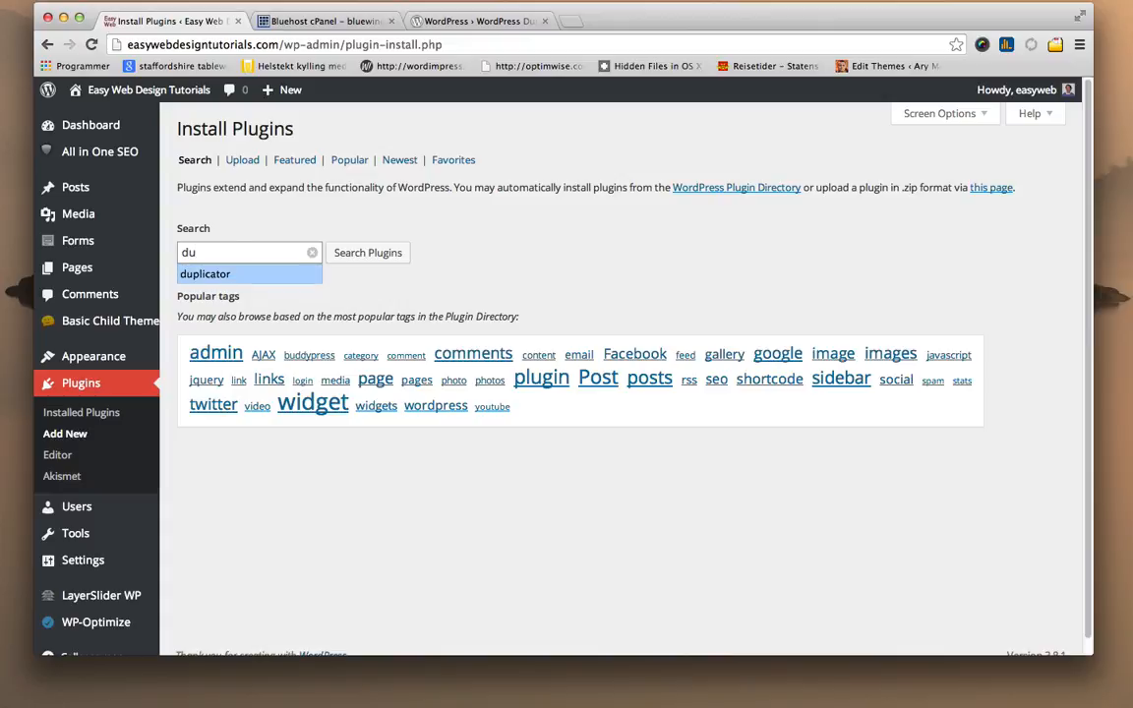
left_click(204, 274)
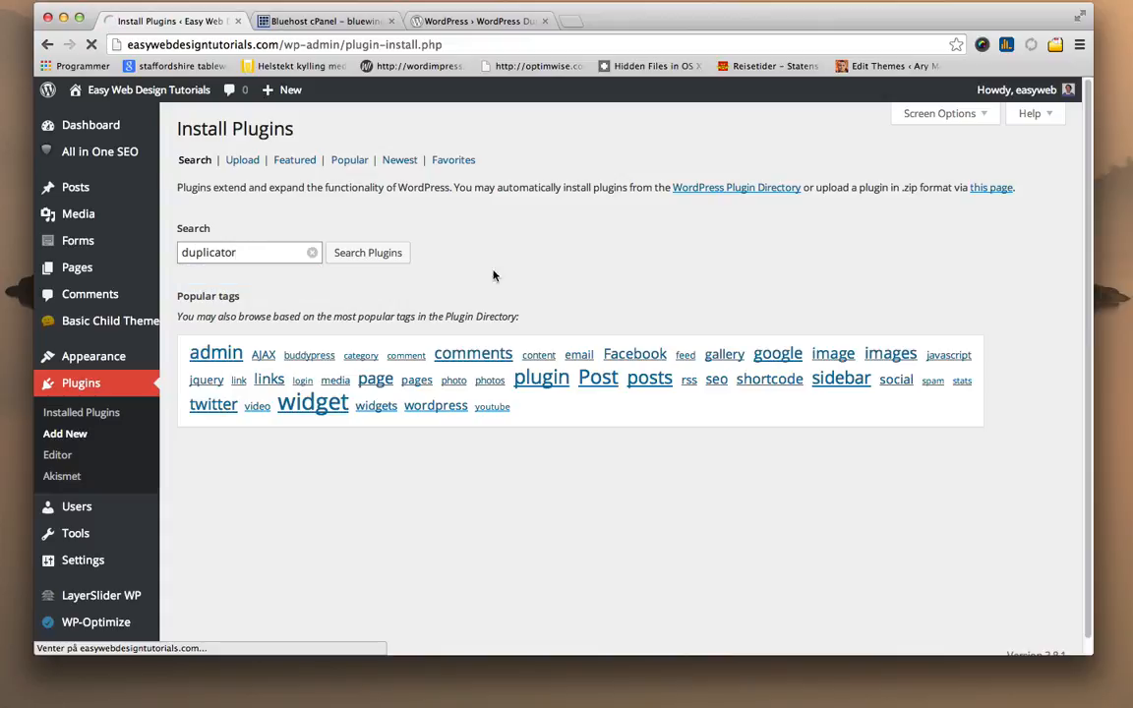
Install WordPress Duplicator from the results and activate it.
left_click(254, 264)
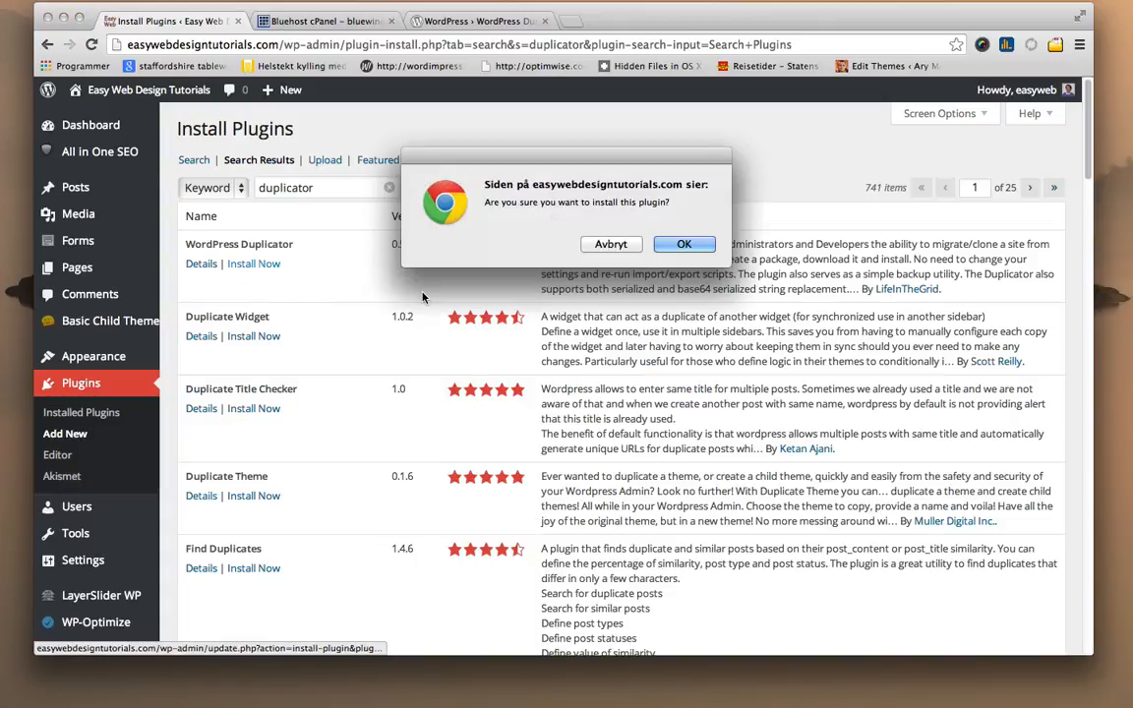
left_click(684, 244)
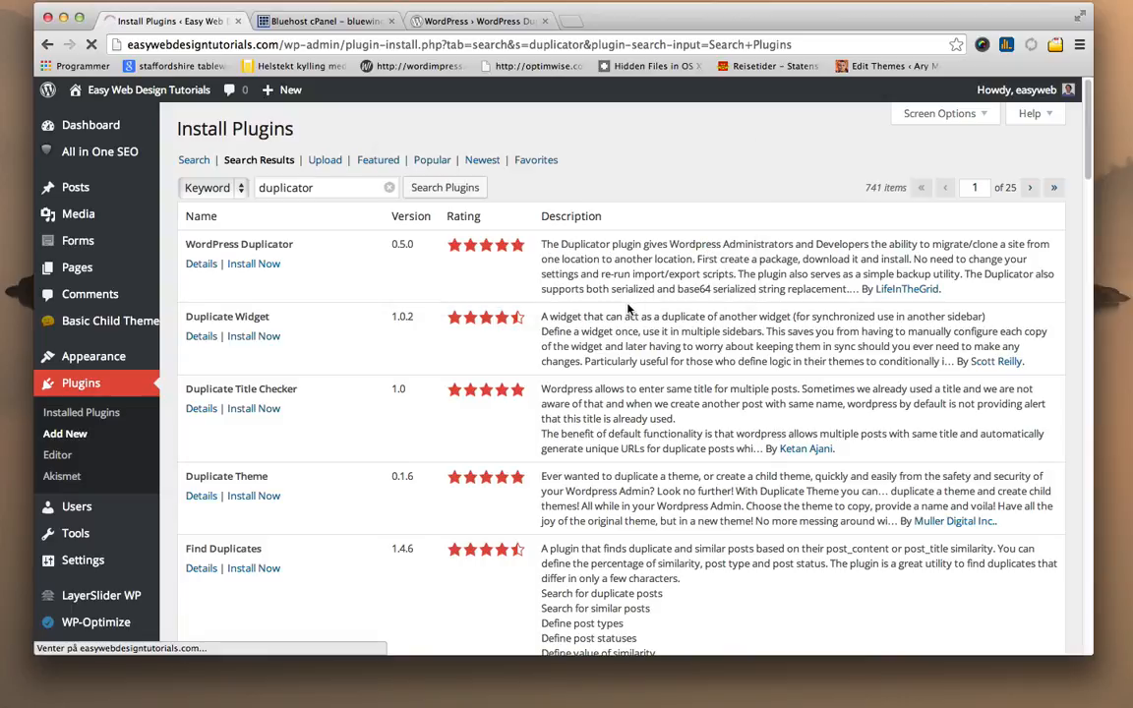
left_click(252, 263)
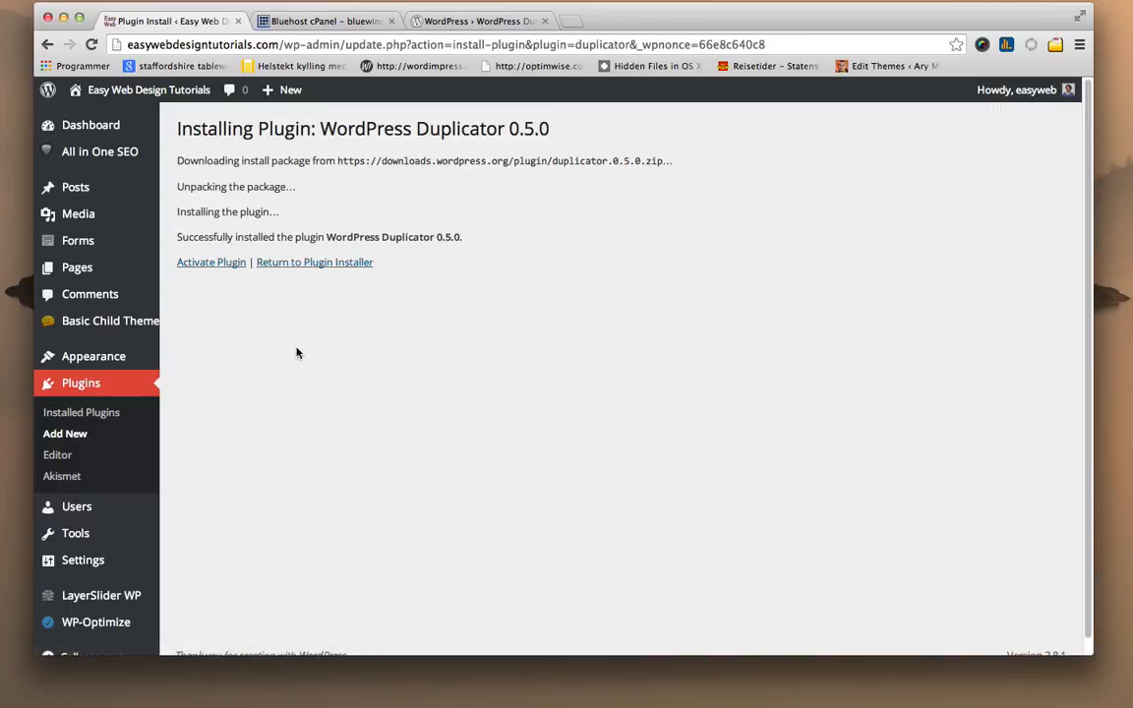
left_click(210, 262)
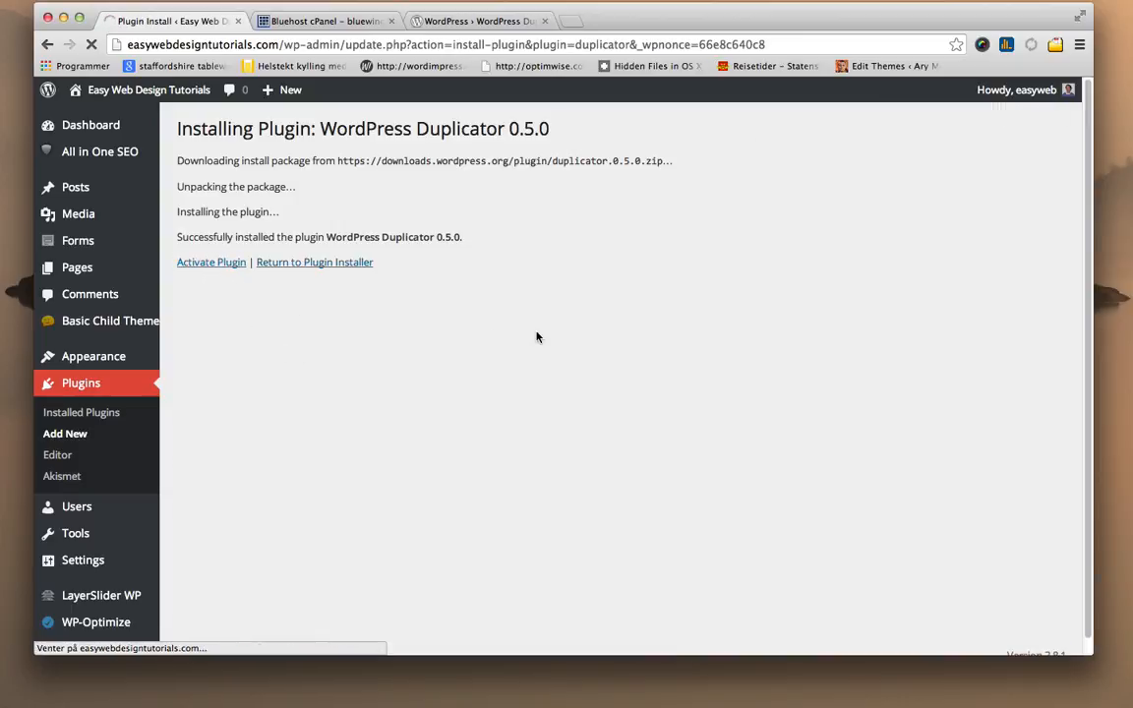
left_click(211, 262)
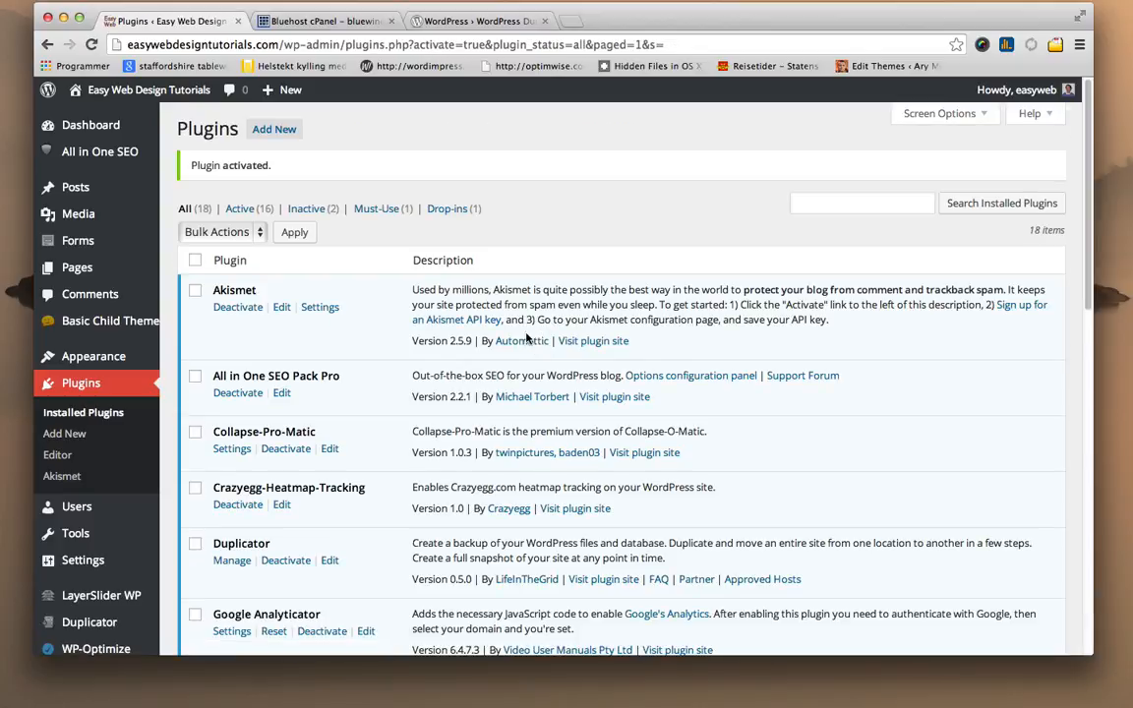
Bring up Duplicator's Packages list from the admin sidebar.
scroll("down", 3)
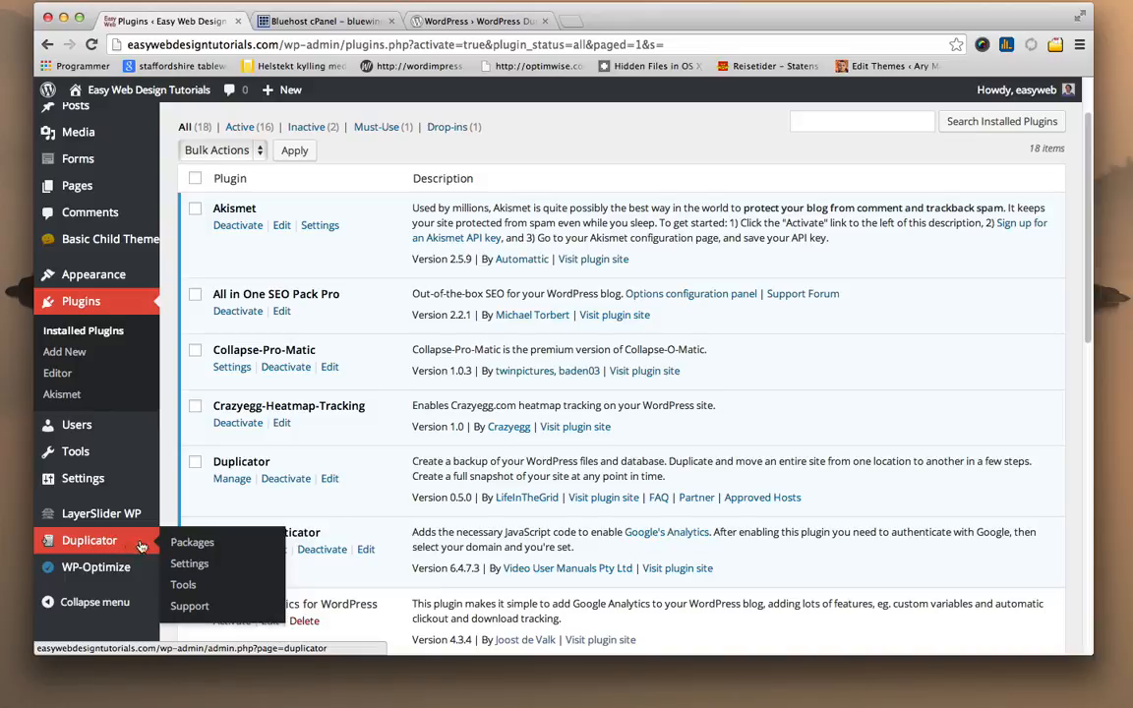
mouse_move(193, 543)
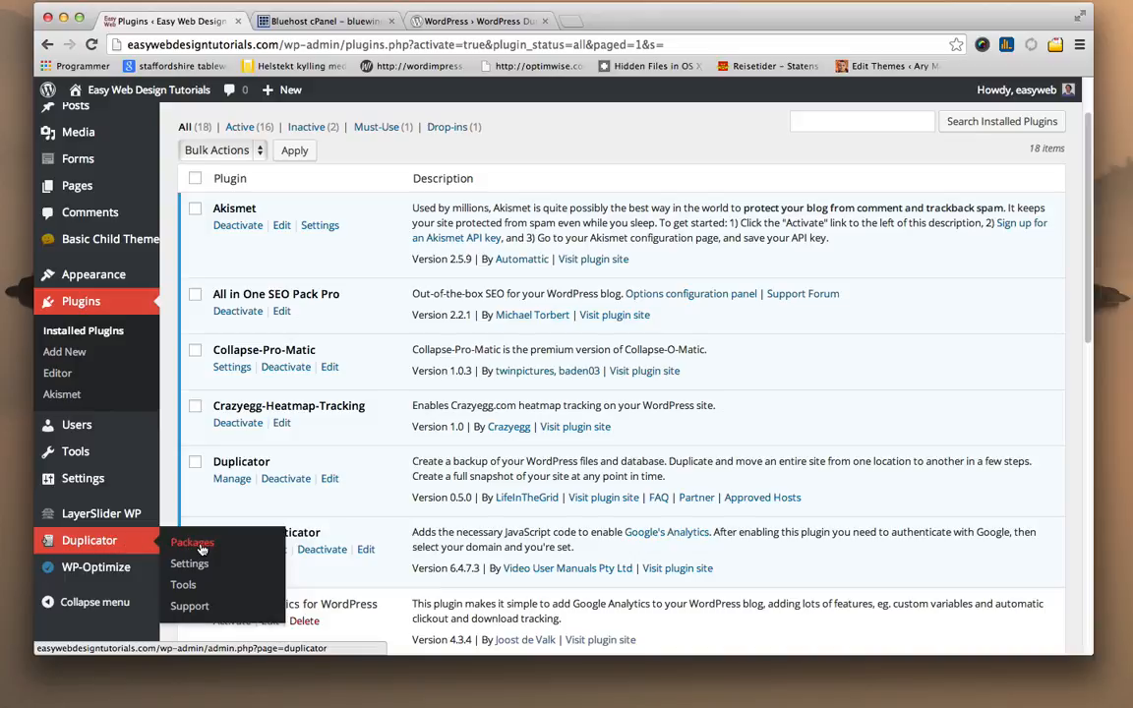
left_click(193, 543)
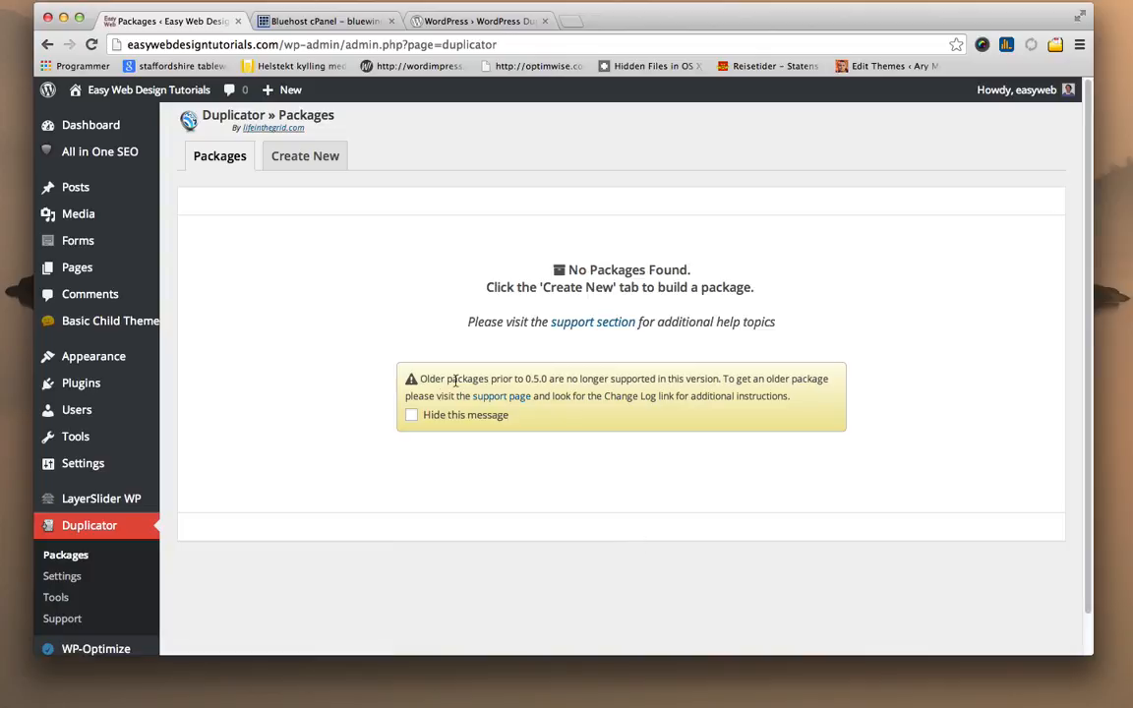
mouse_move(584, 433)
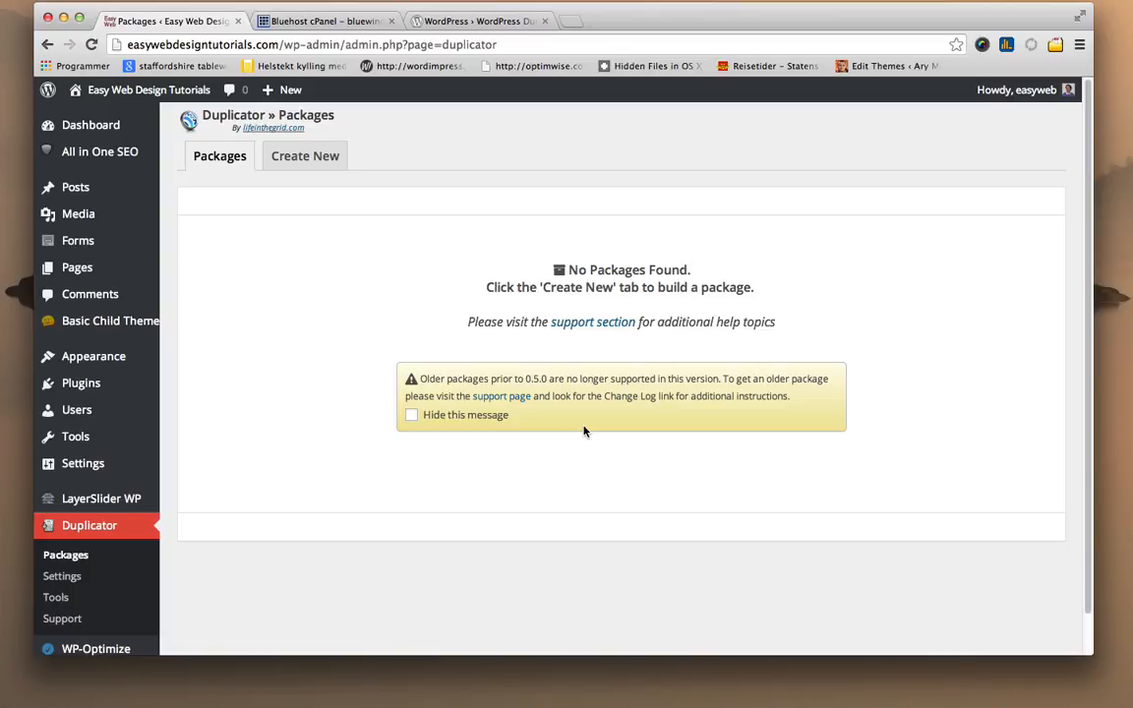
mouse_move(519, 417)
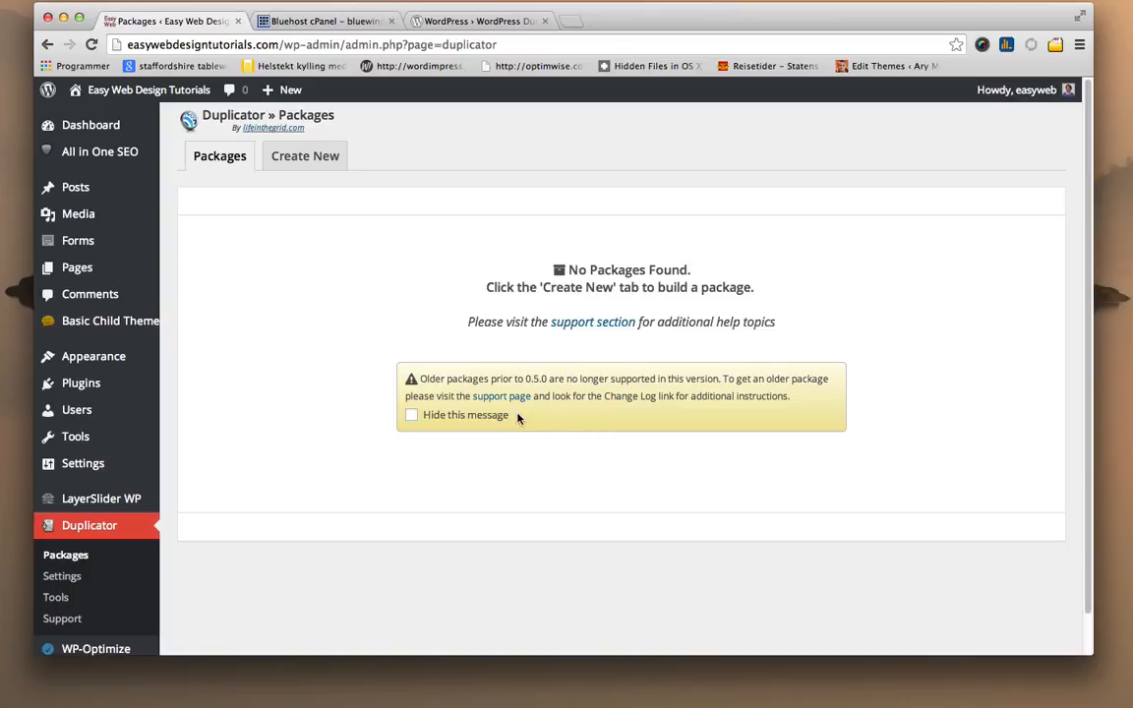
mouse_move(633, 492)
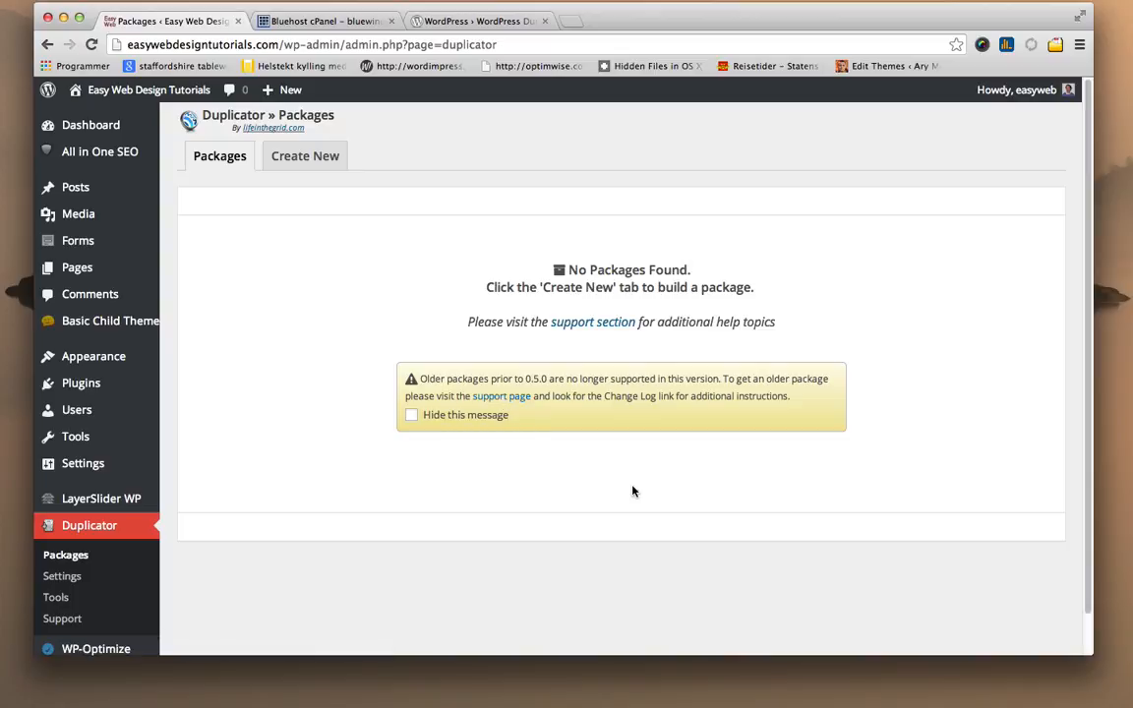
mouse_move(311, 181)
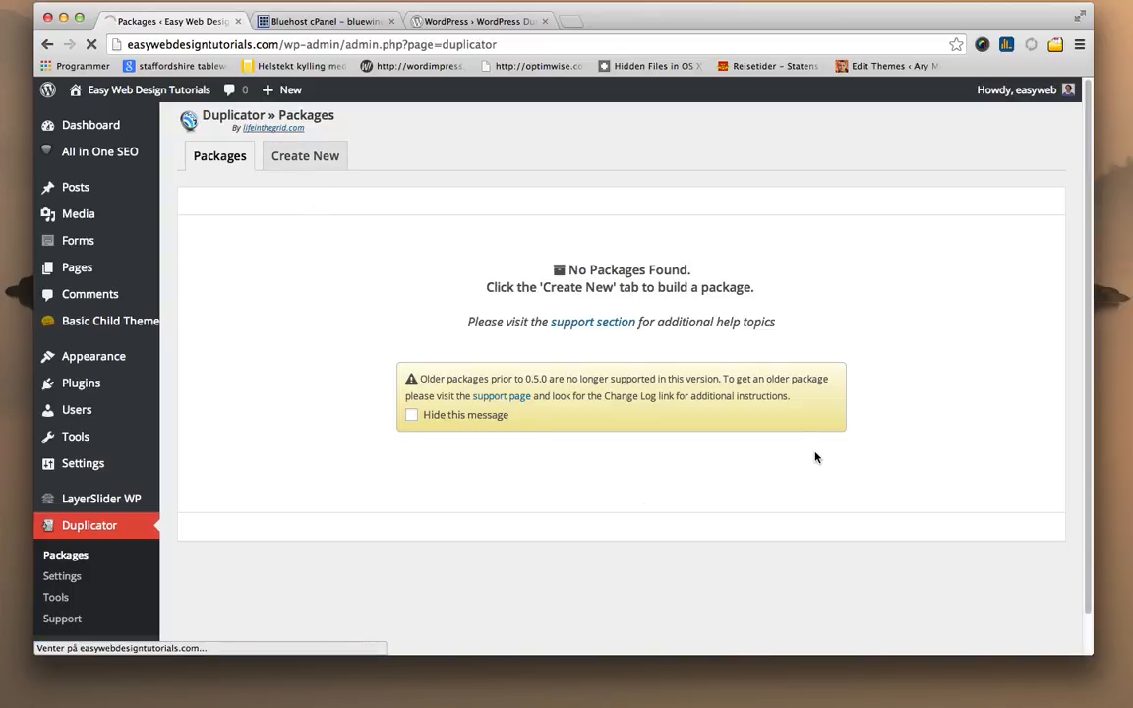
Start a new Duplicator package and review its expanded Archive and Installer settings.
left_click(304, 156)
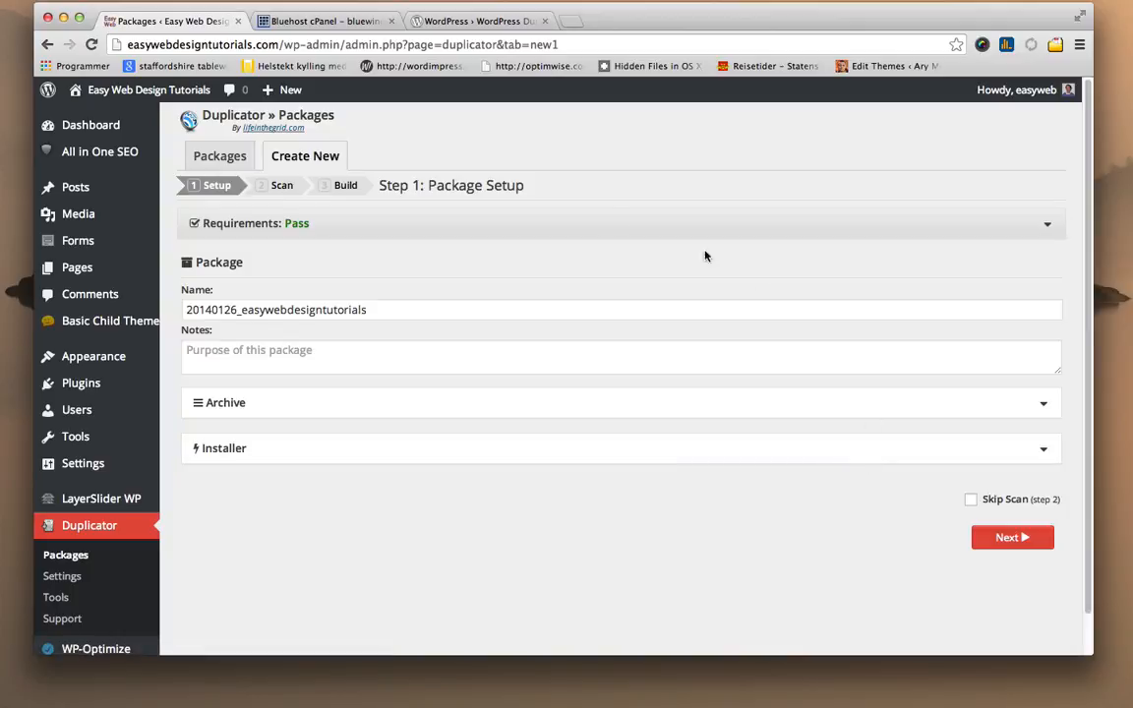
mouse_move(465, 503)
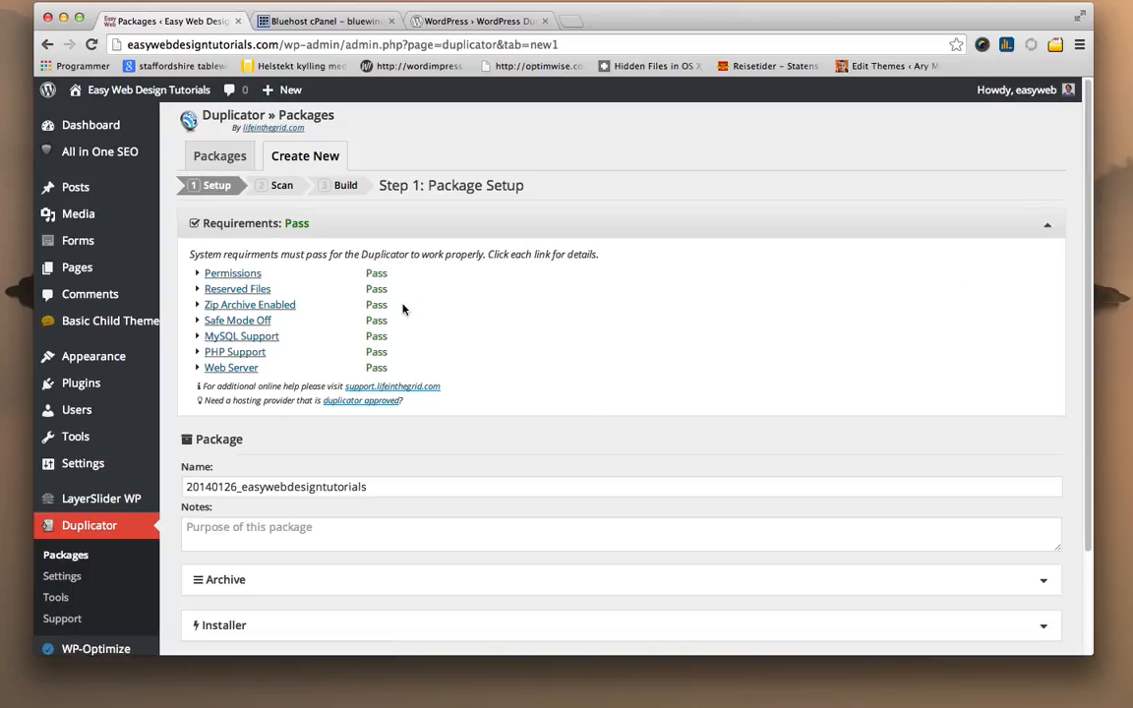
left_click(1046, 224)
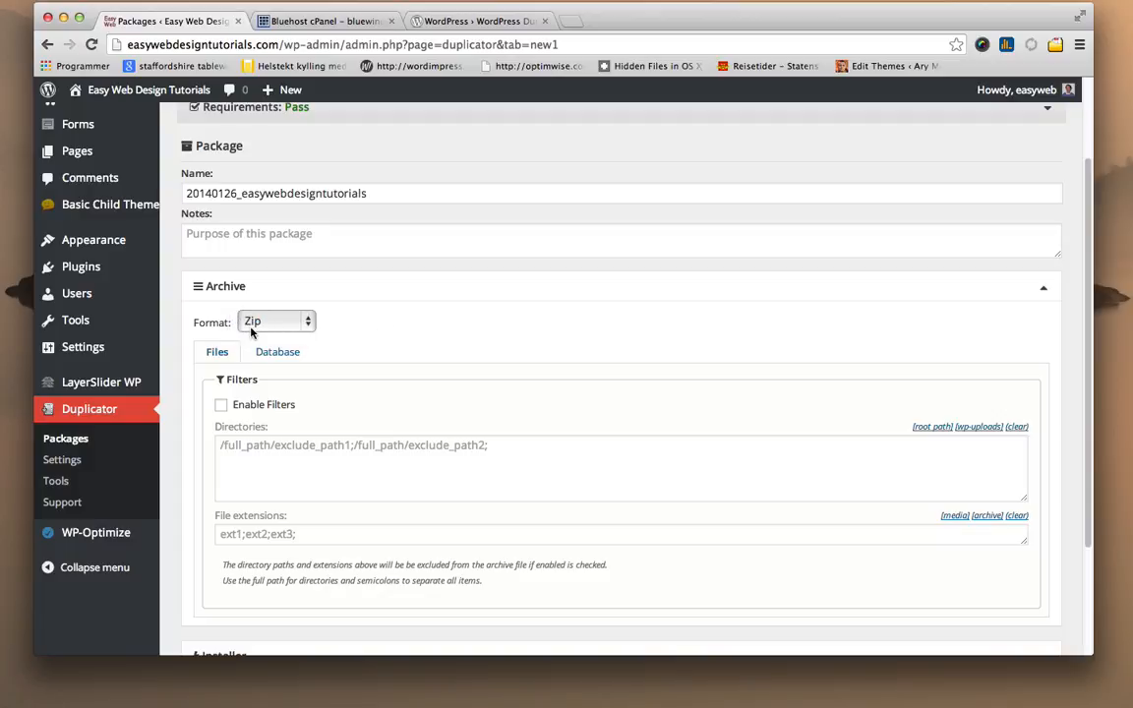
mouse_move(1058, 345)
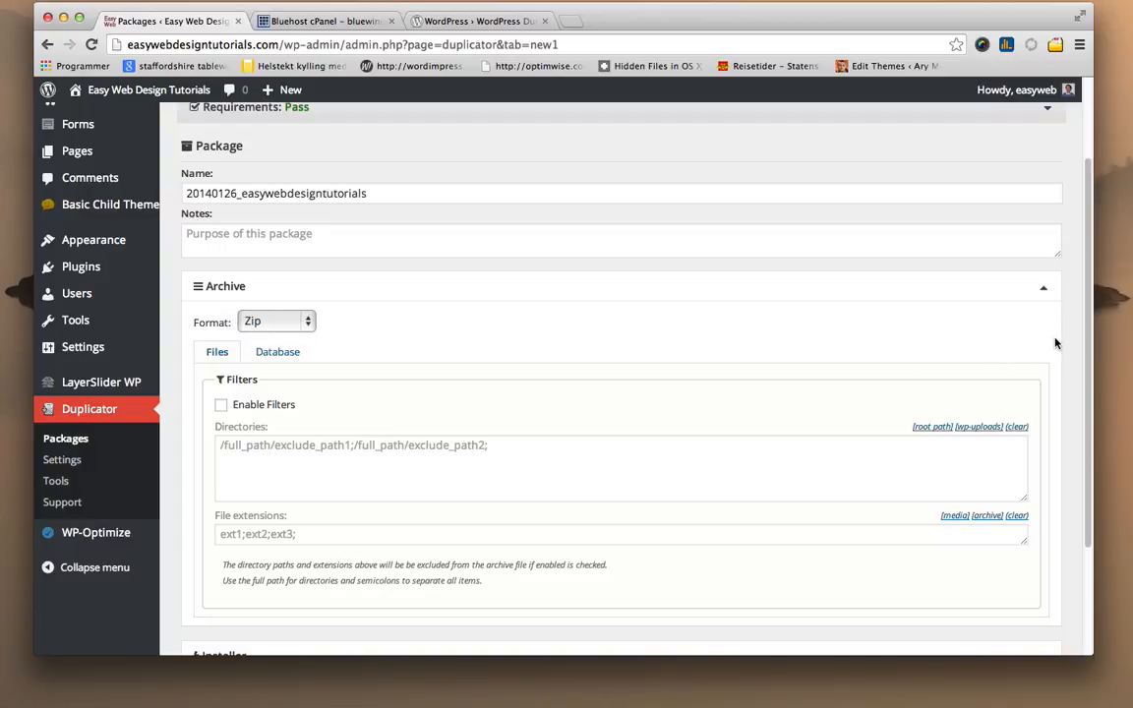
scroll("down", 3)
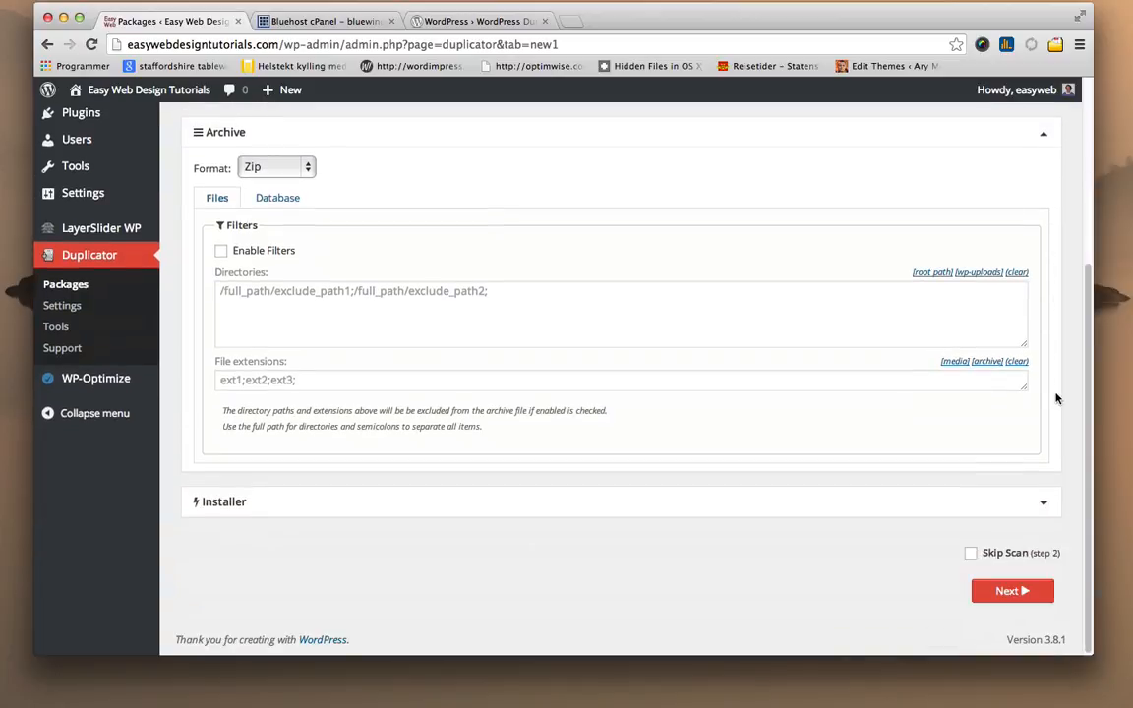
scroll("down", 3)
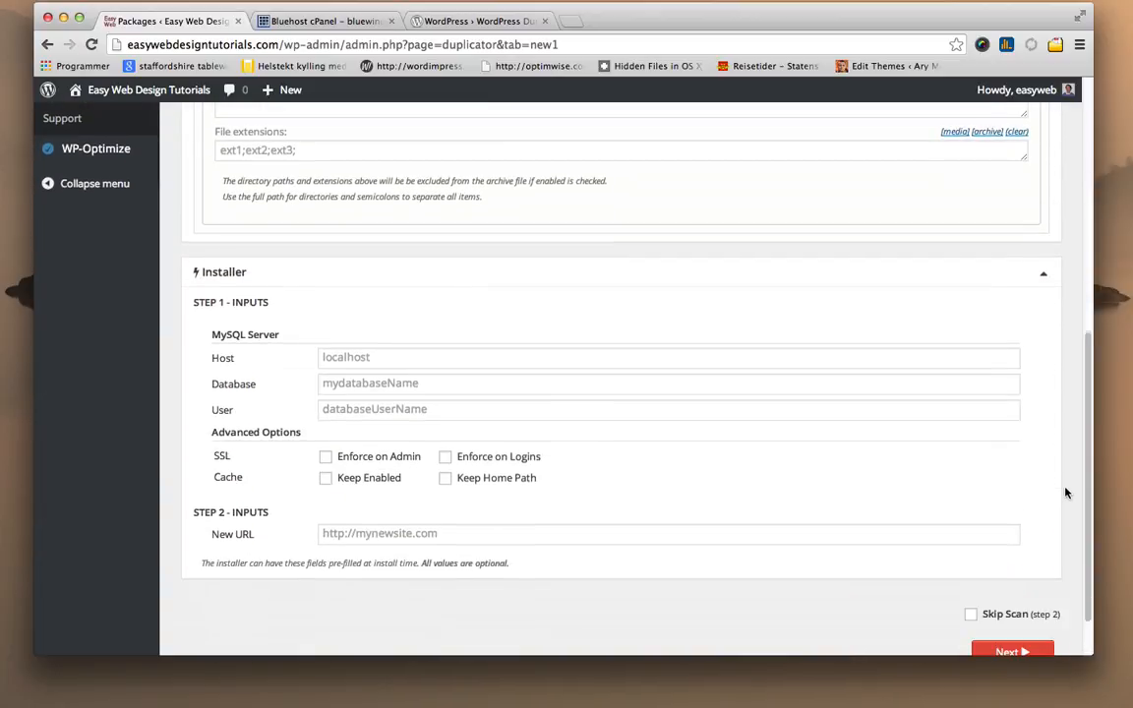
mouse_move(346, 346)
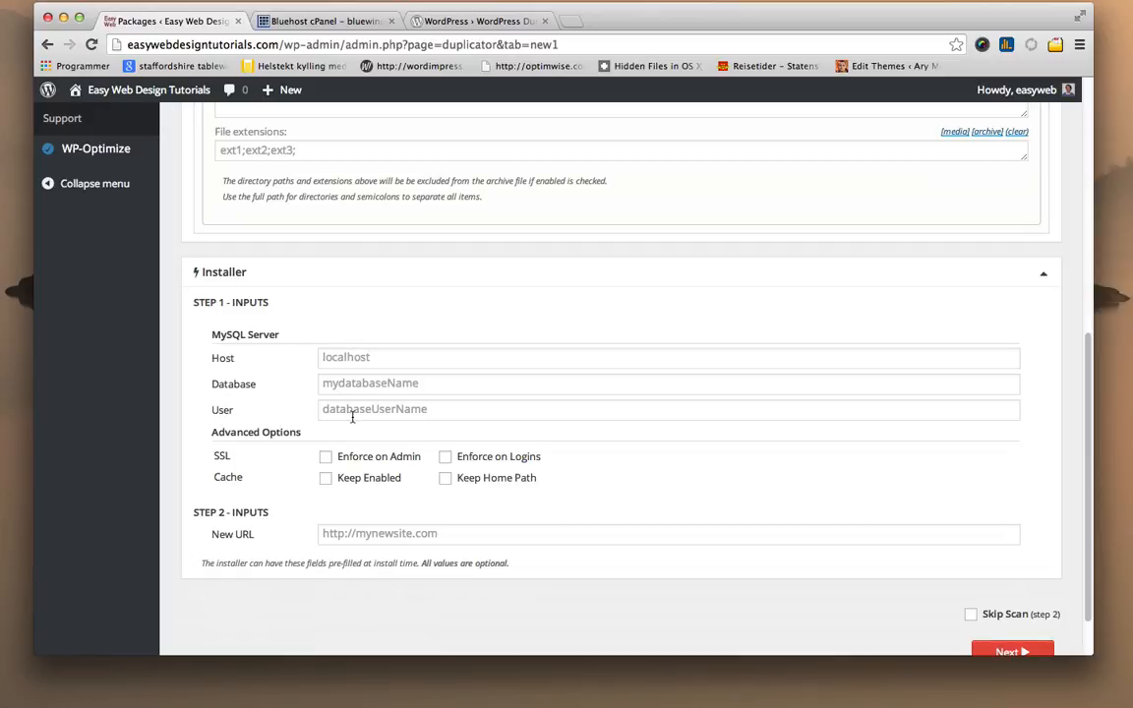
mouse_move(348, 356)
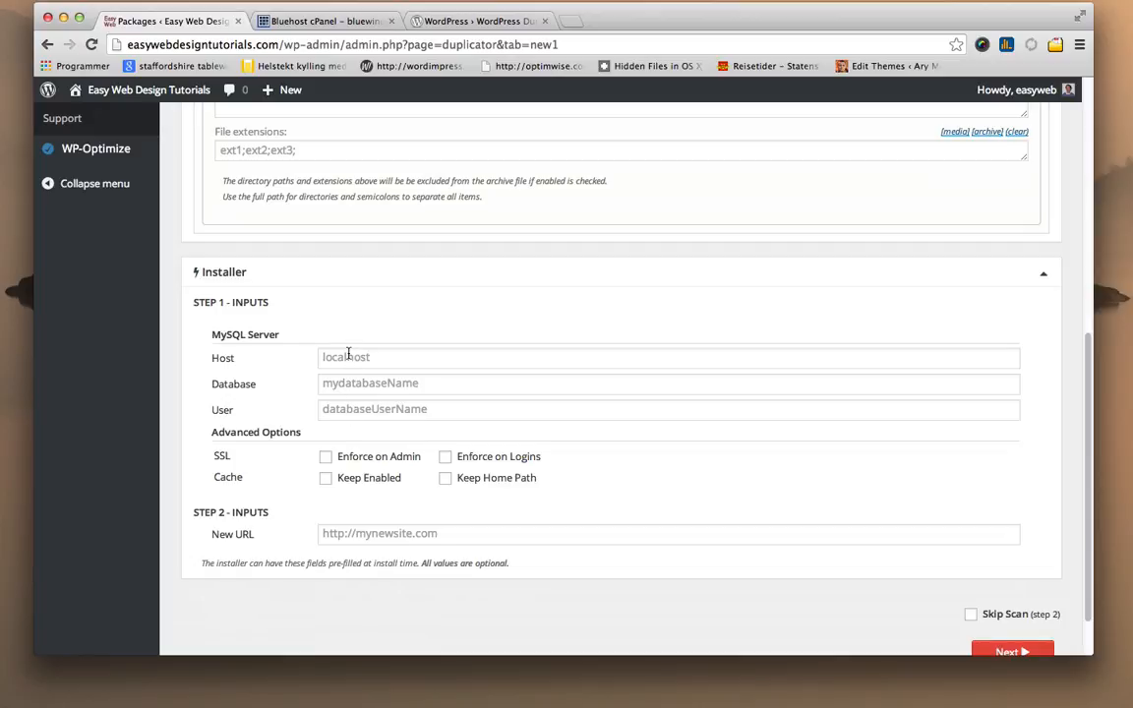
mouse_move(200, 604)
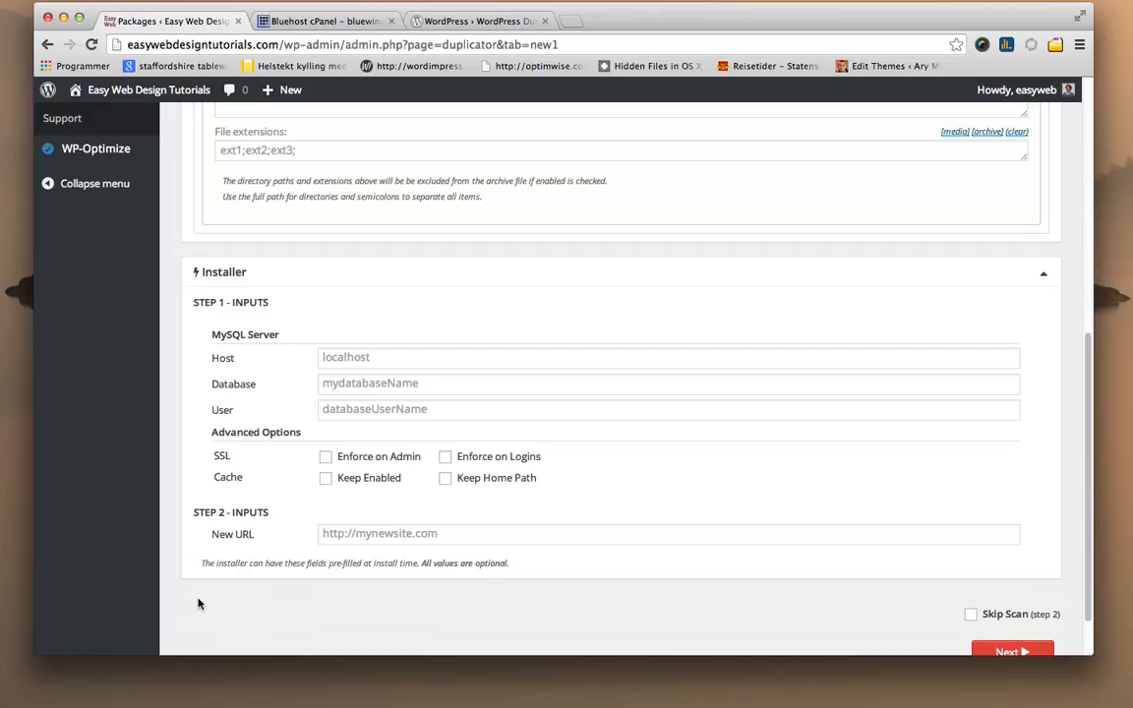
mouse_move(256, 574)
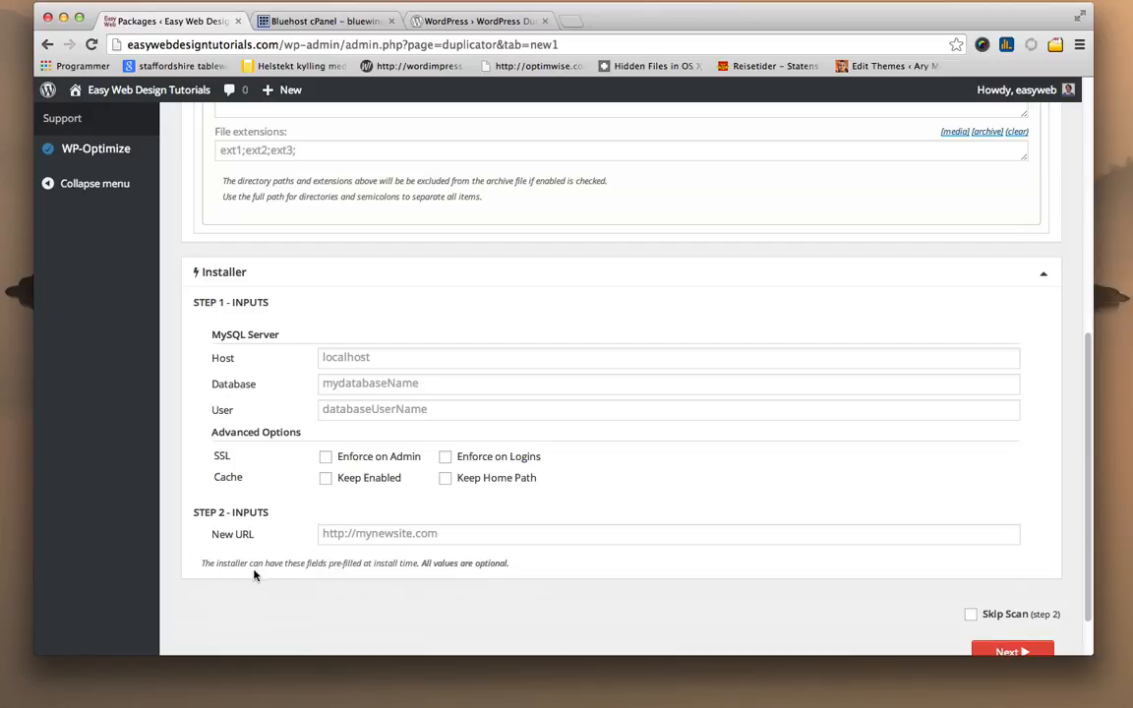
mouse_move(370, 575)
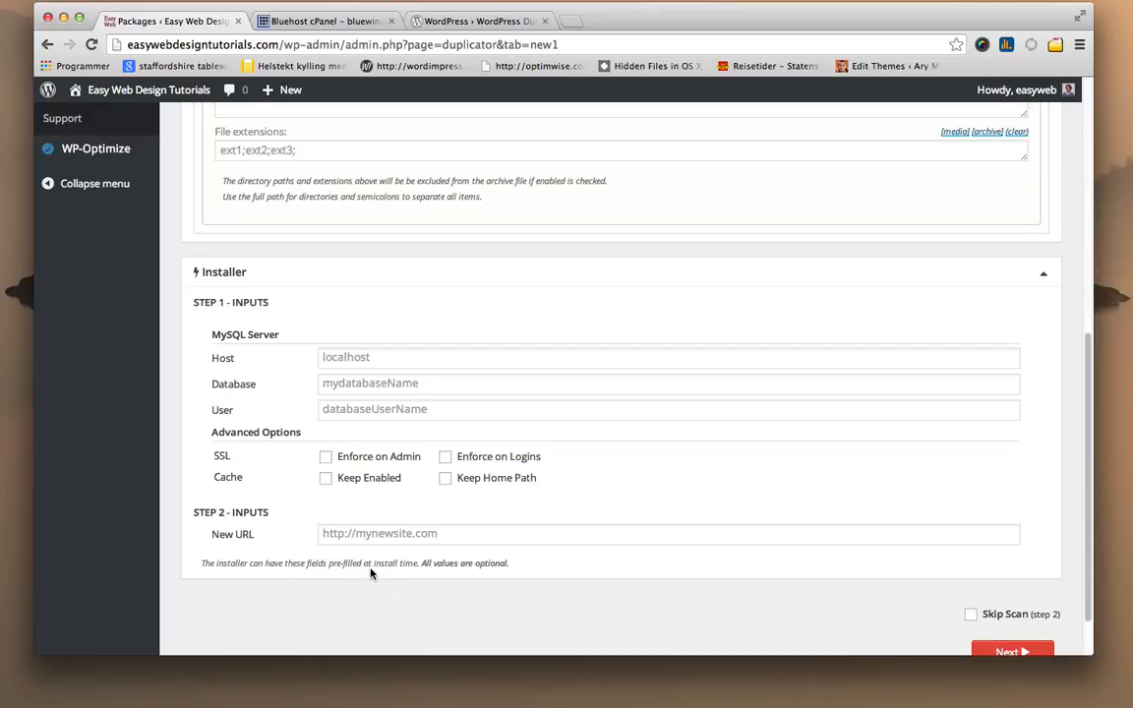
mouse_move(429, 566)
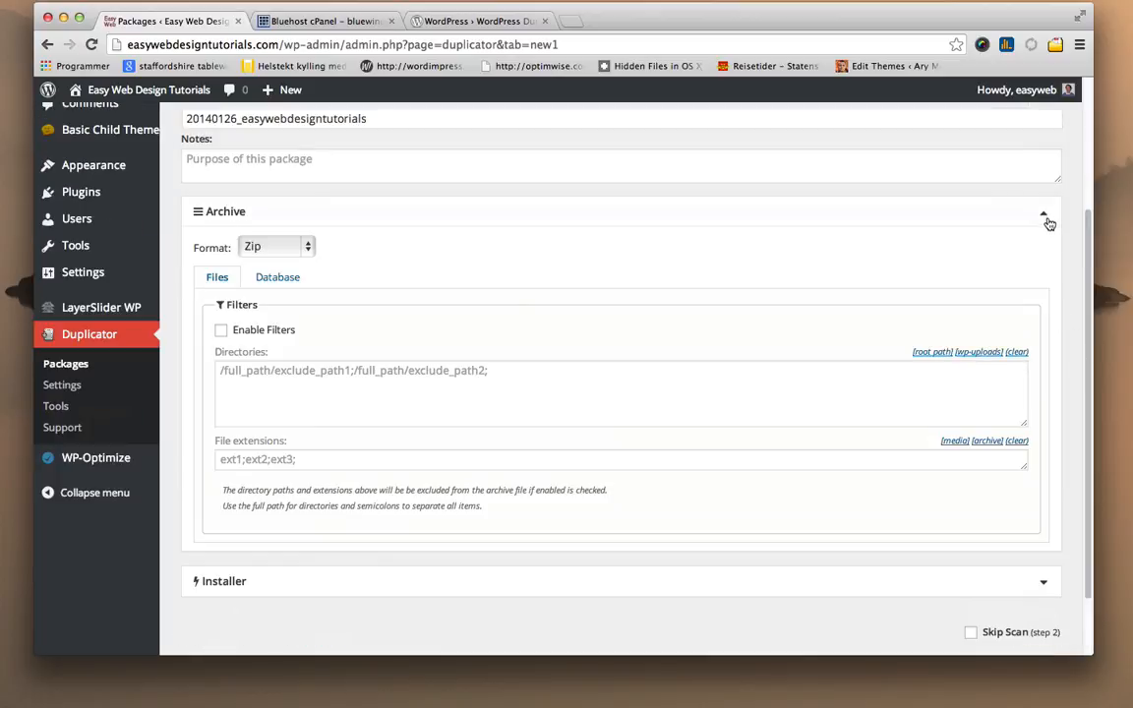
Collapse the Archive section and continue to run the package's system scan.
left_click(1042, 212)
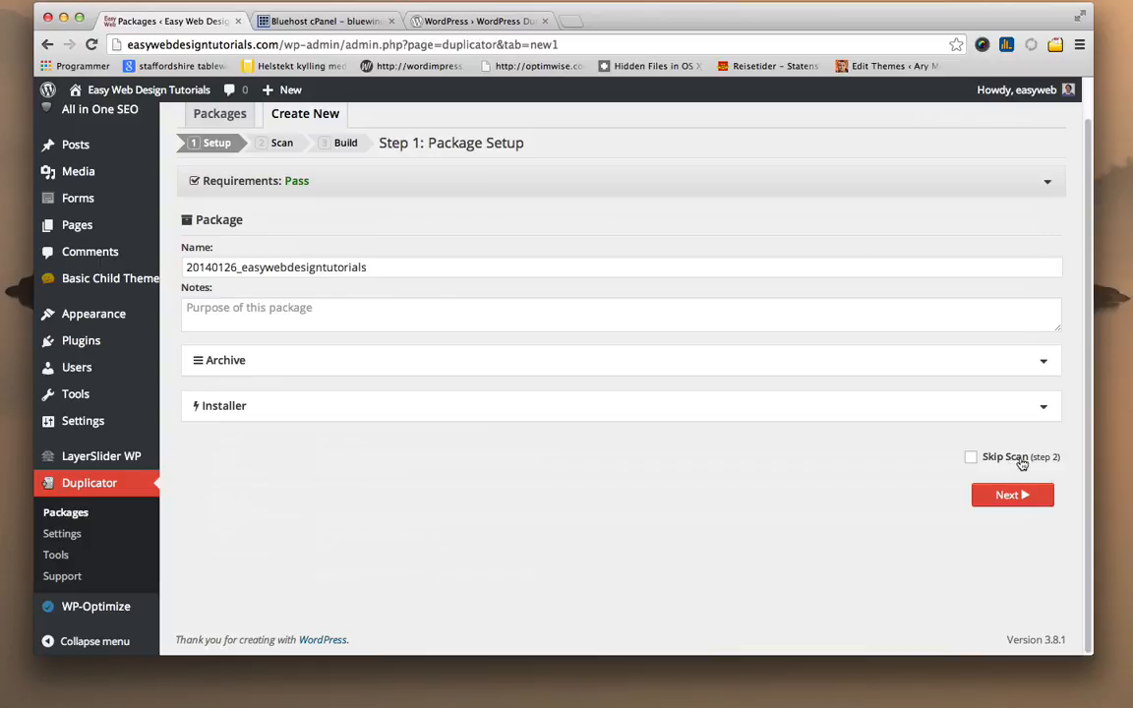
mouse_move(921, 437)
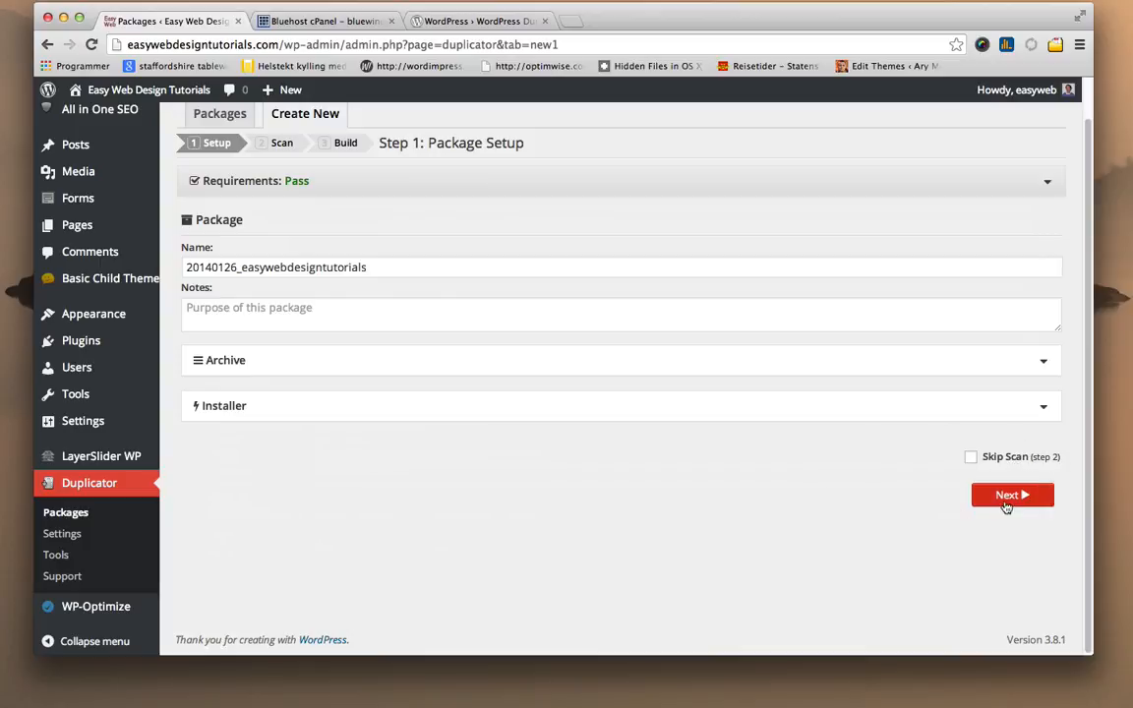
left_click(1011, 496)
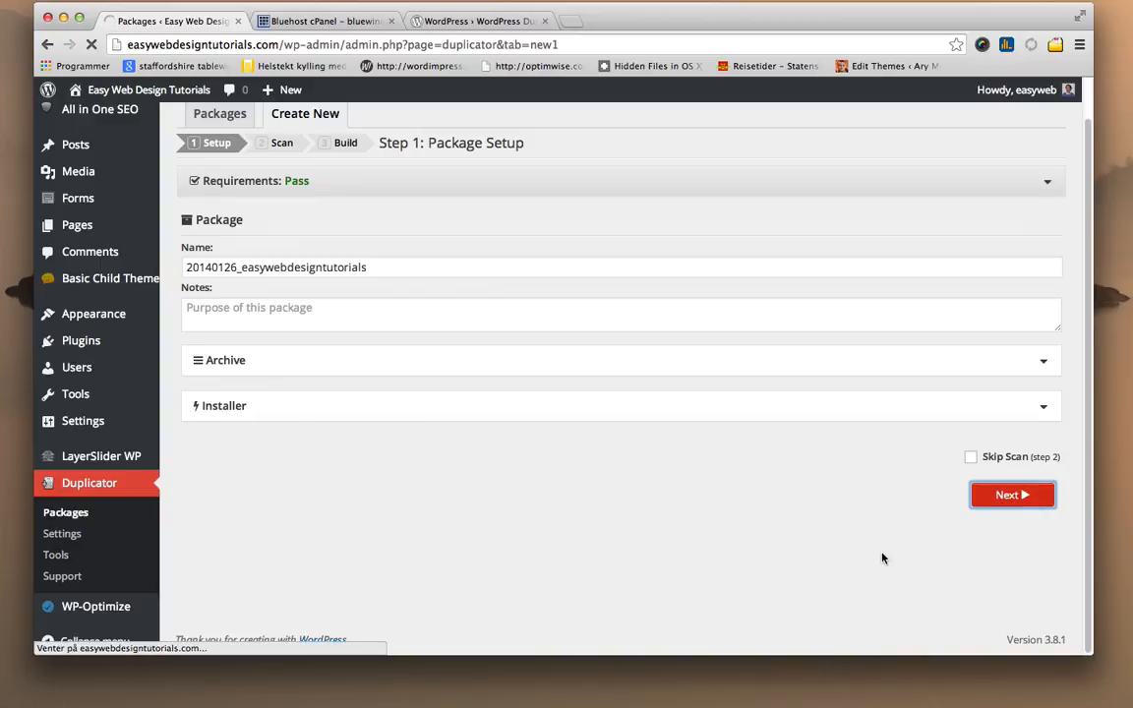
left_click(1011, 495)
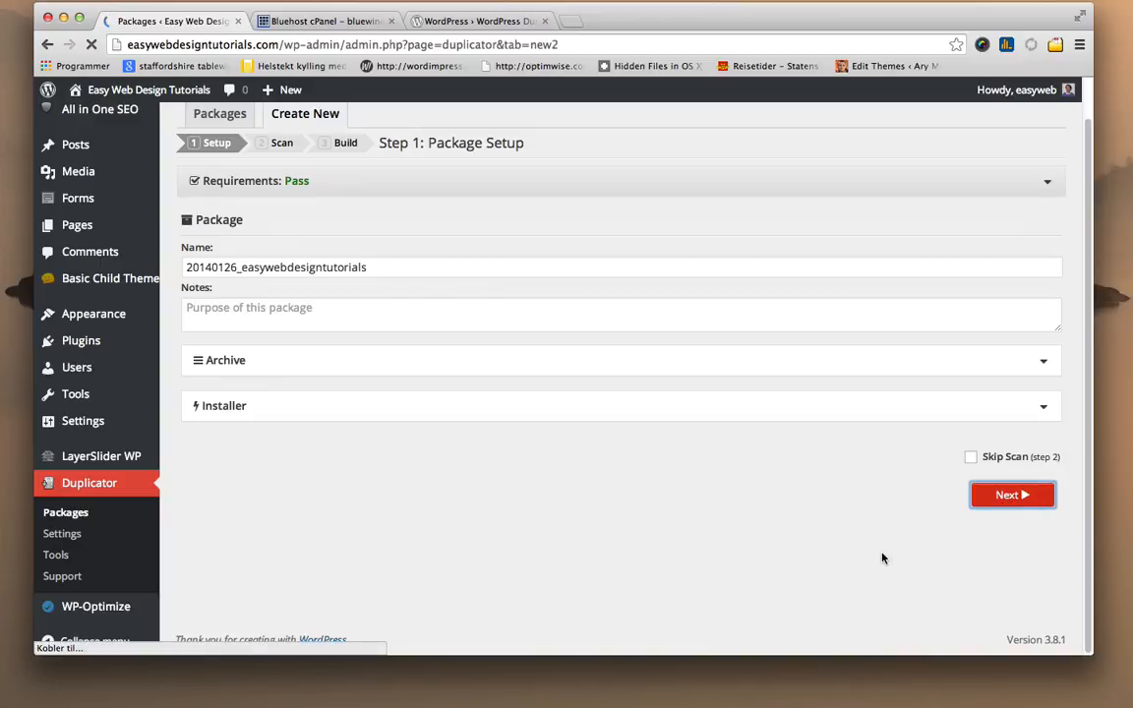
left_click(1011, 496)
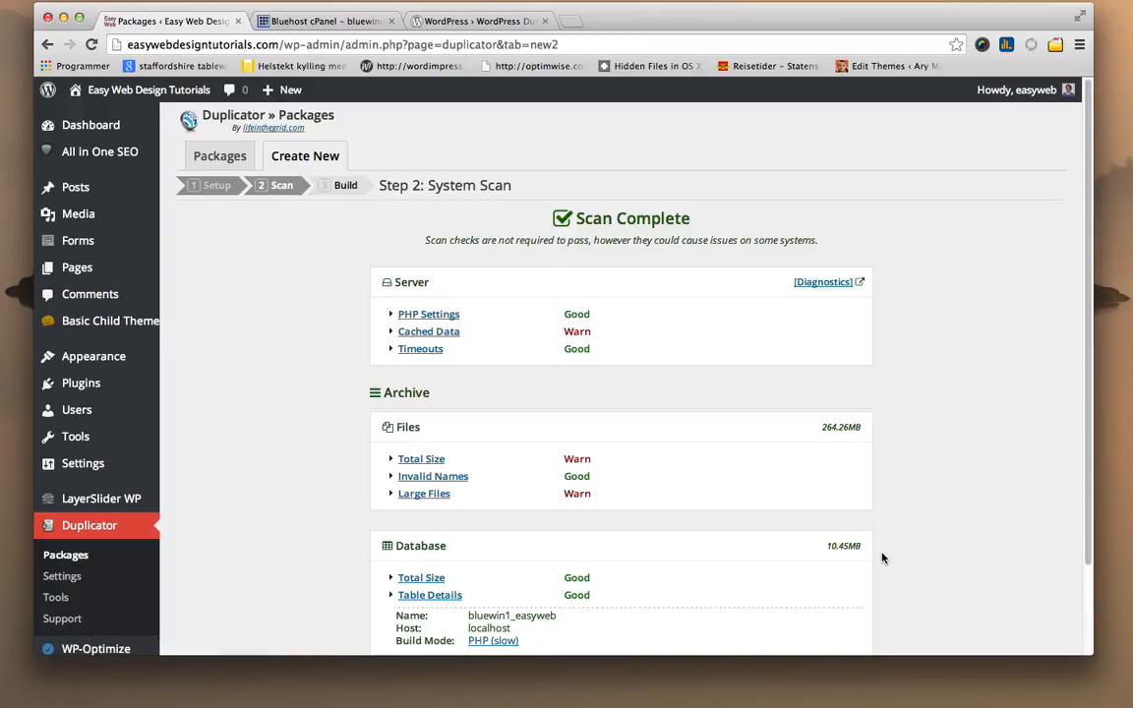
mouse_move(913, 545)
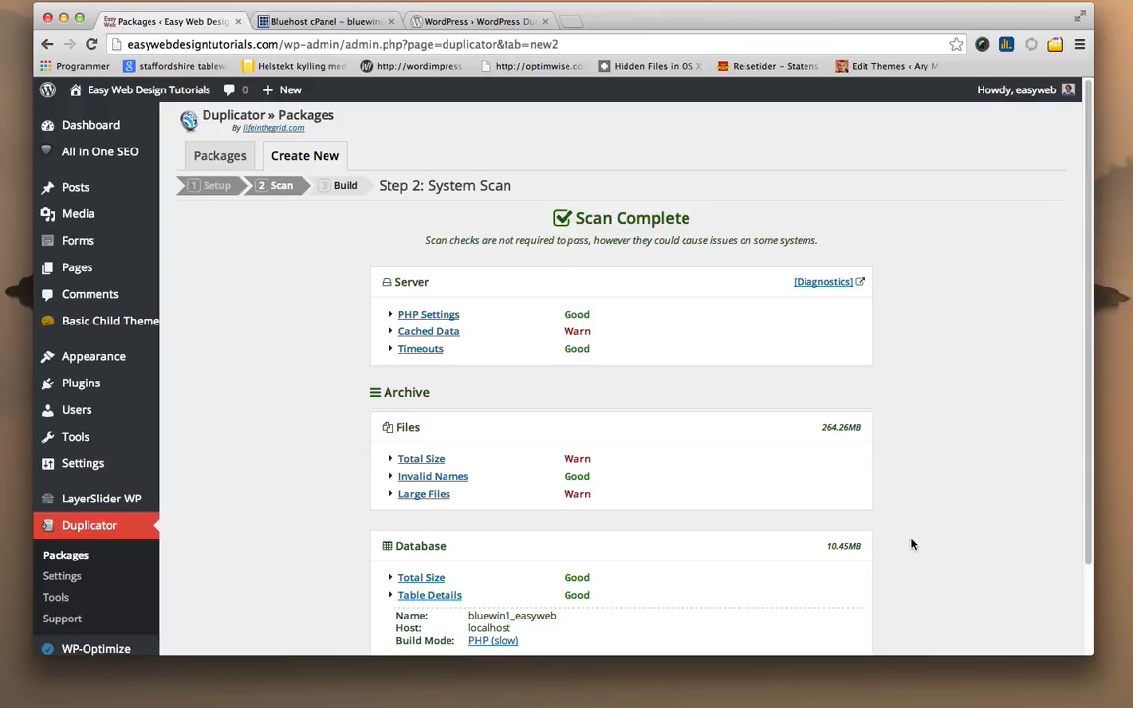
Read the Cached Data scan warning, then start building the package.
scroll("down", 3)
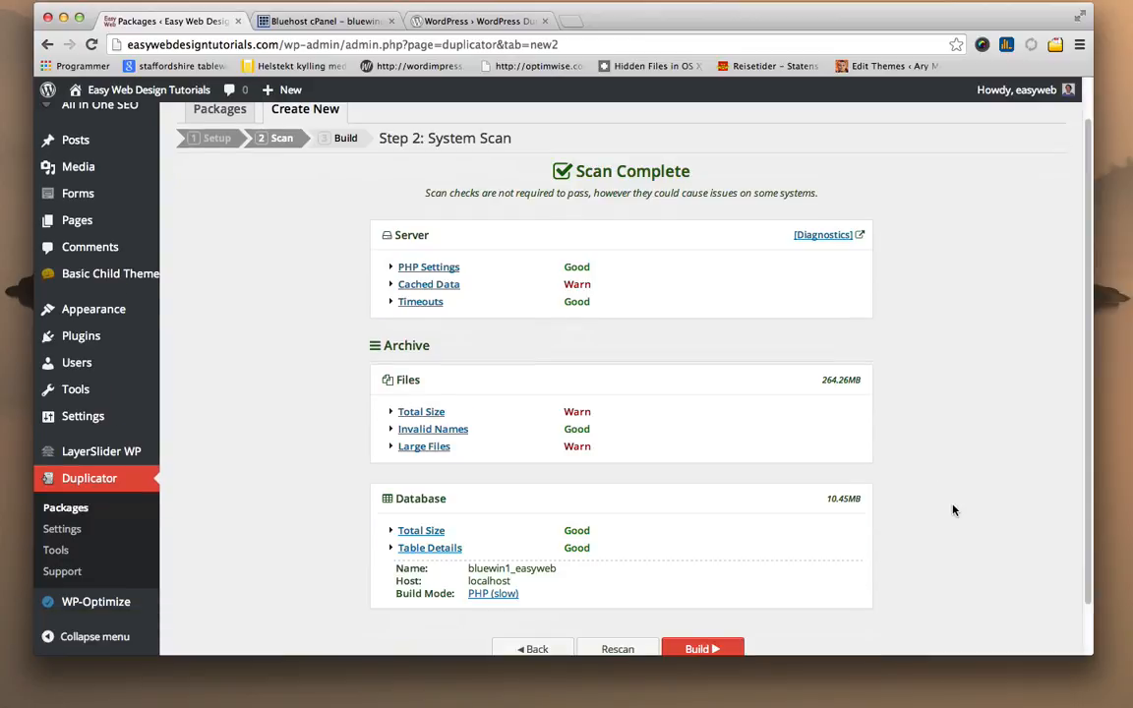
mouse_move(934, 511)
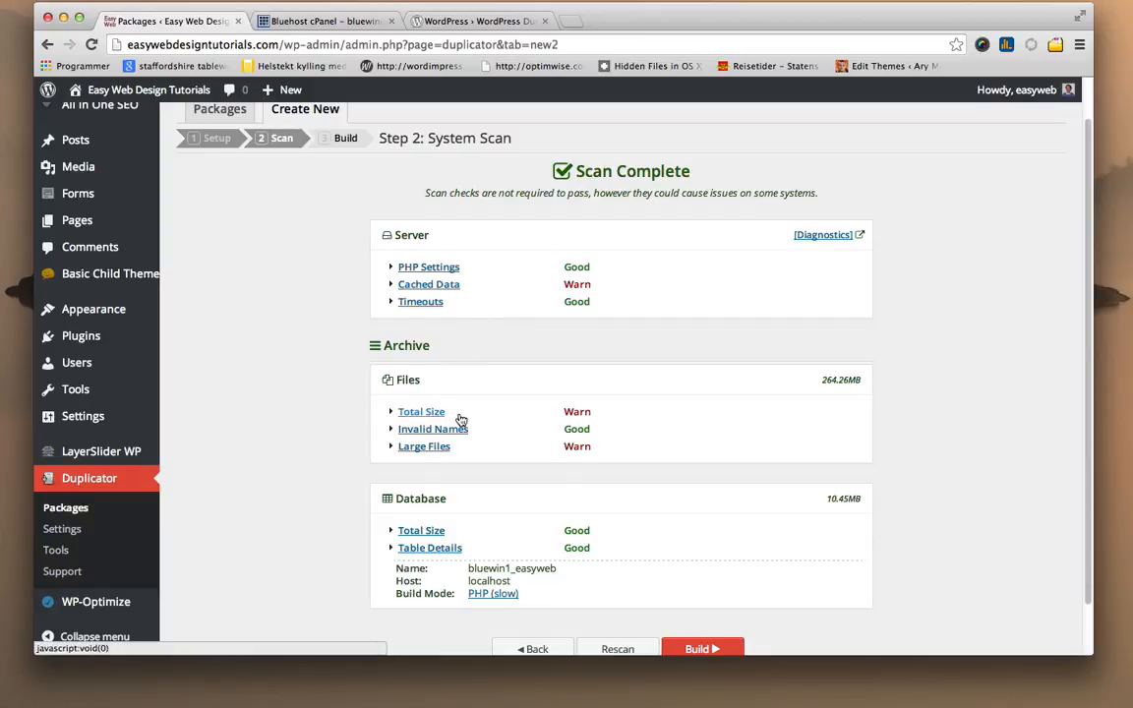
mouse_move(480, 441)
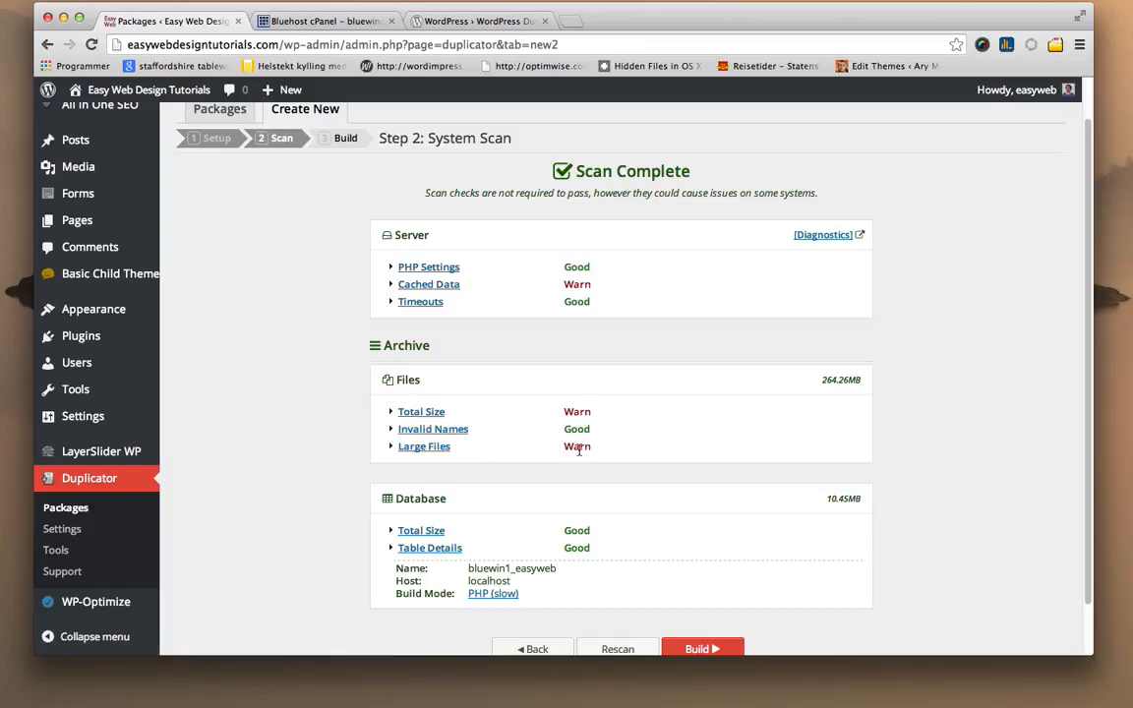
left_click(429, 283)
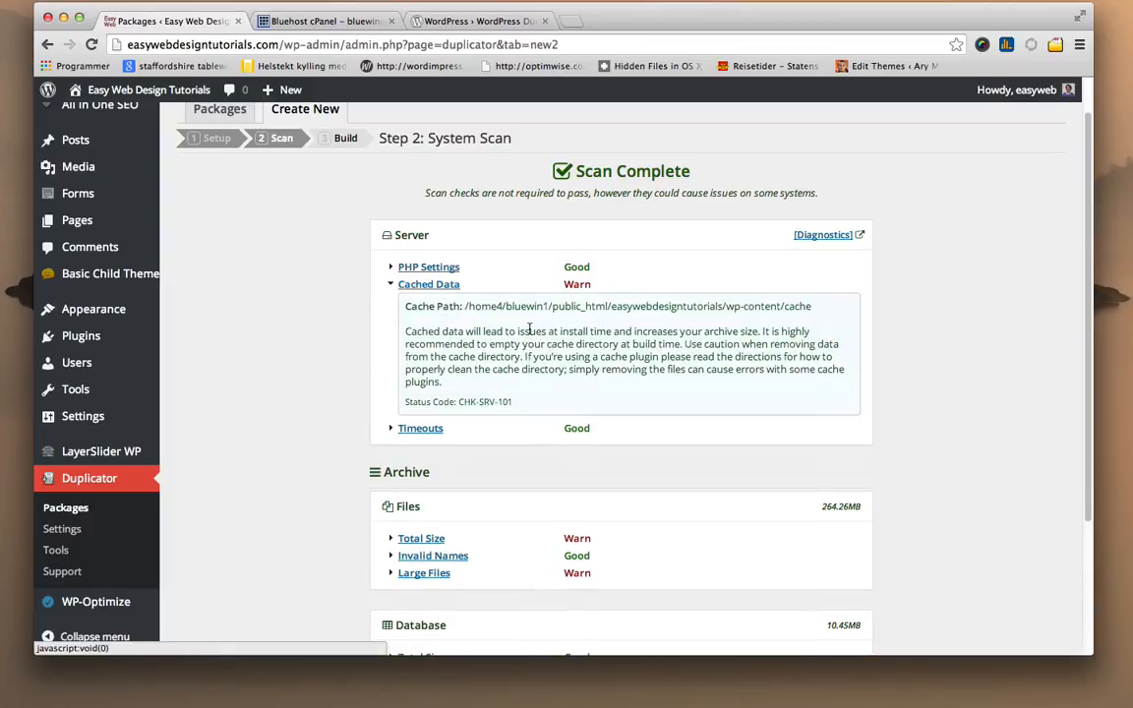
mouse_move(535, 383)
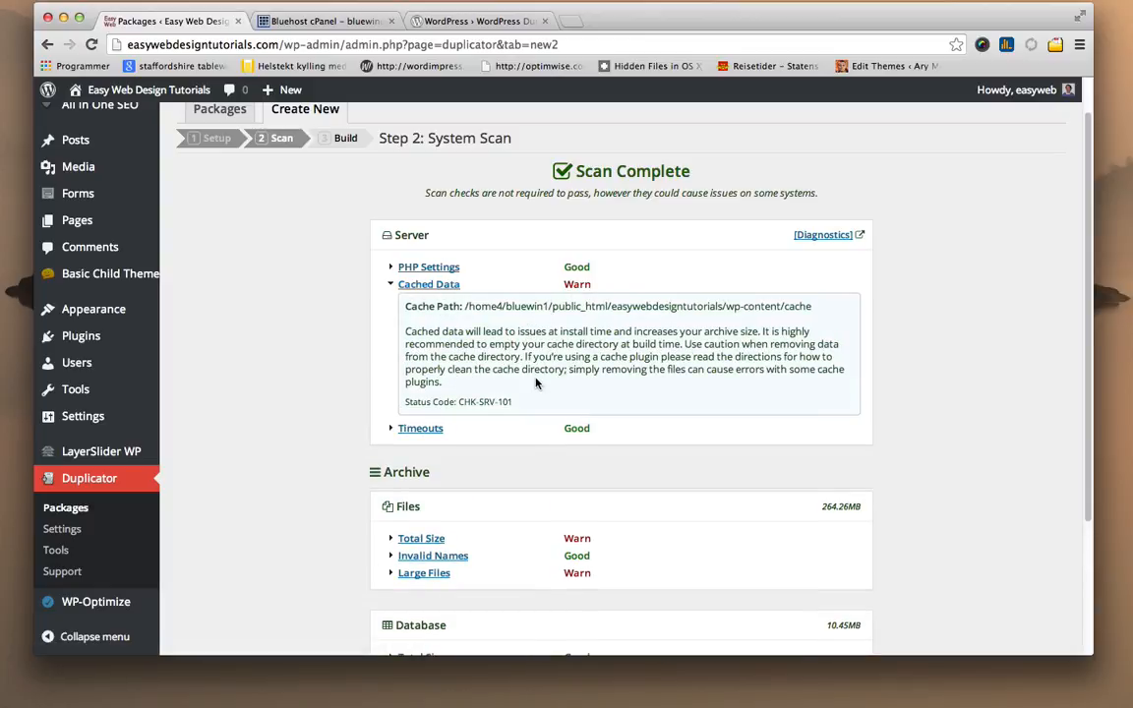
mouse_move(665, 343)
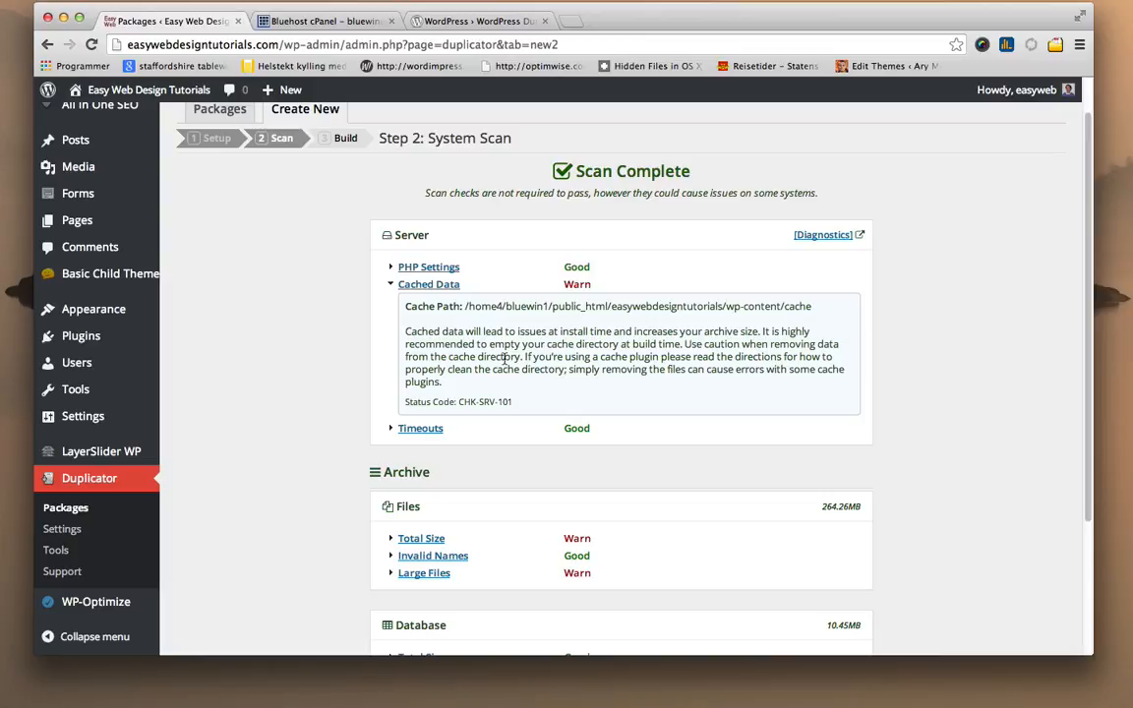
left_click(429, 283)
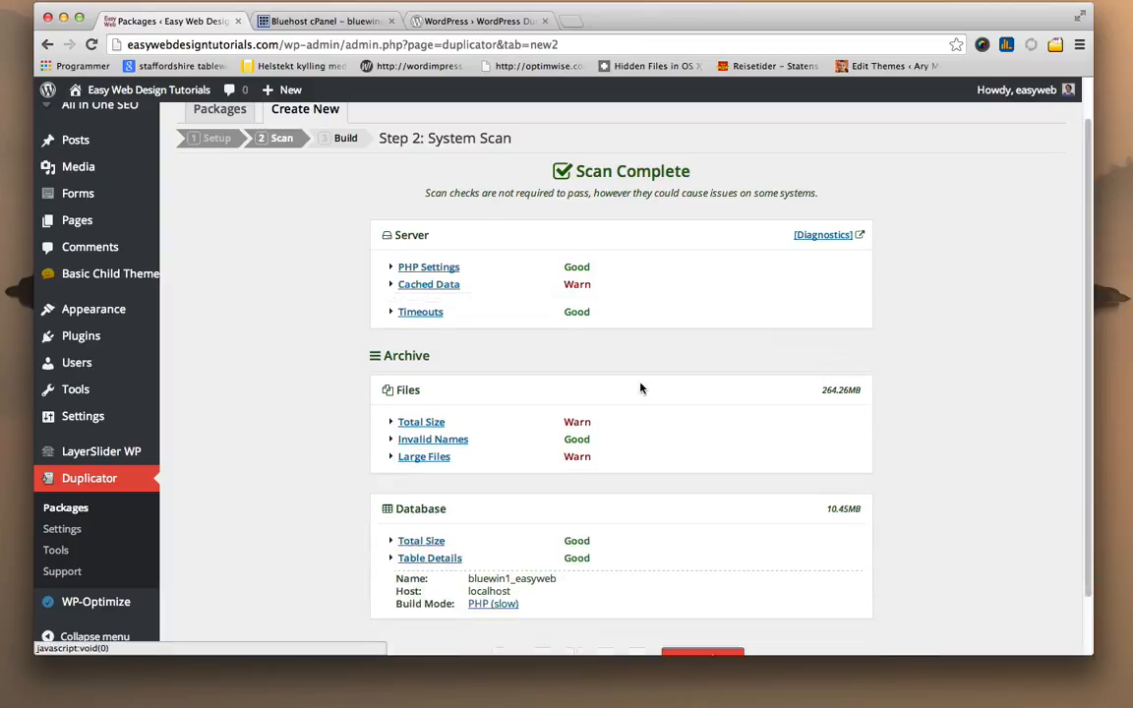
scroll("down", 3)
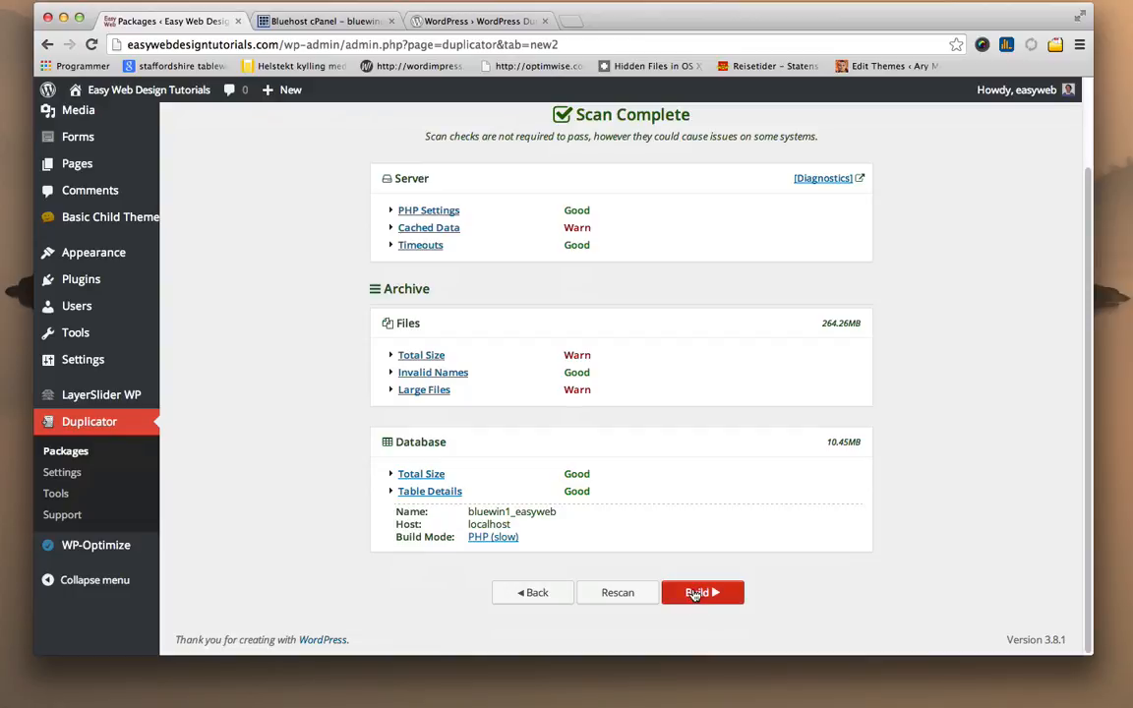
mouse_move(783, 594)
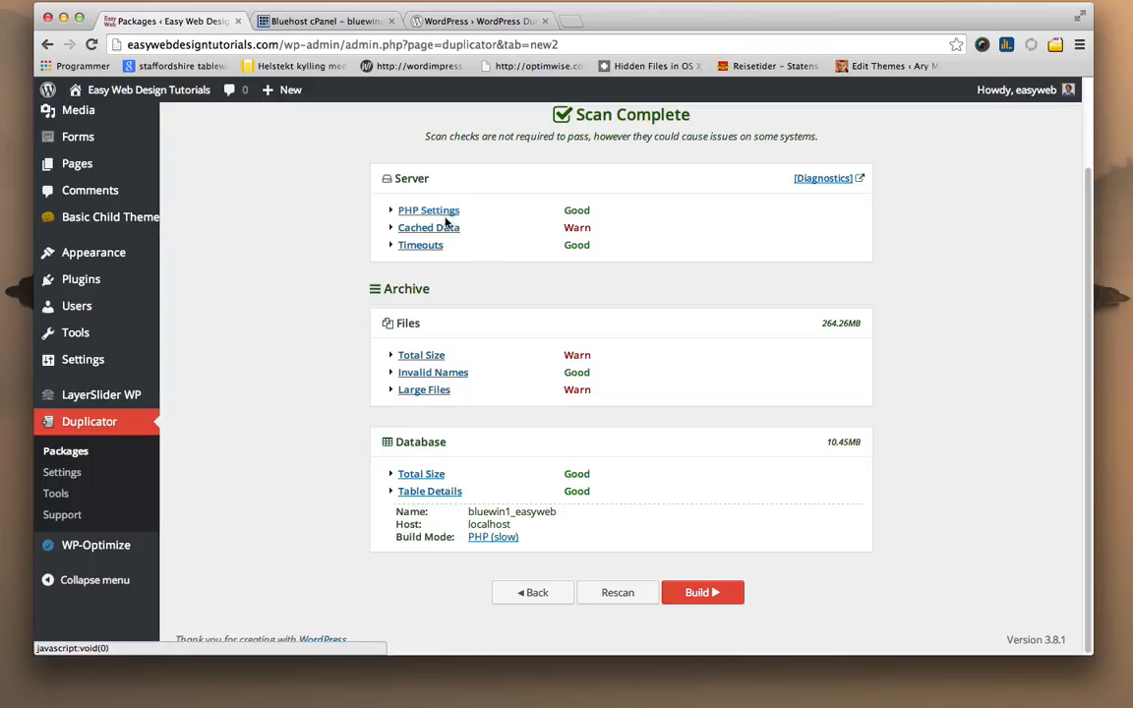
mouse_move(485, 338)
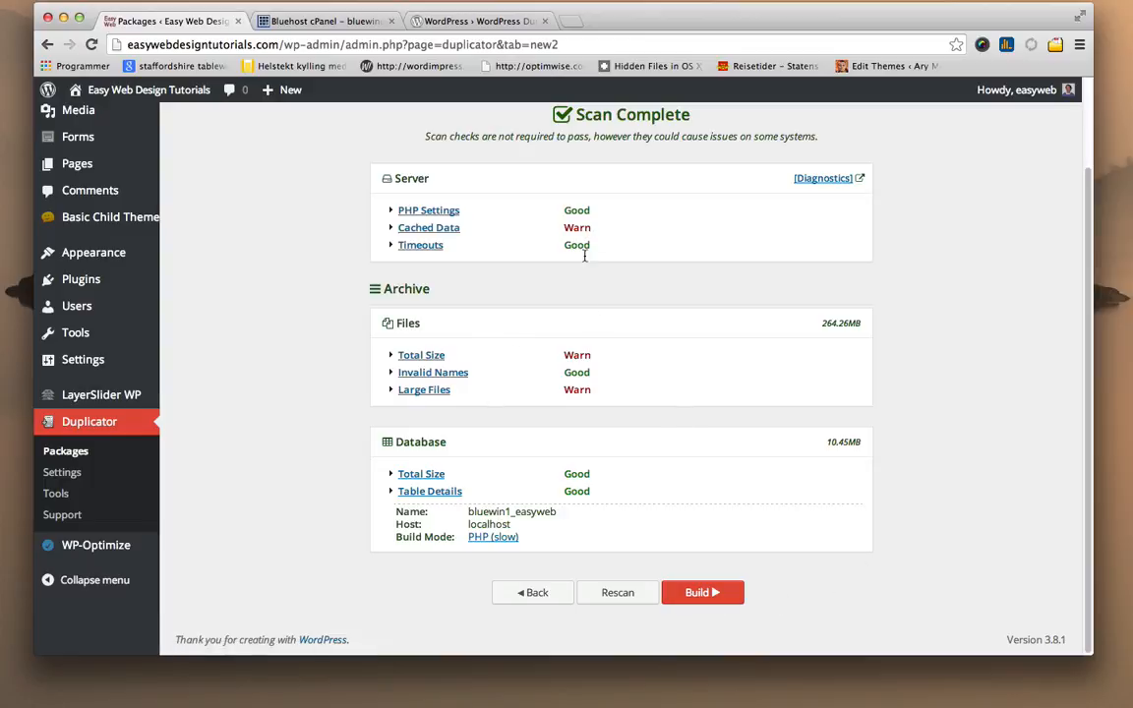
left_click(702, 592)
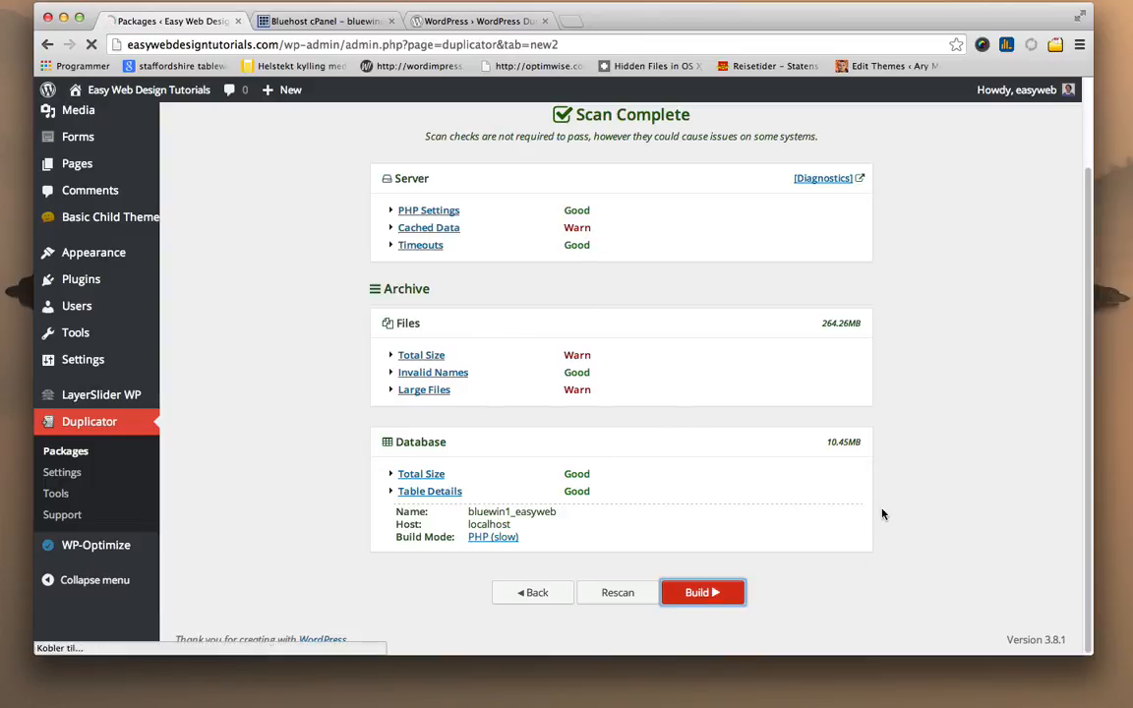
After Package Completed, download both the installer file and the 225 MB archive.
left_click(702, 592)
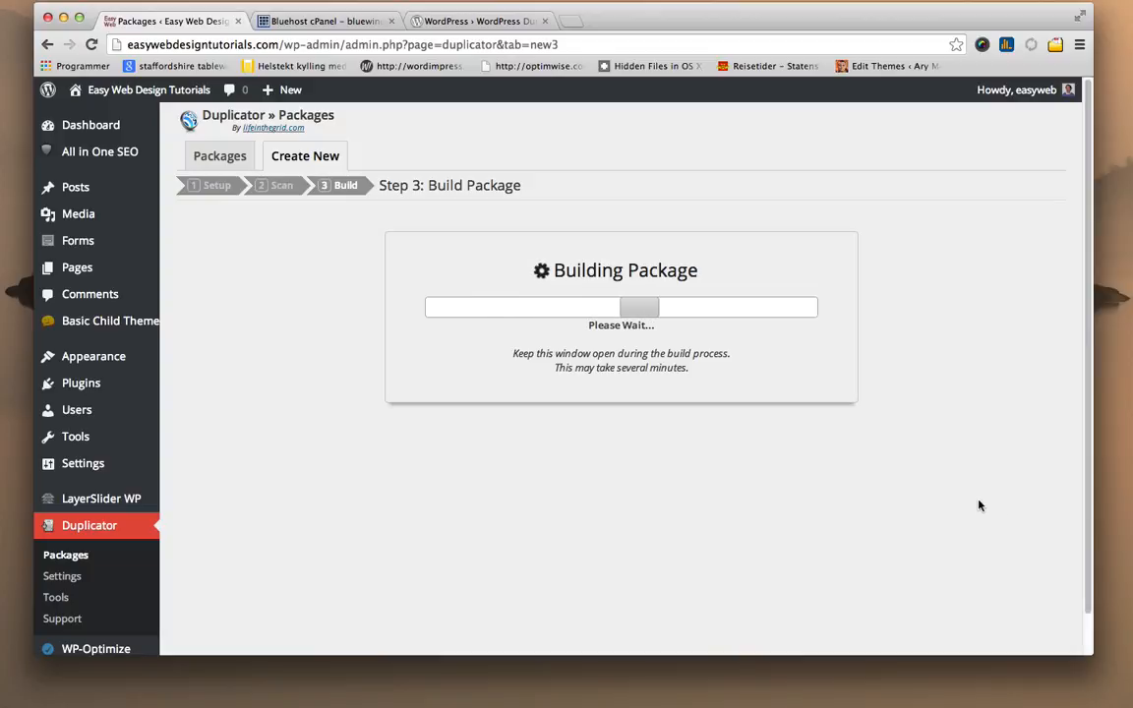
mouse_move(928, 468)
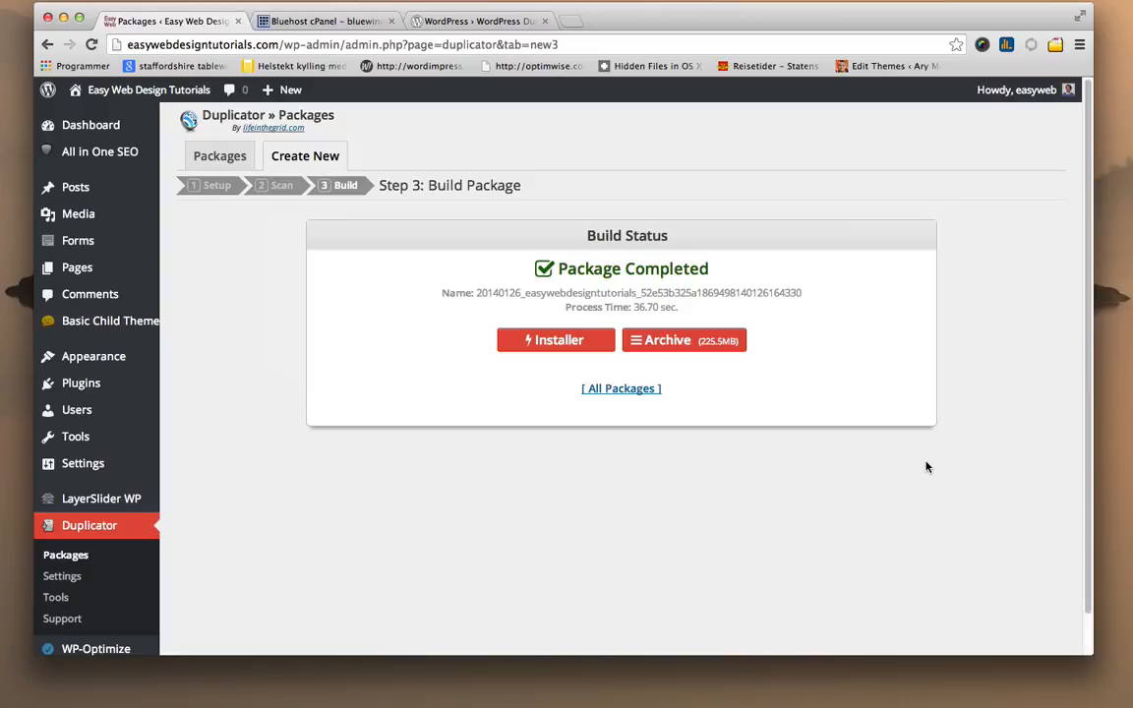
mouse_move(476, 440)
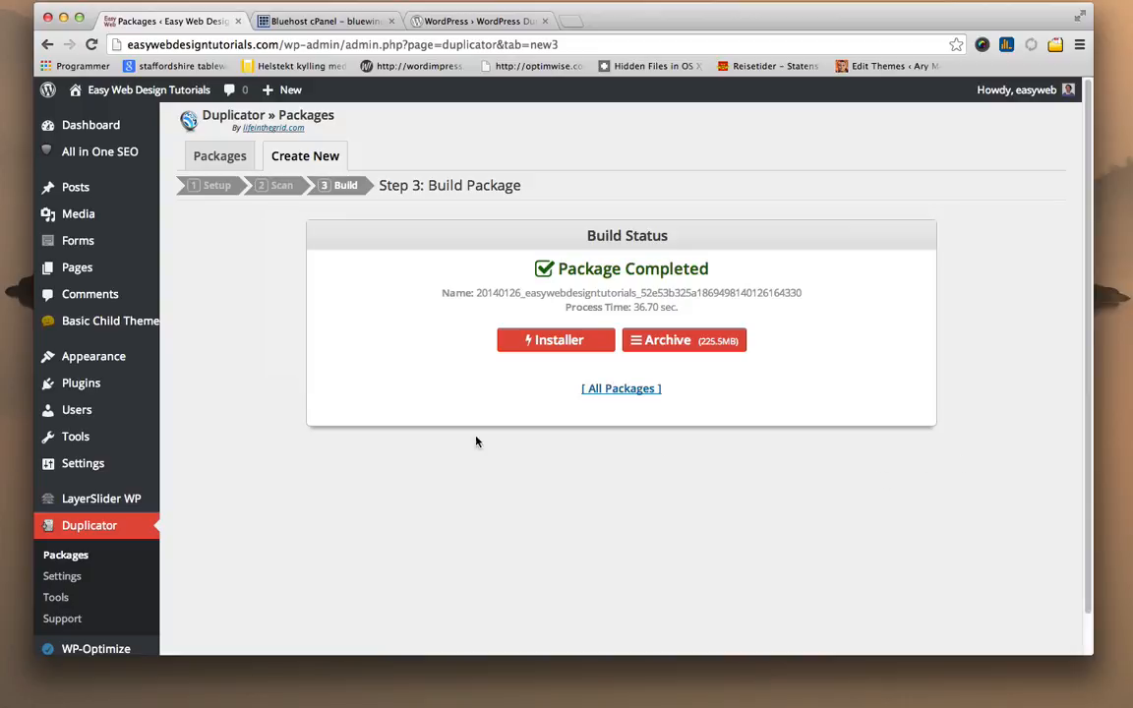
left_click(554, 339)
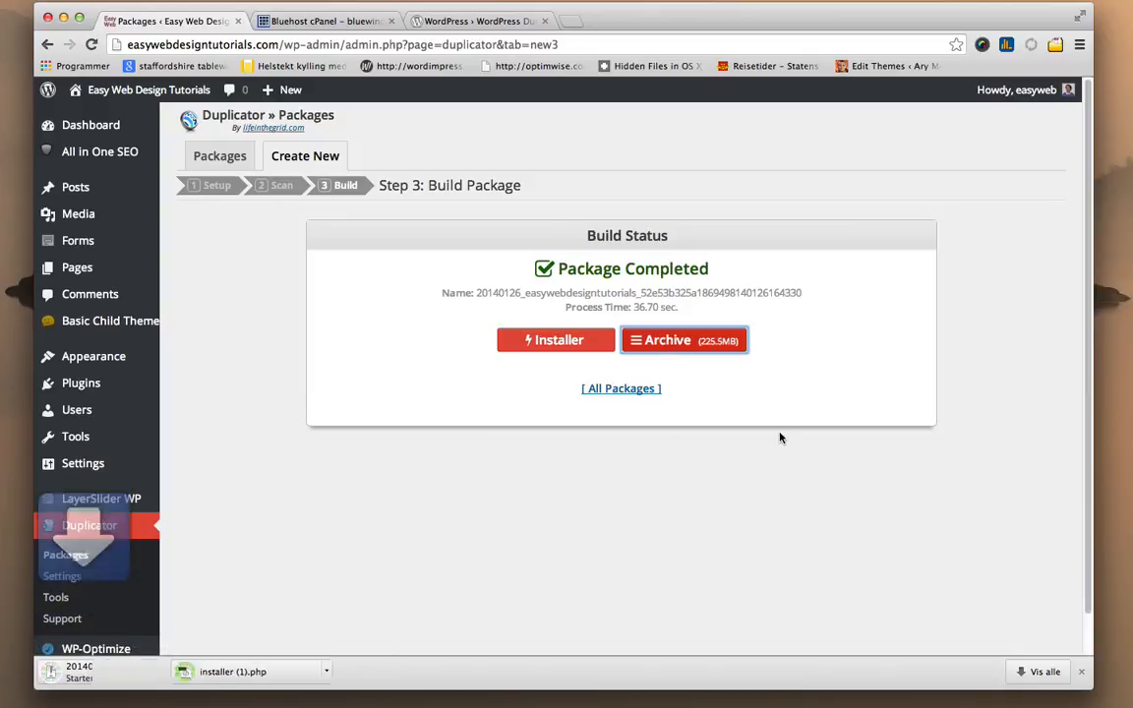
left_click(685, 338)
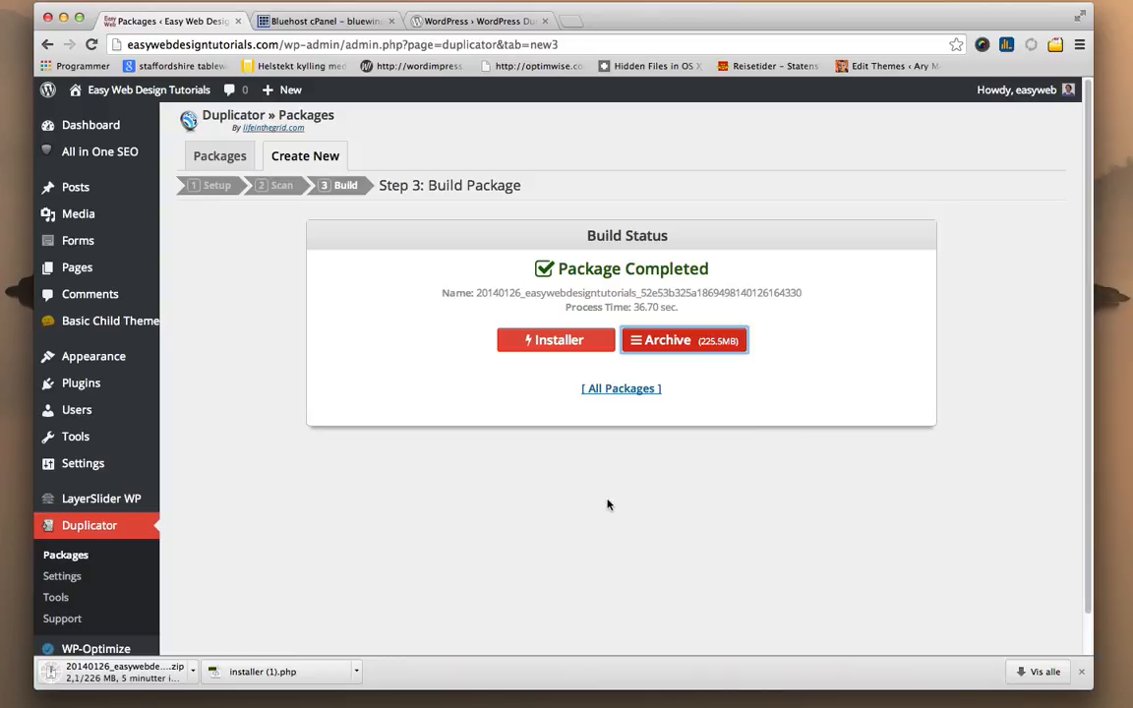
mouse_move(621, 389)
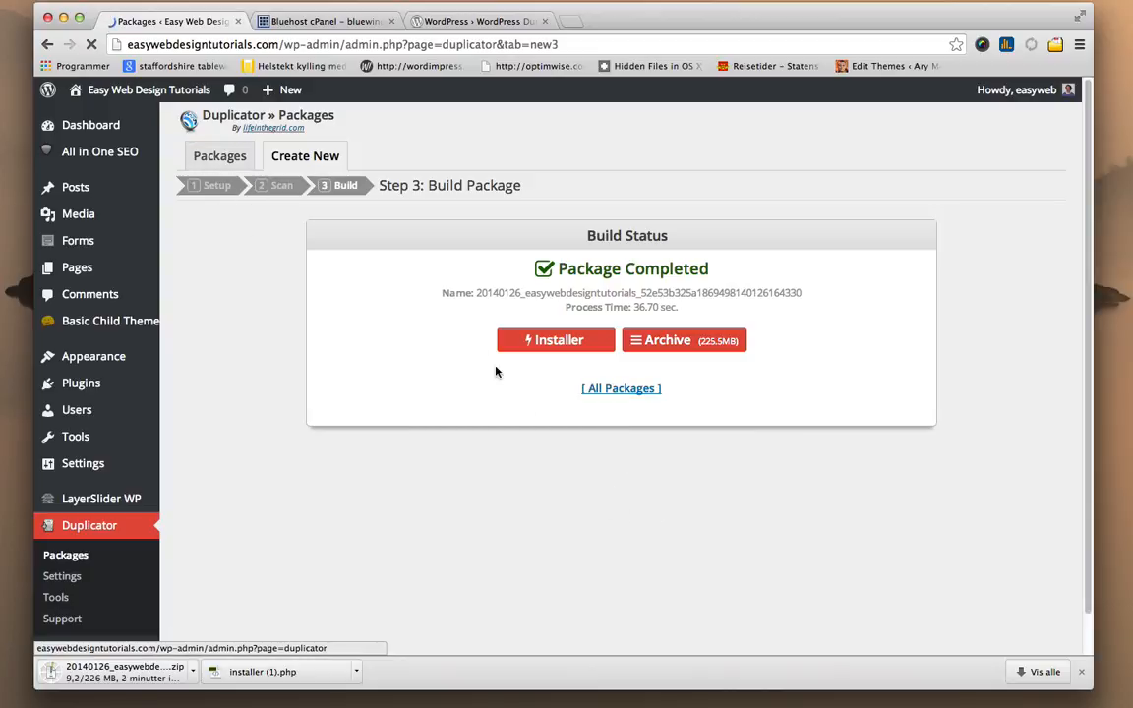
Reveal the downloaded installer in Finder and rename the desktop copy to installer.php.
left_click(622, 387)
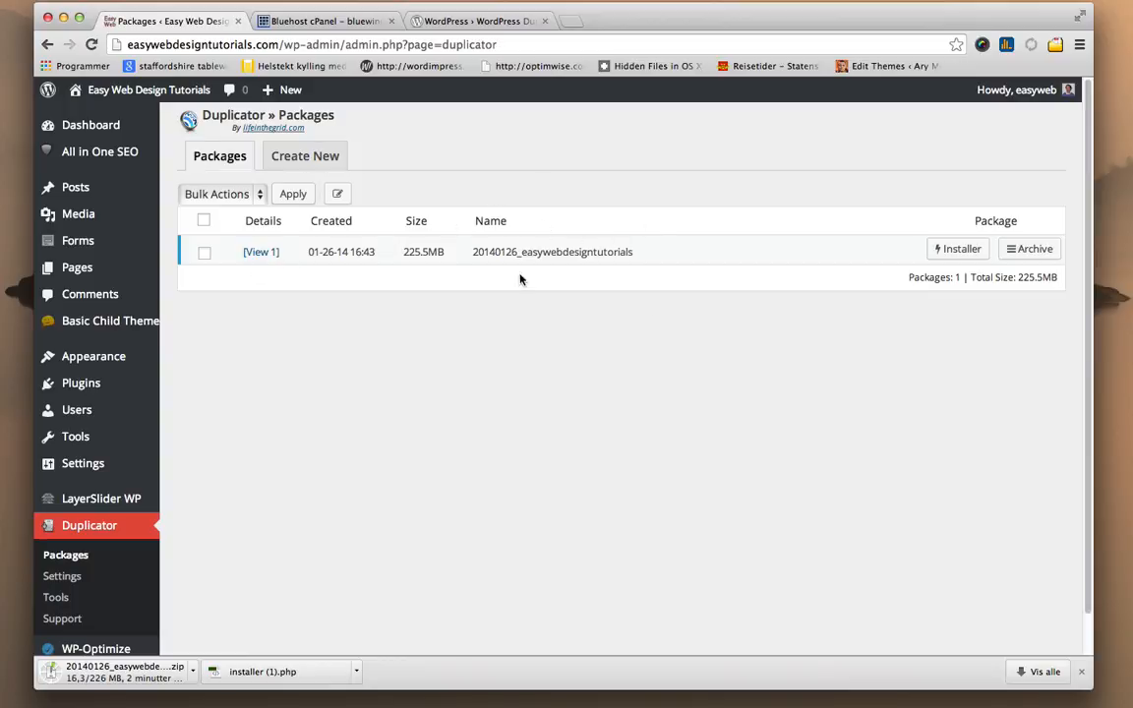
mouse_move(393, 512)
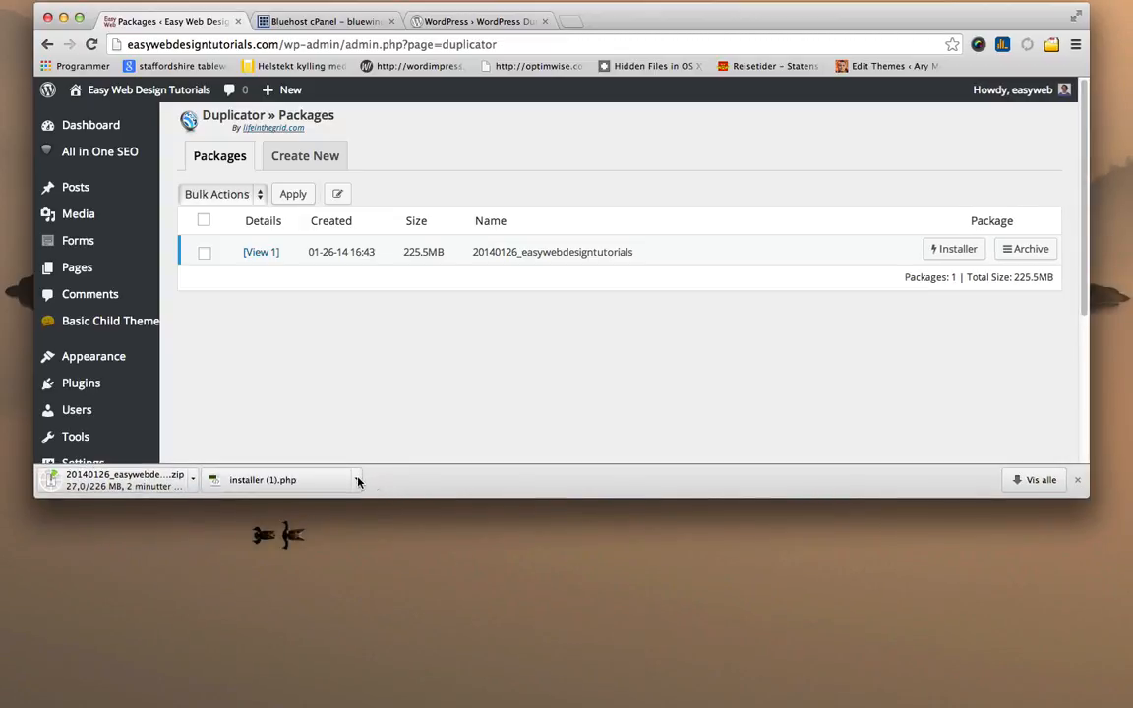
left_click(358, 480)
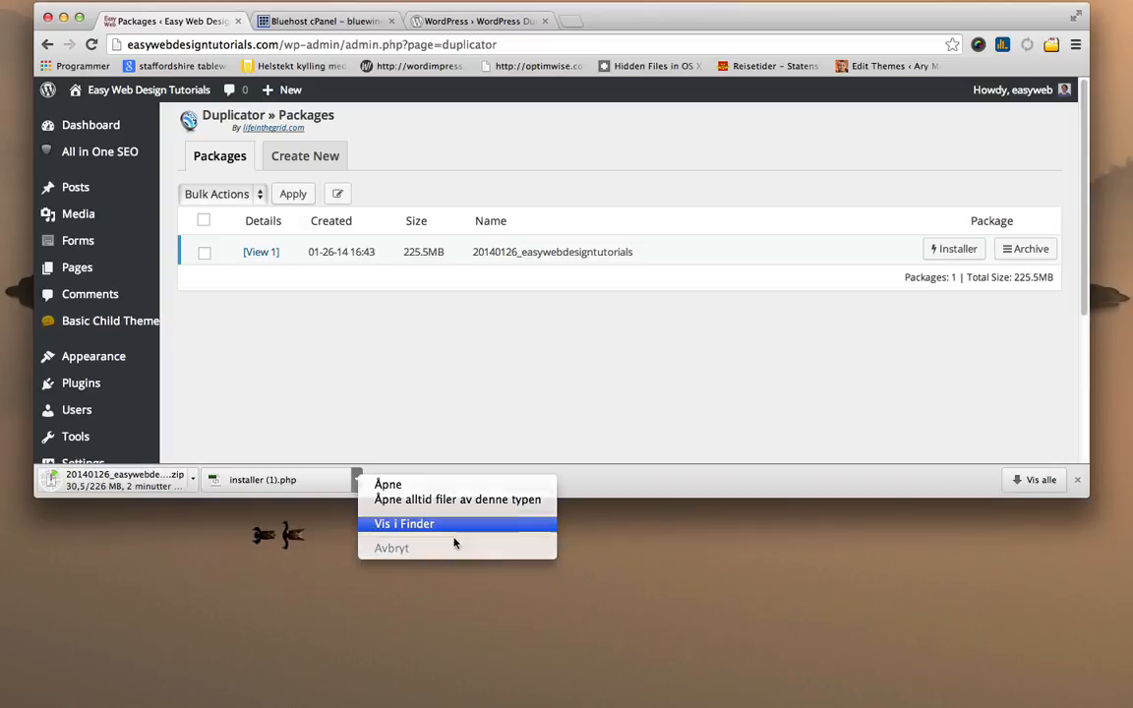
left_click(403, 523)
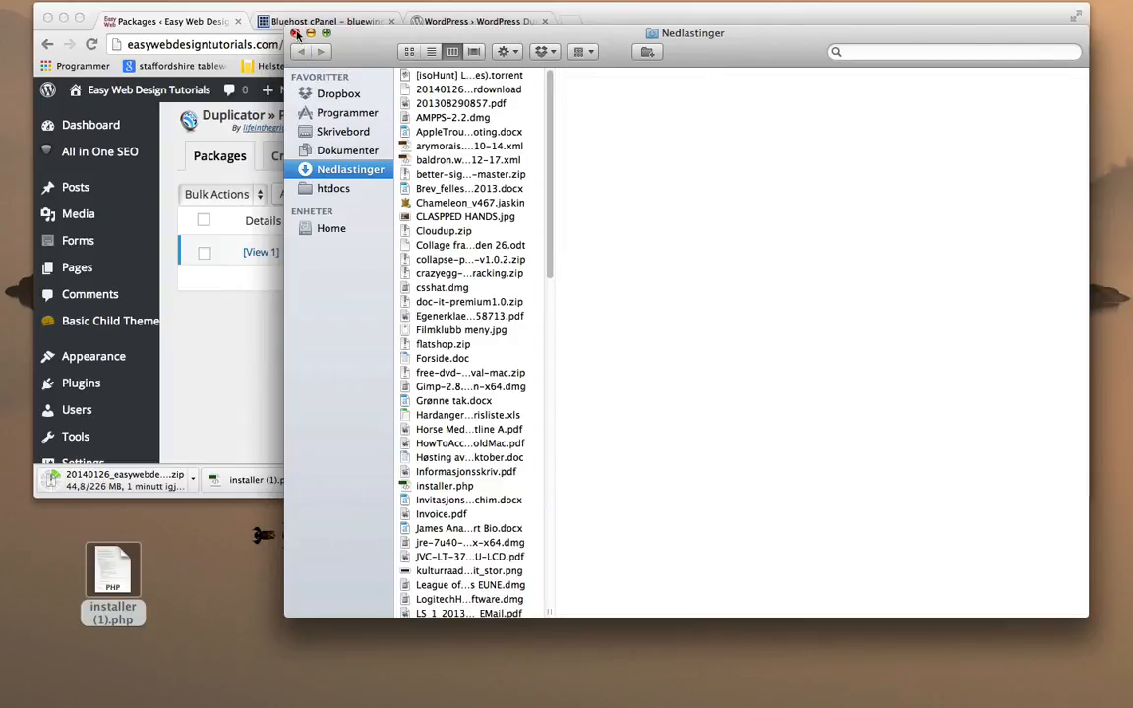
left_click(297, 31)
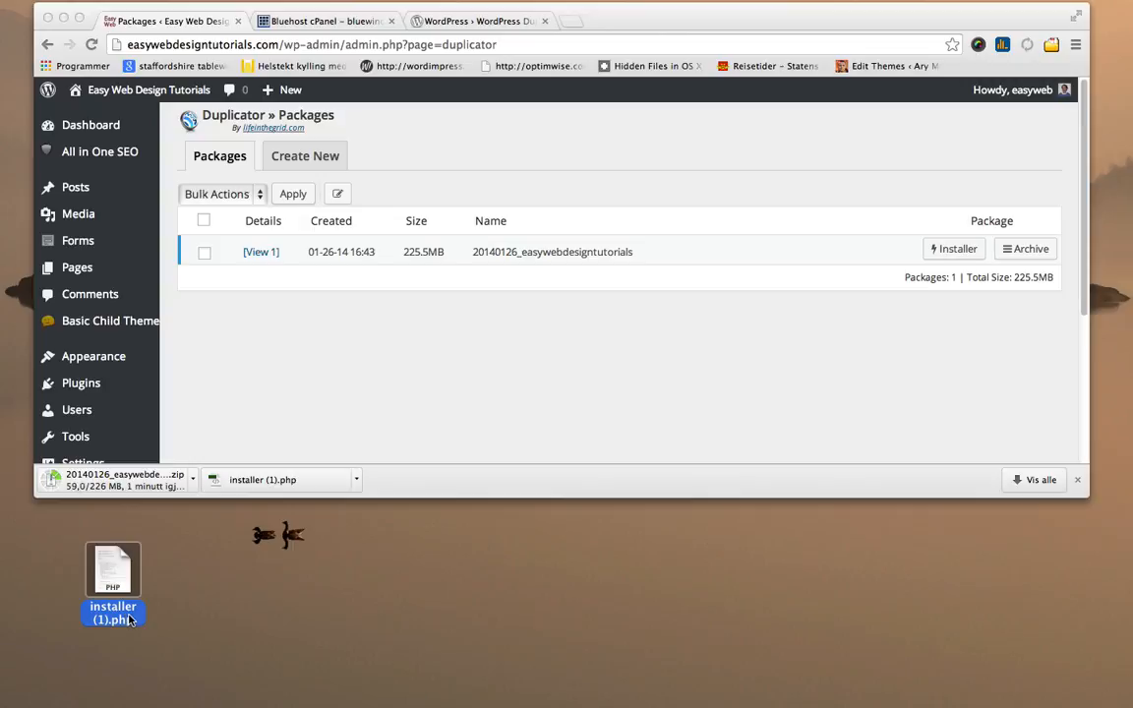
mouse_move(116, 631)
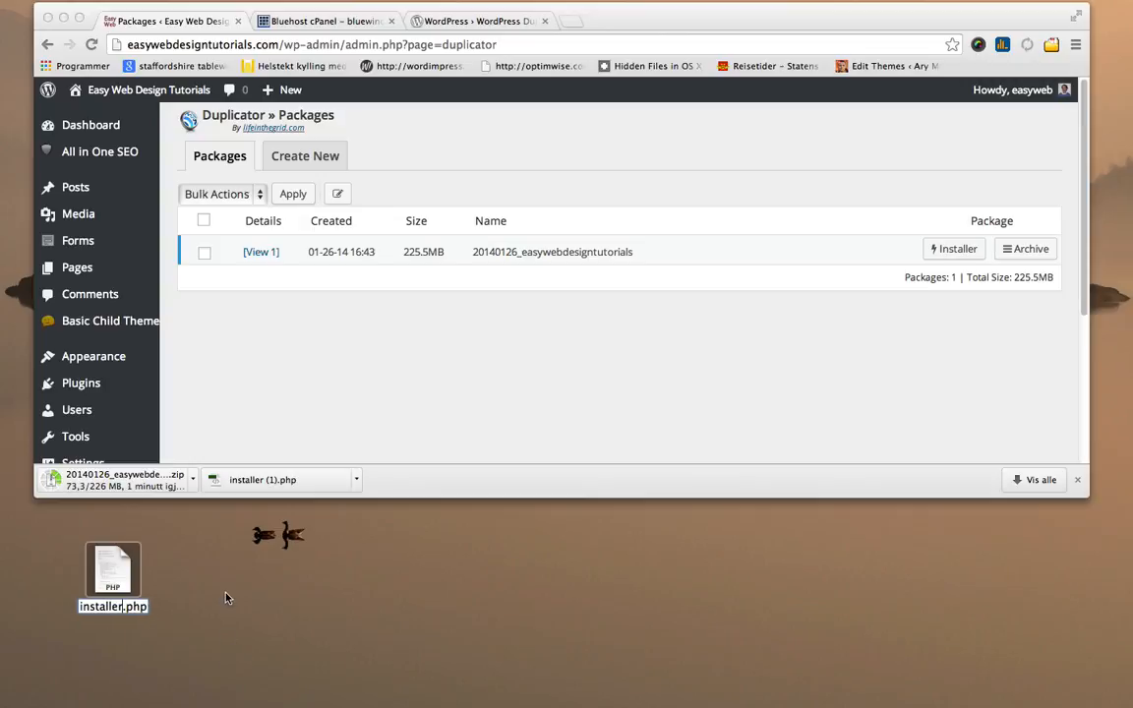
left_click(112, 578)
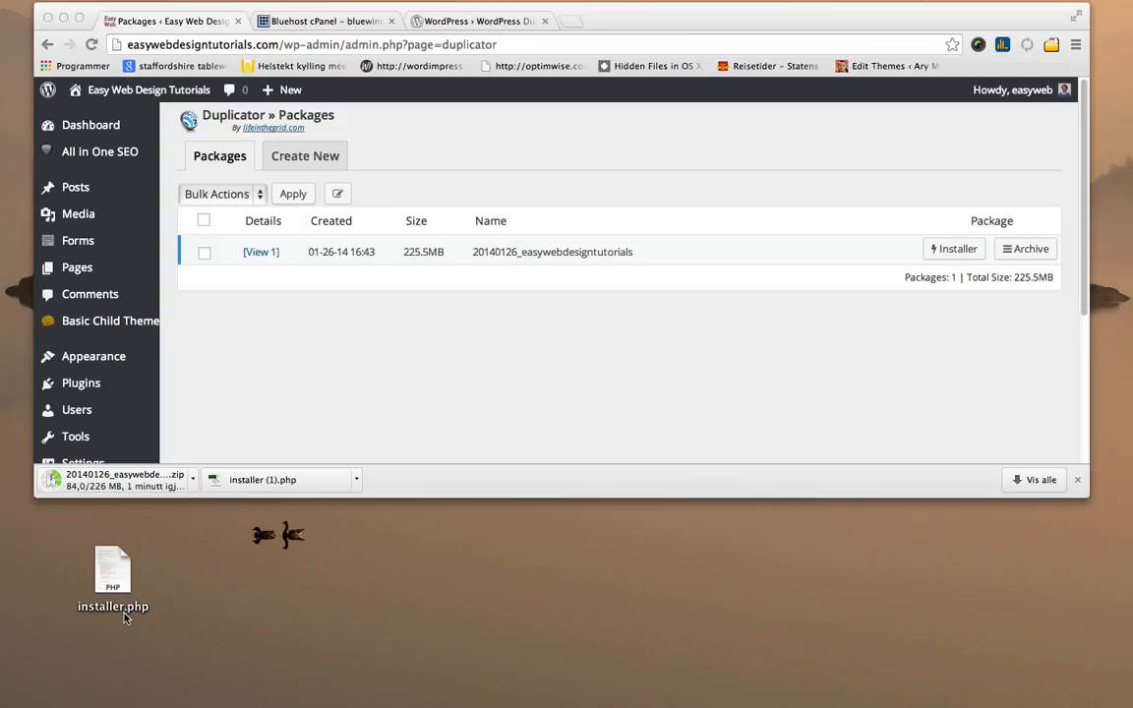
mouse_move(127, 638)
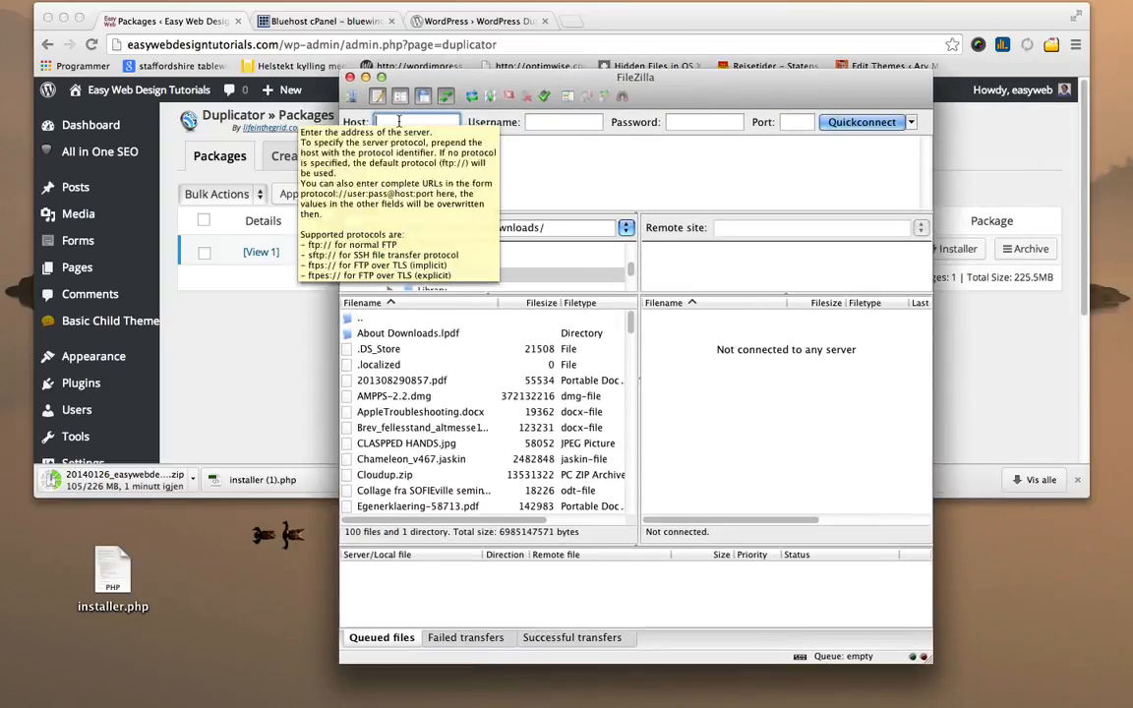
Quickconnect to host fragmentsofawalk.com as user bluewin1 with its password.
type("frag")
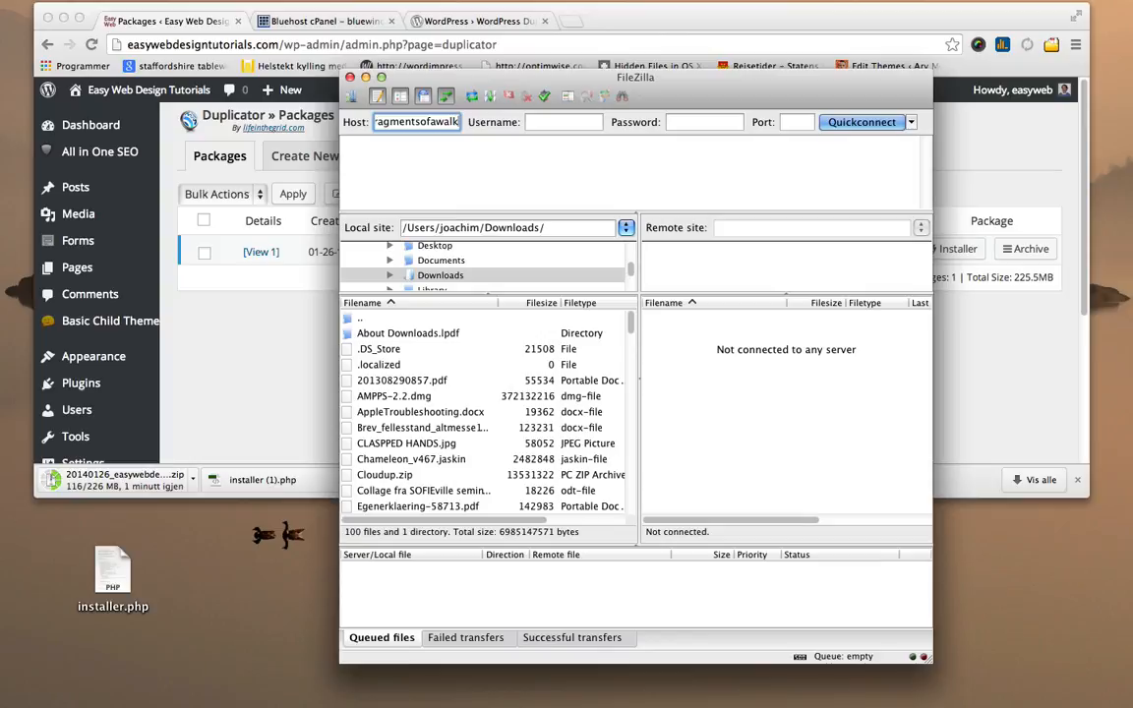
type("b")
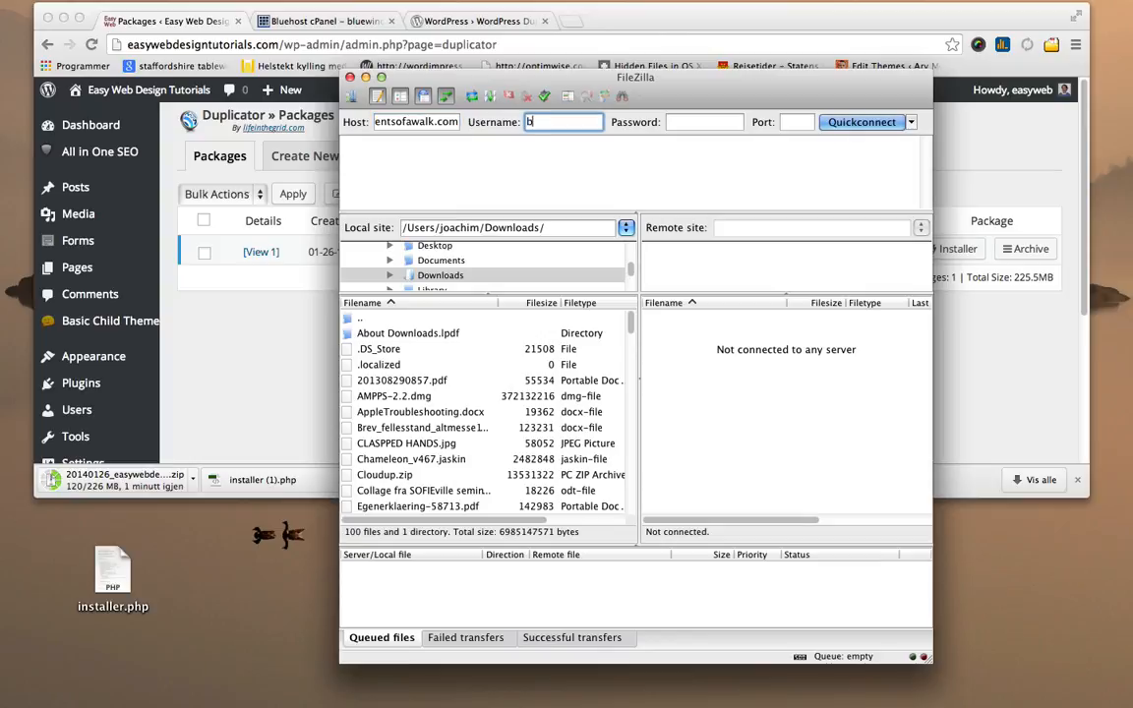
type("luewin1")
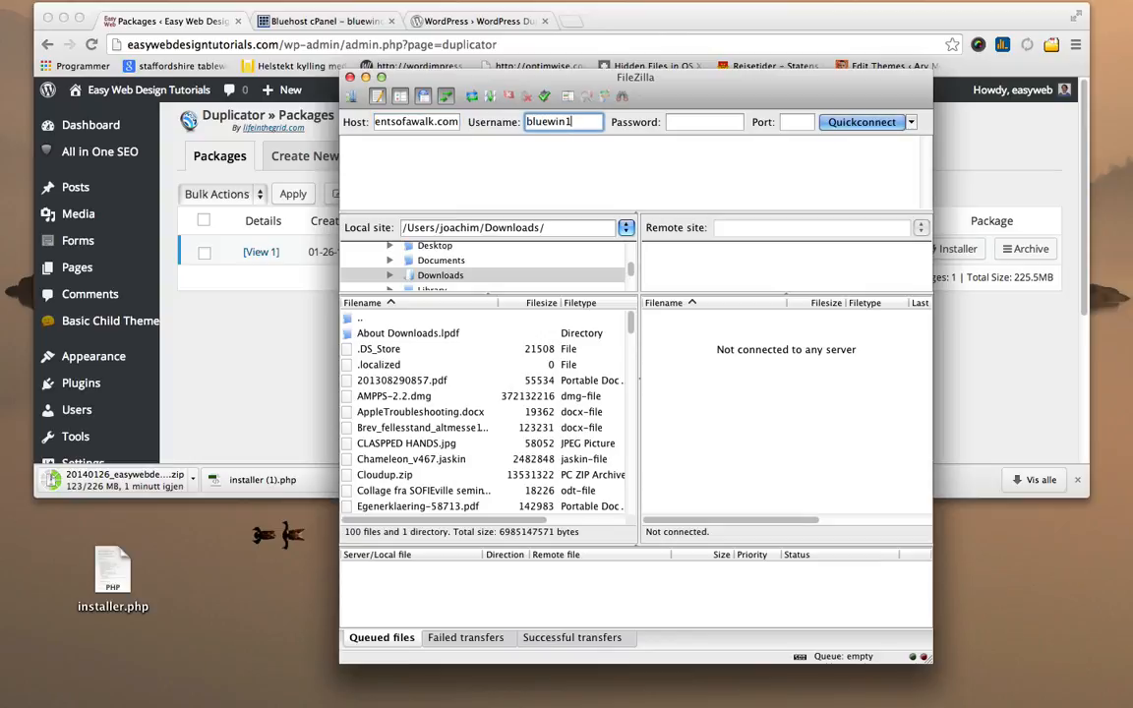
type("••")
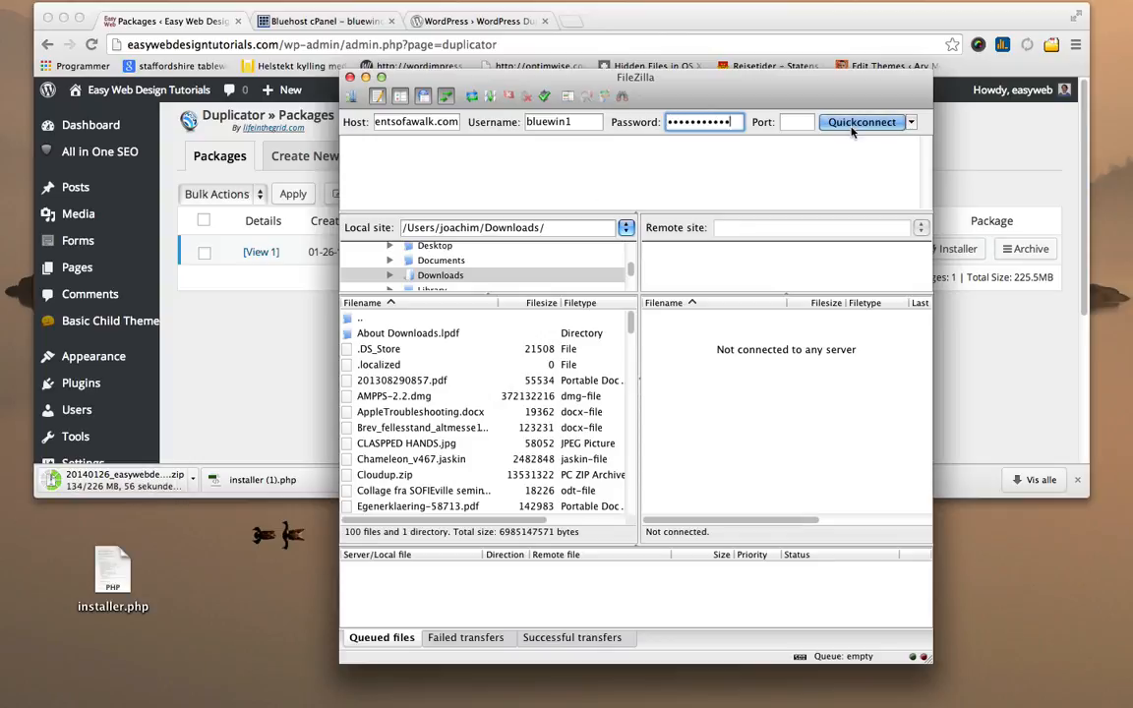
left_click(862, 122)
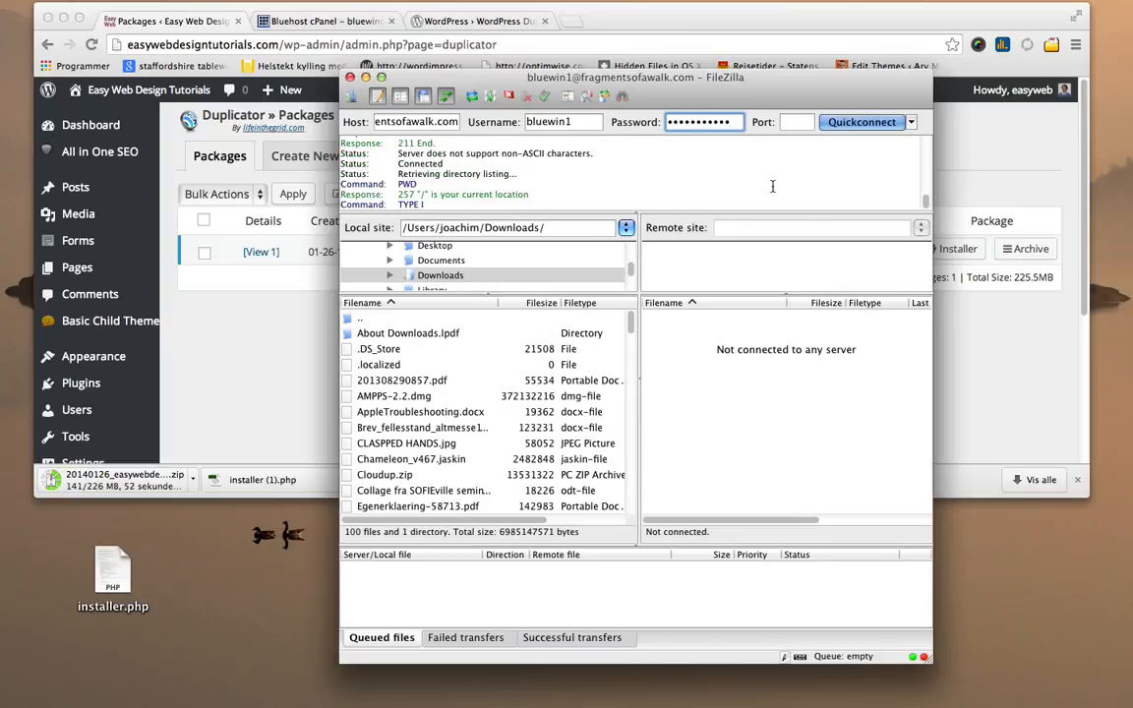
left_click(861, 122)
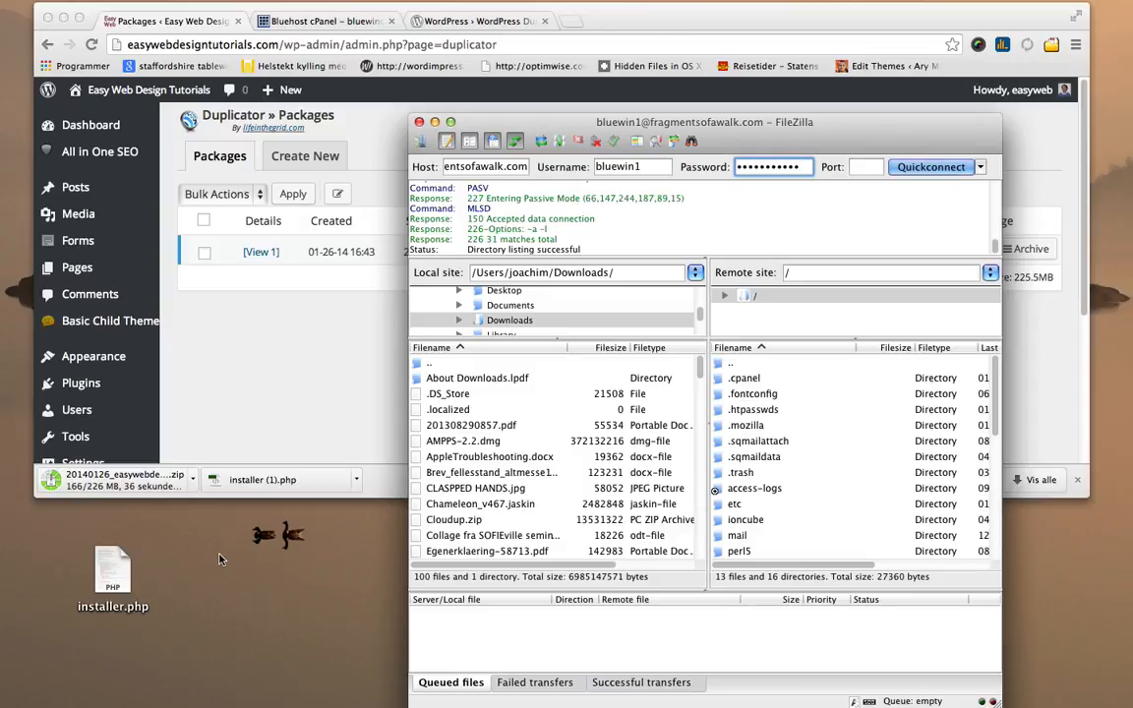
mouse_move(863, 166)
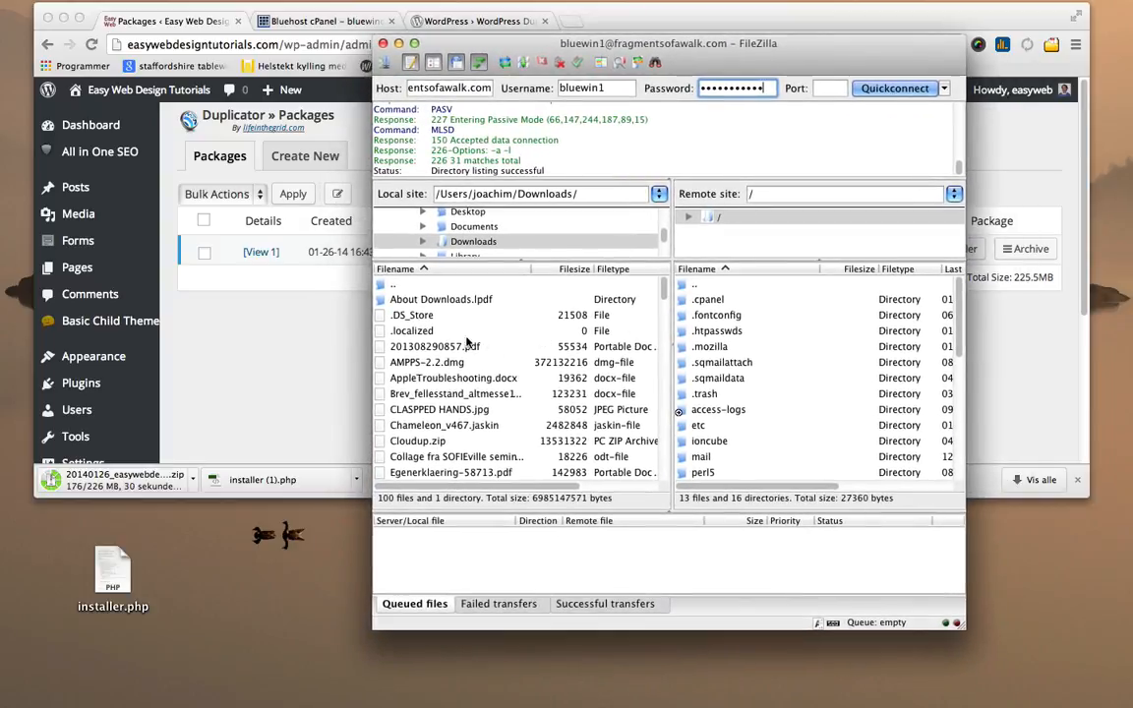
mouse_move(749, 383)
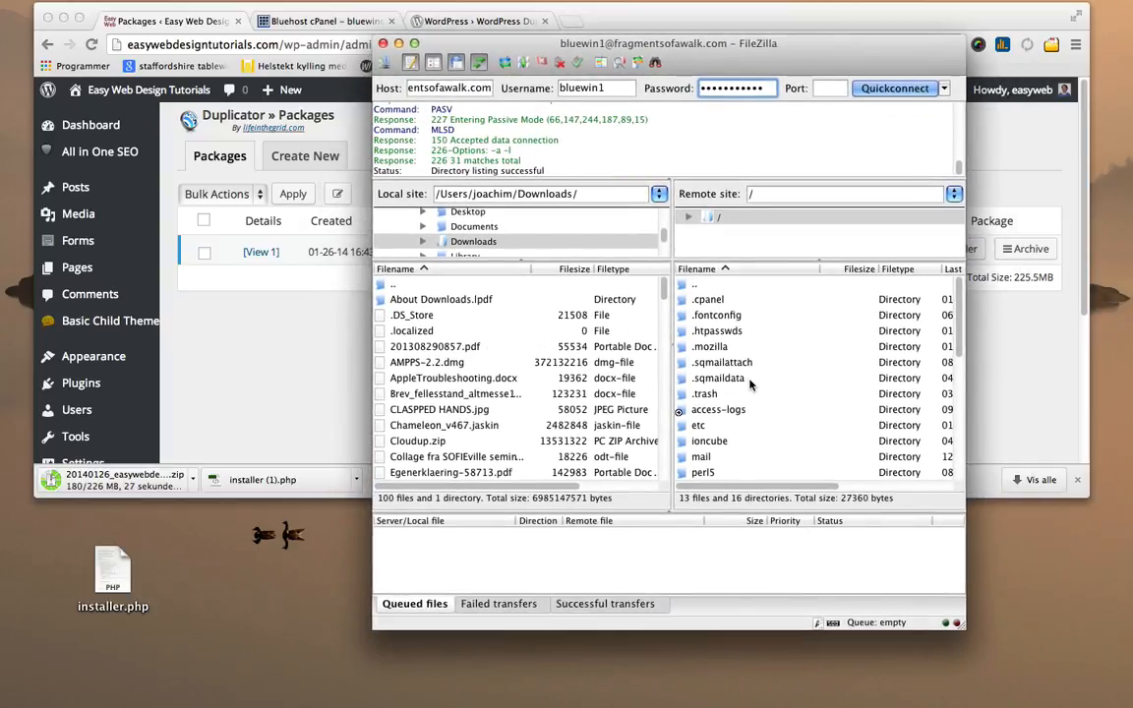
Navigate the remote listing into public_html/fragmentsofawalk.
scroll("down", 3)
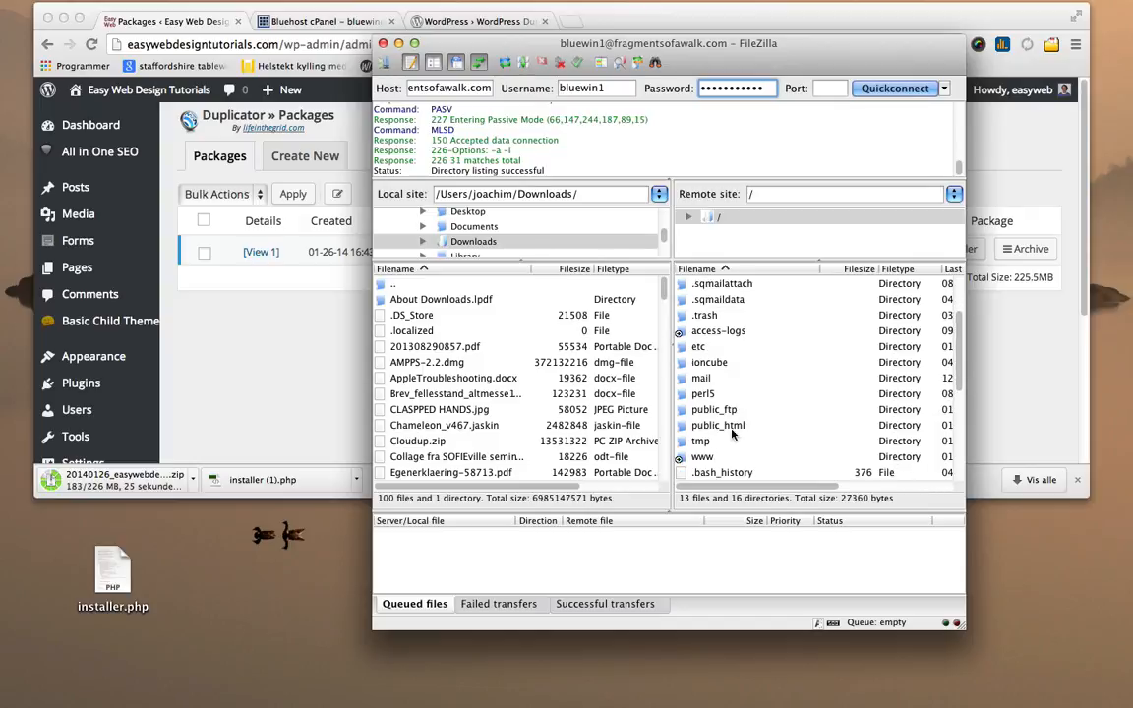
left_click(717, 425)
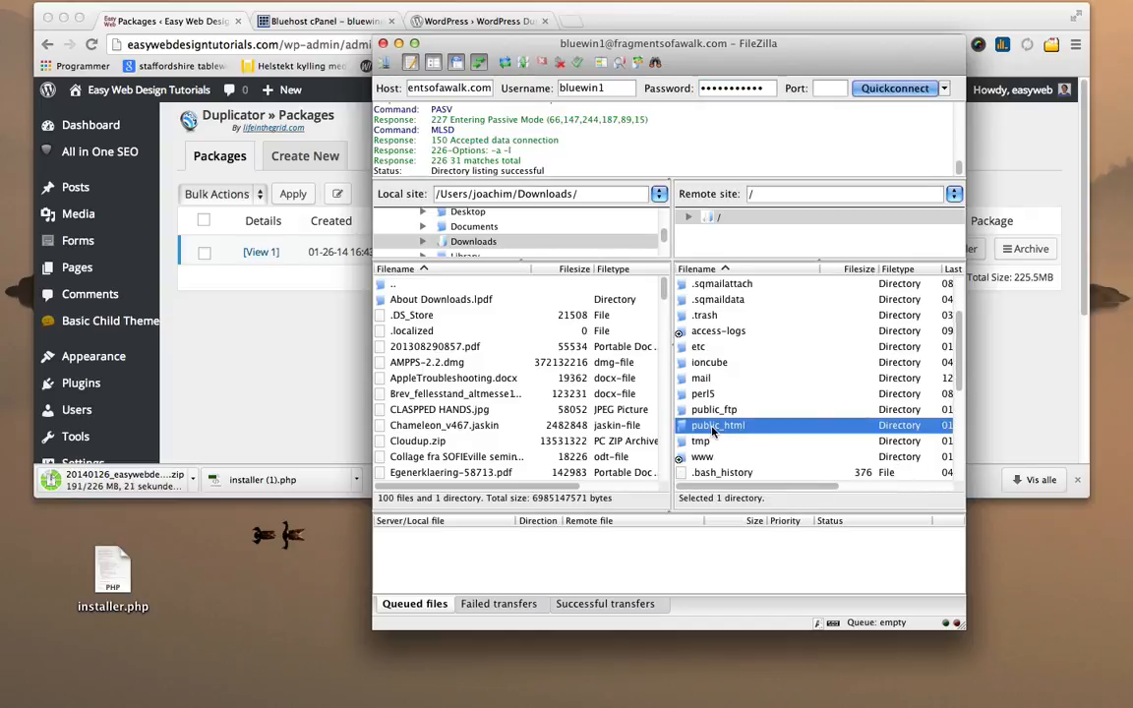
double_click(718, 425)
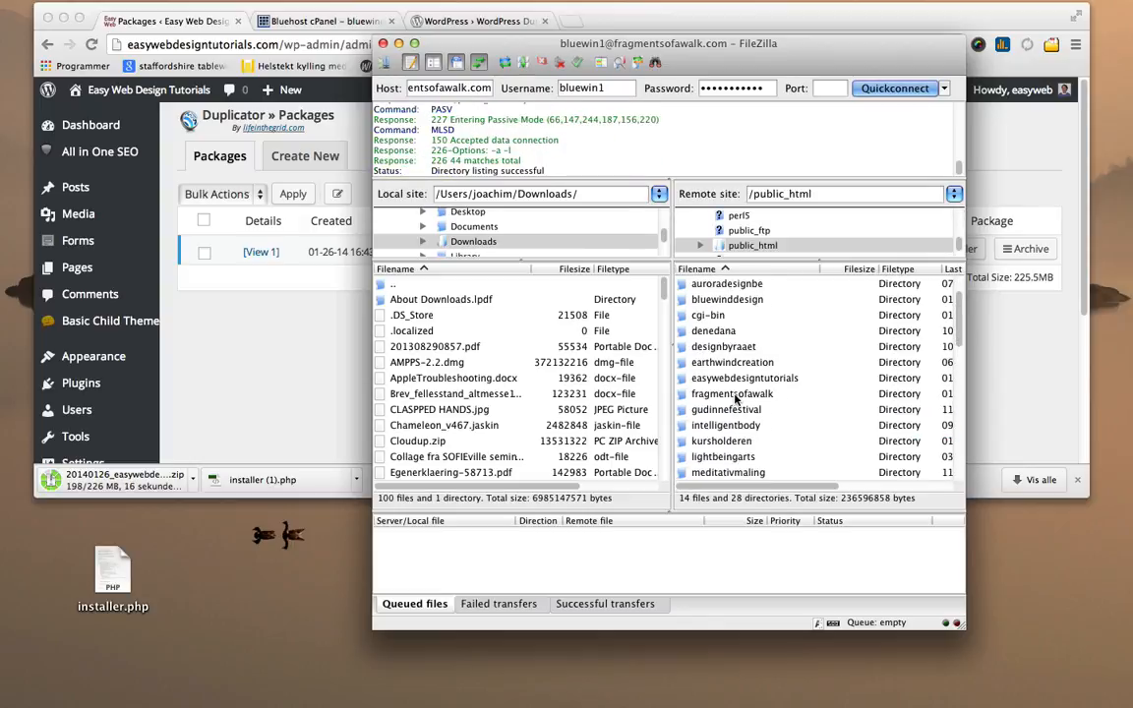
double_click(732, 393)
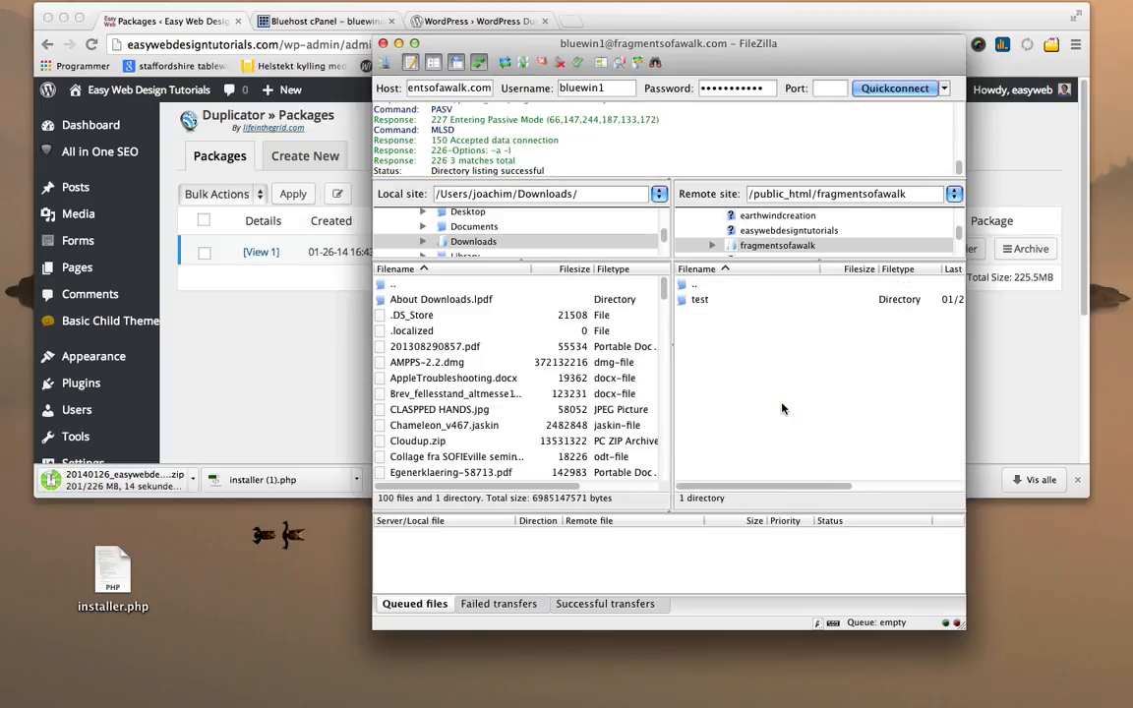
mouse_move(728, 398)
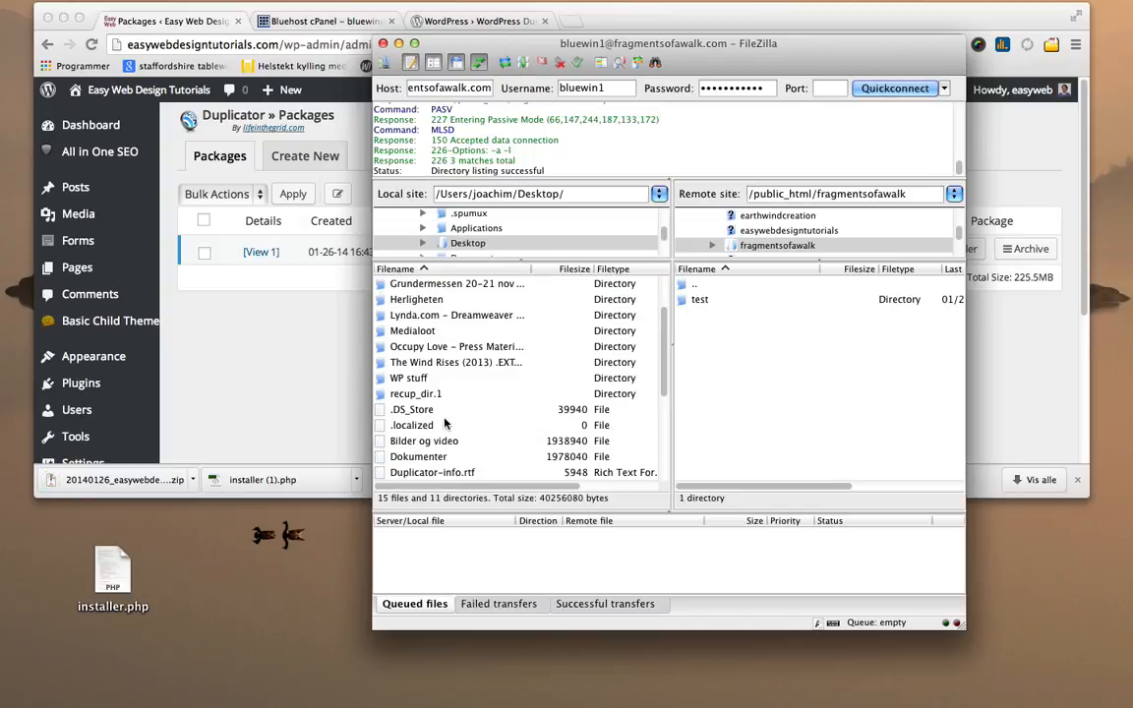
Upload installer.php from the Desktop and go to Downloads for the package archive.
scroll("down", 3)
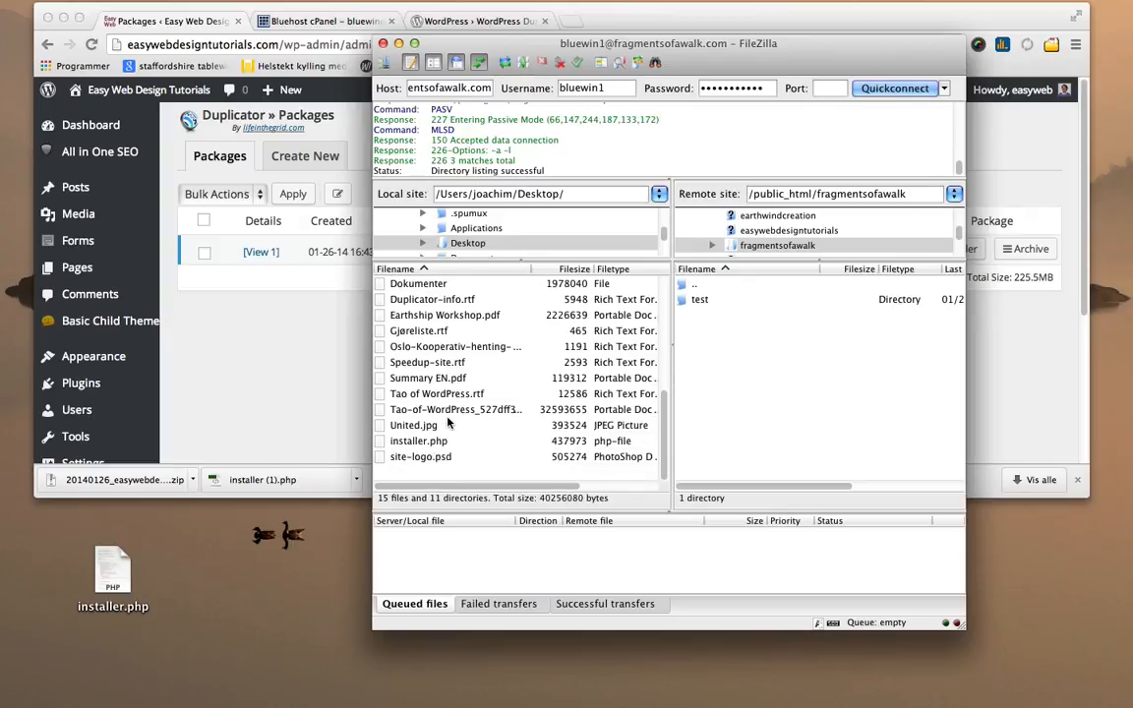
left_click(419, 440)
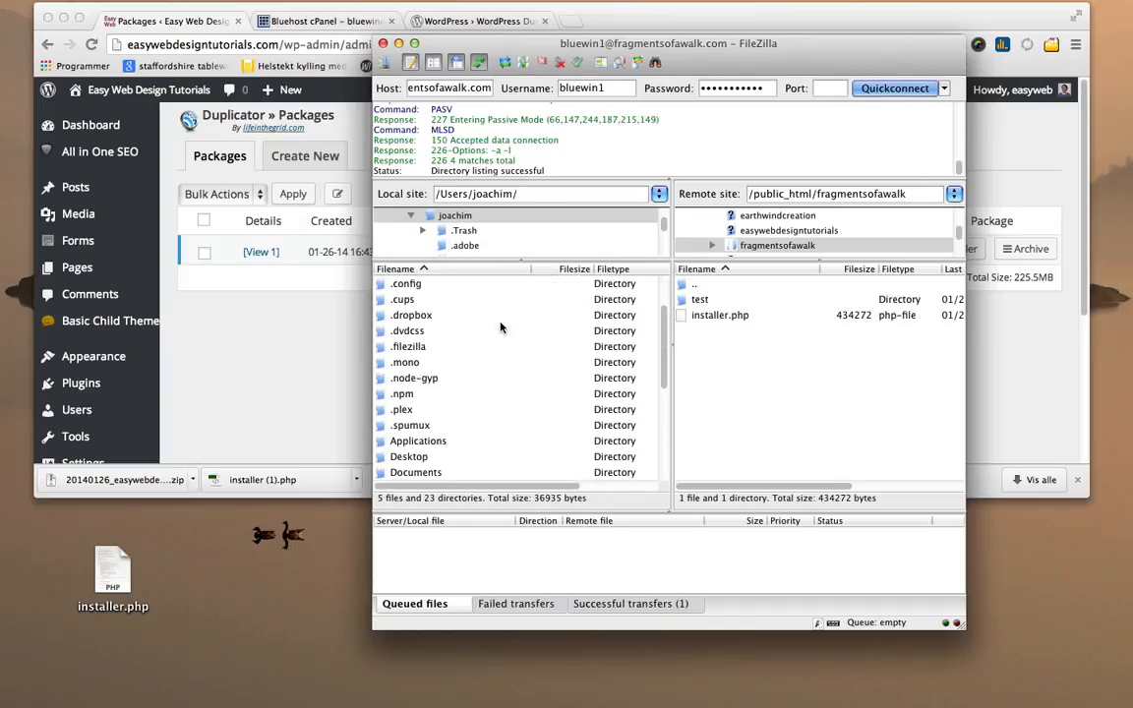
scroll("down", 3)
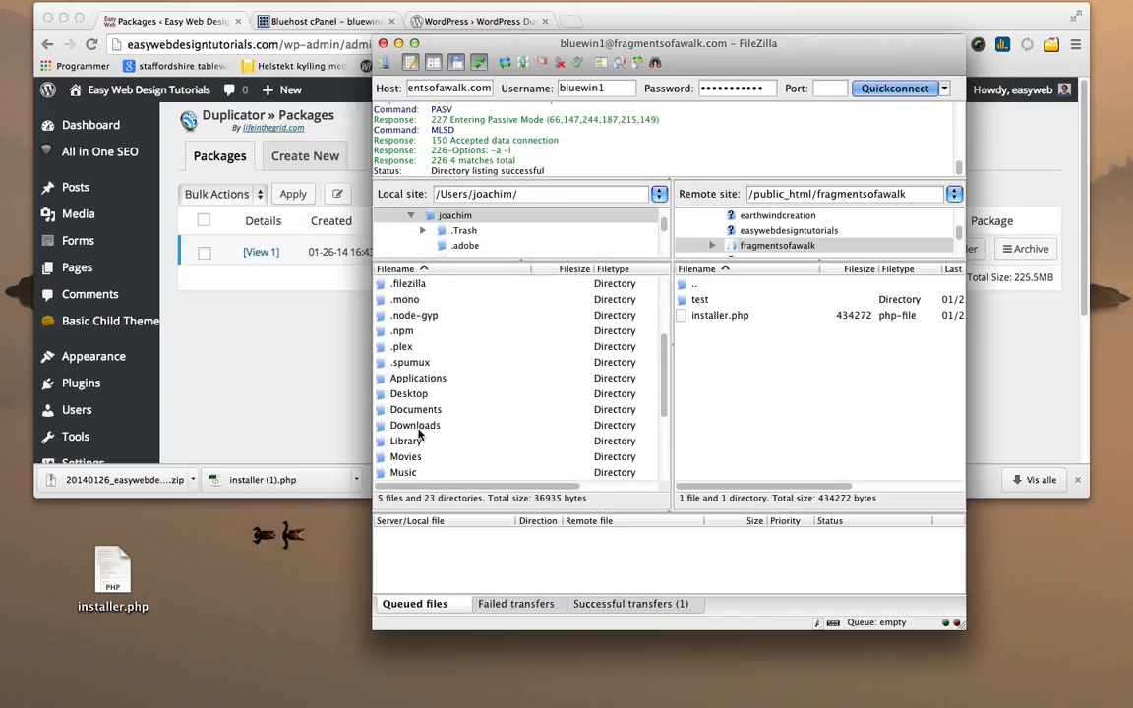
double_click(413, 425)
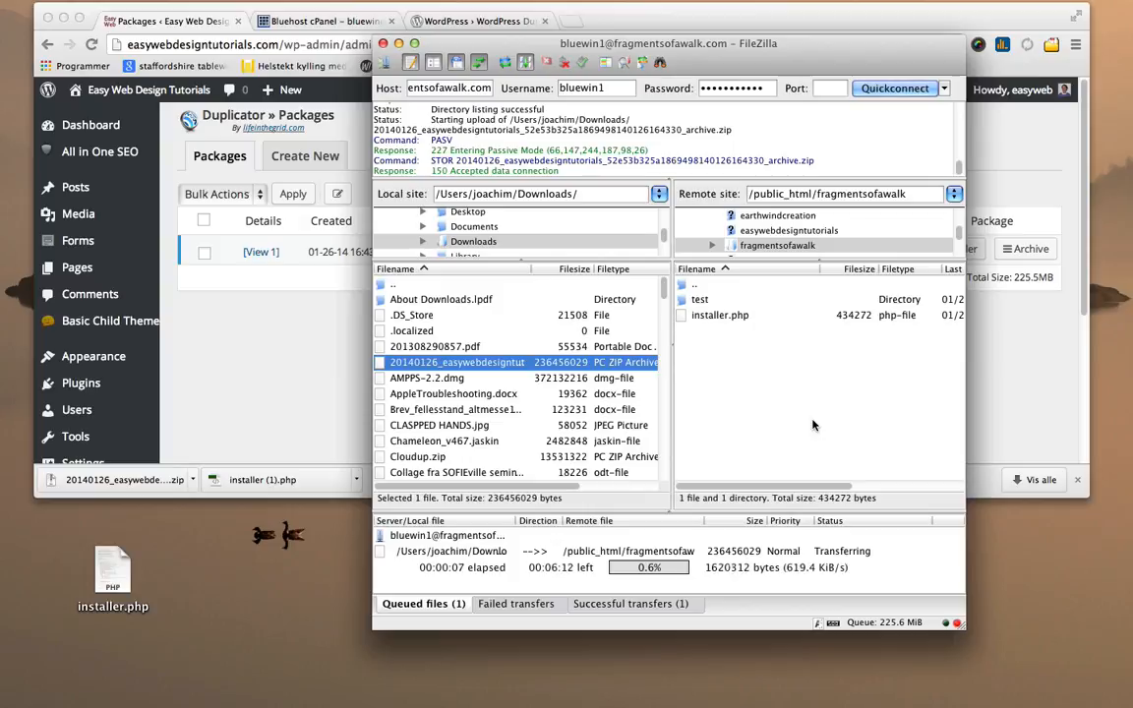
mouse_move(679, 384)
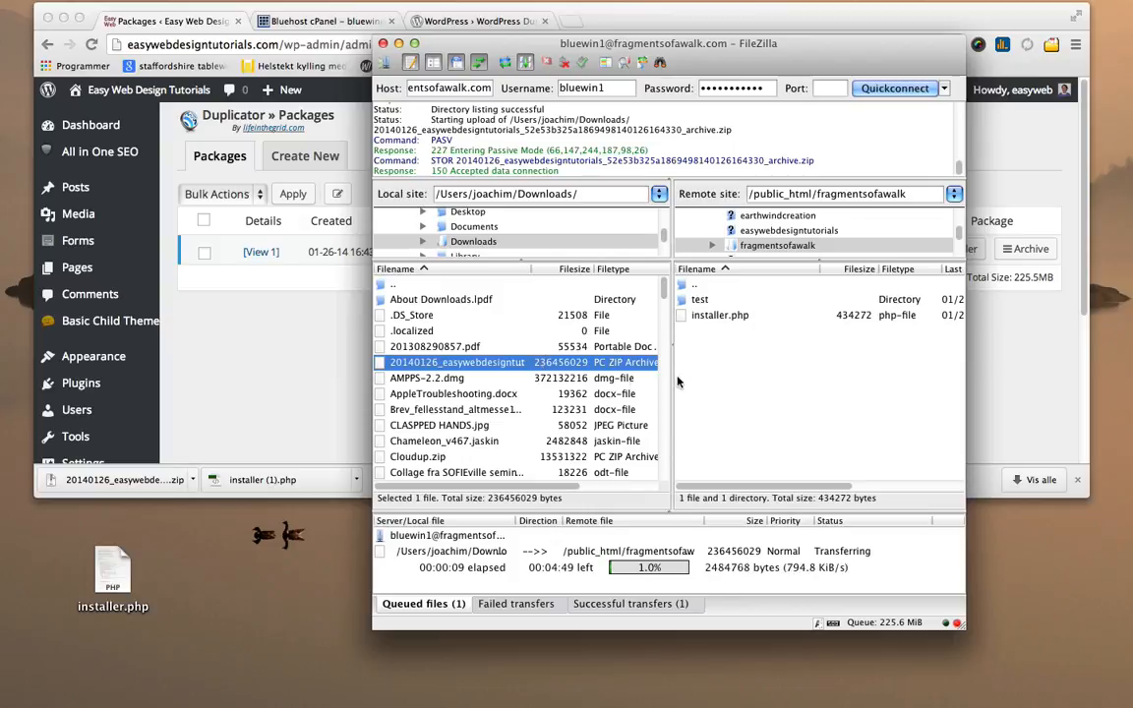
mouse_move(744, 366)
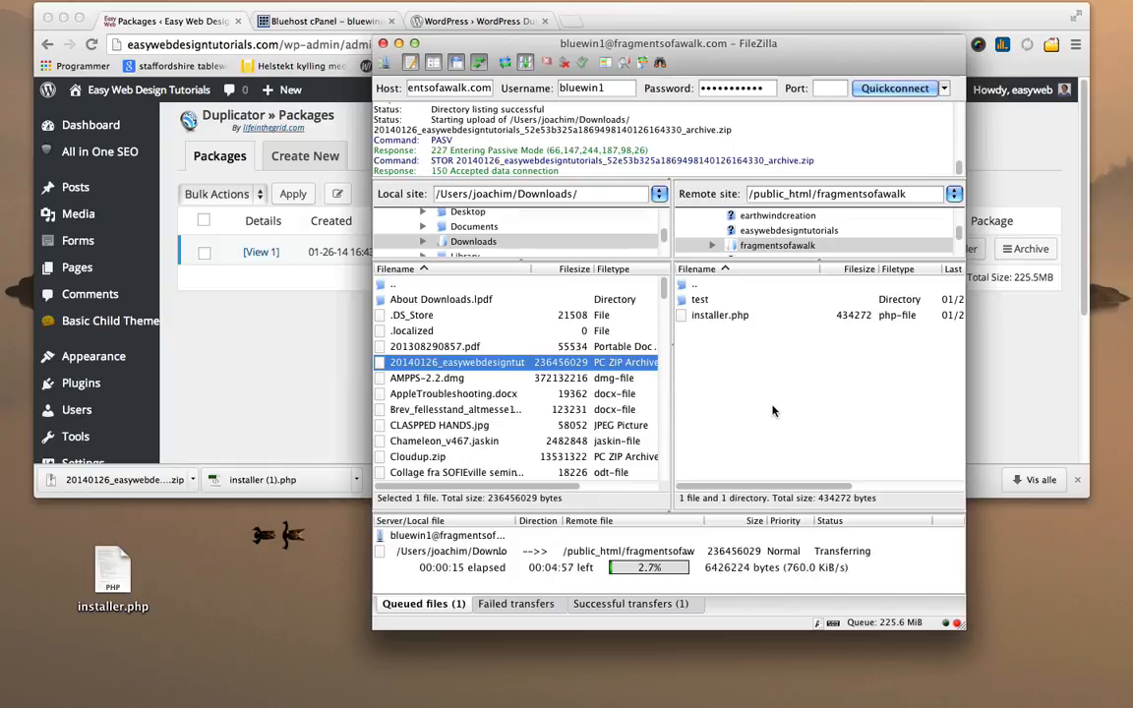
mouse_move(816, 366)
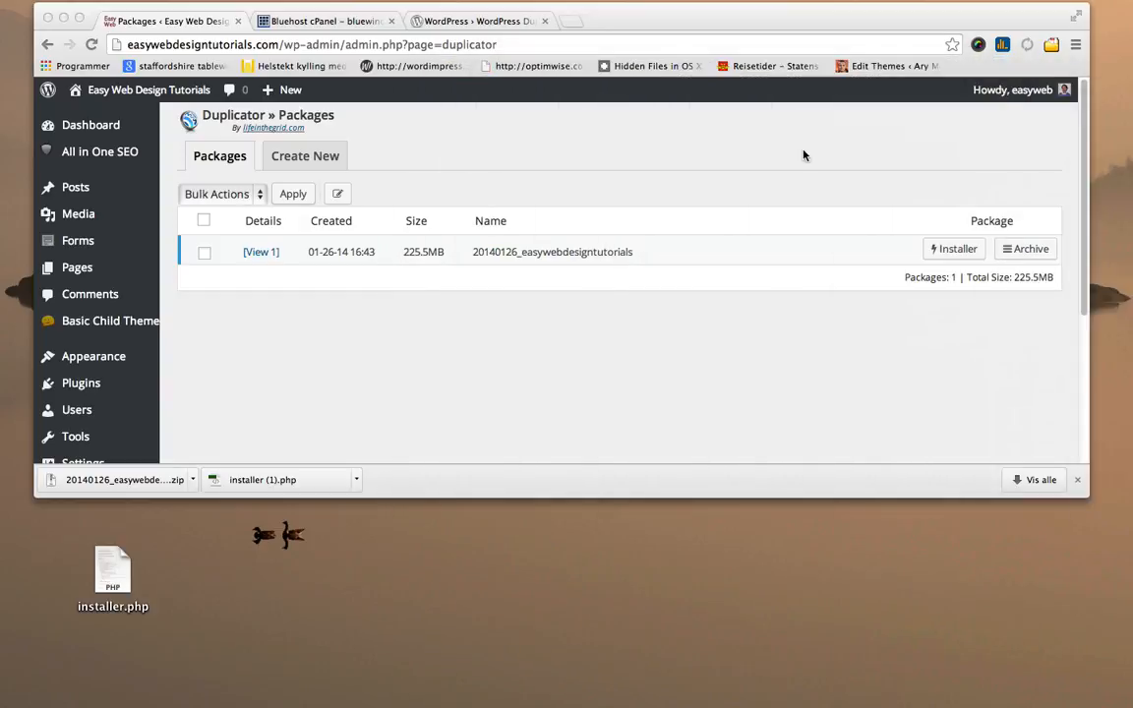
mouse_move(744, 215)
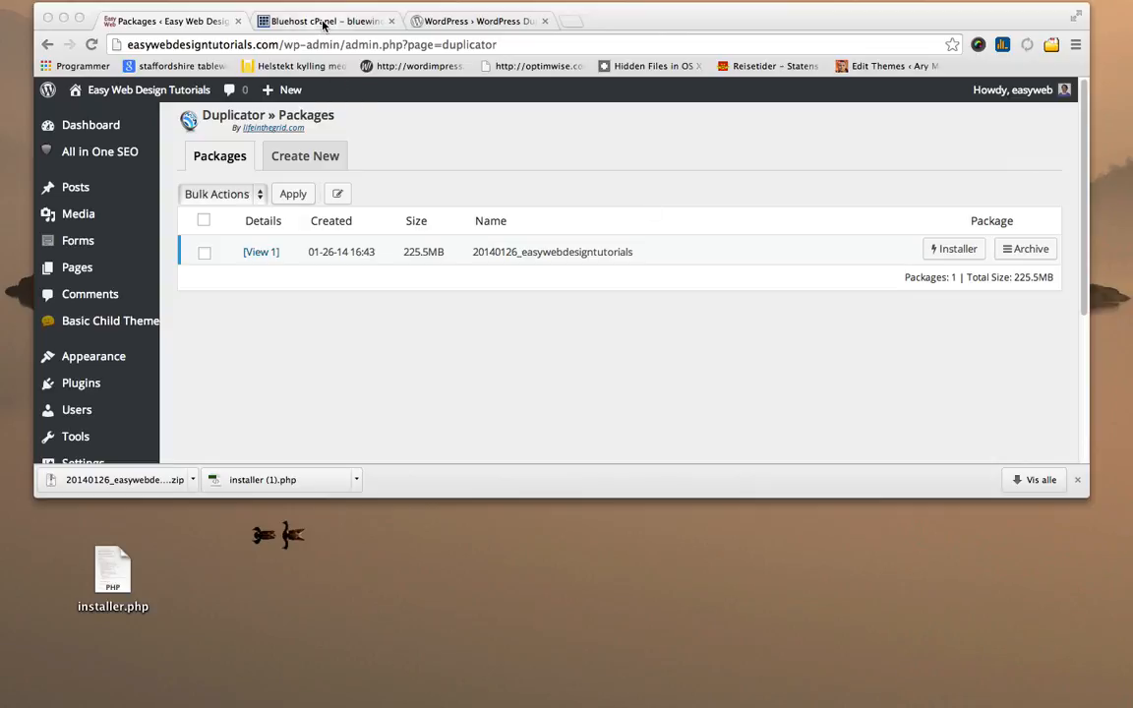
In Bluehost cPanel, scroll to Database Tools and enter MySQL Databases.
left_click(325, 20)
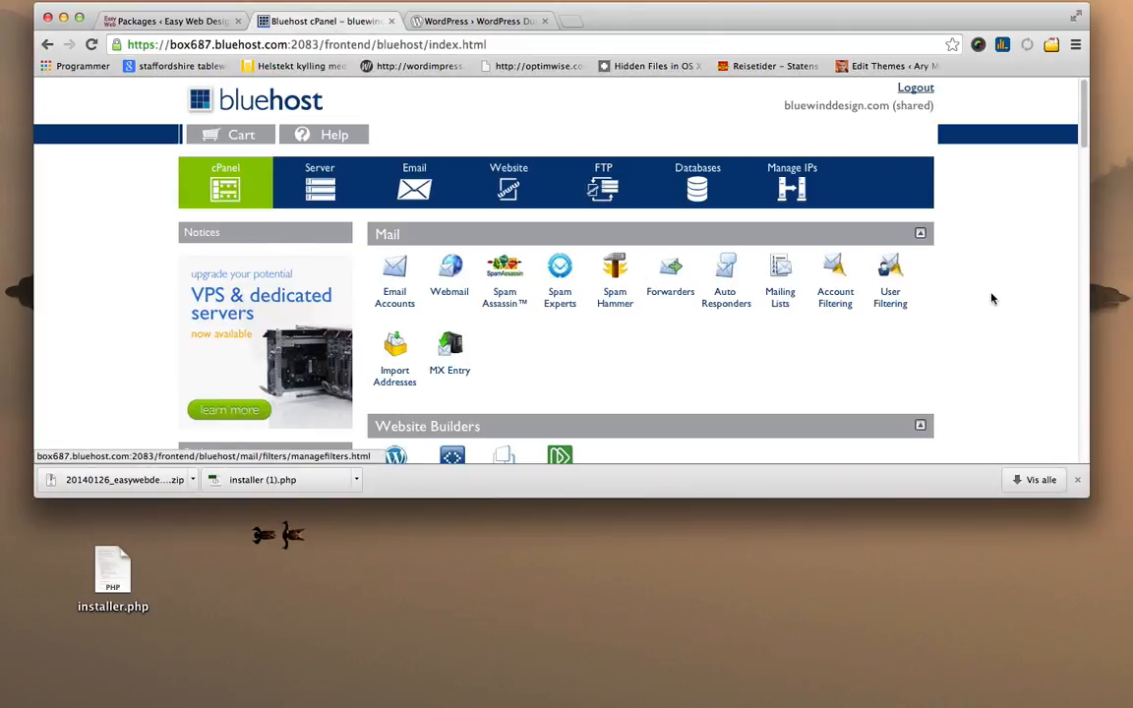
scroll("down", 3)
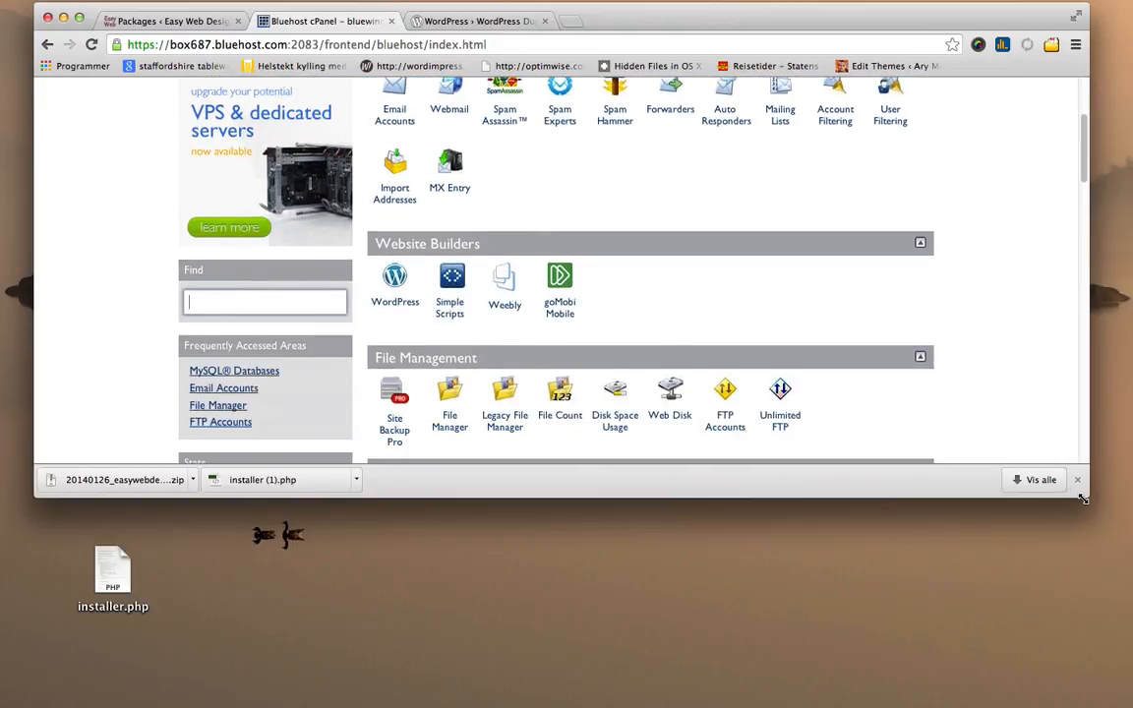
scroll("down", 3)
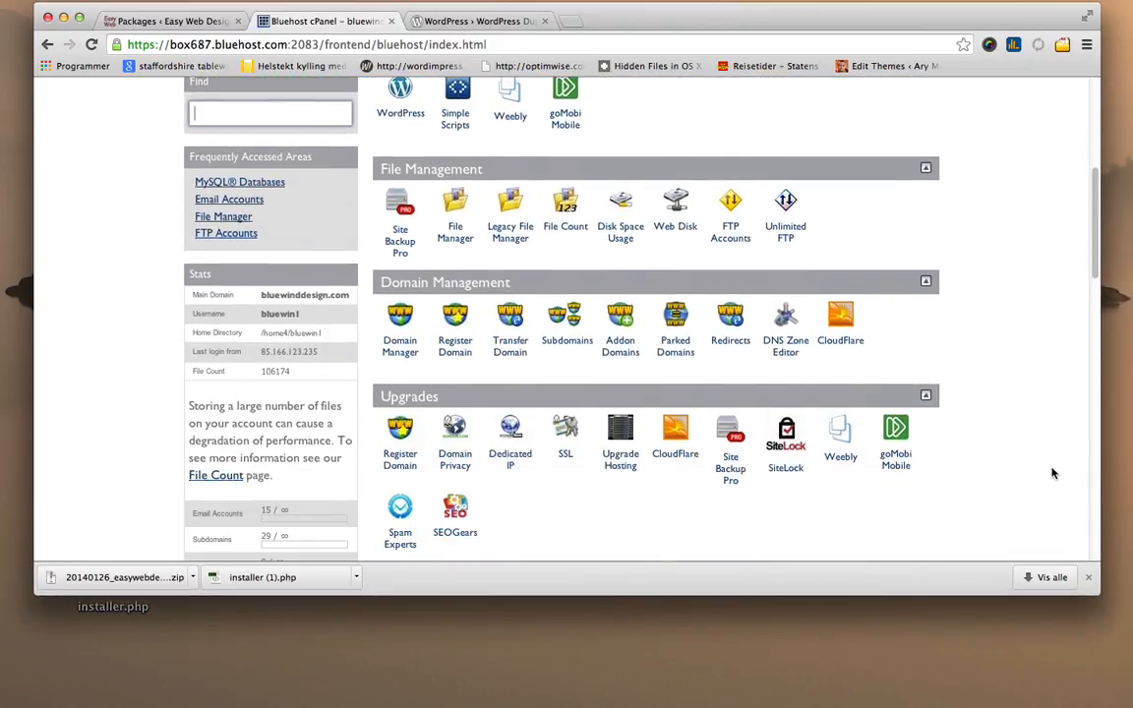
scroll("down", 3)
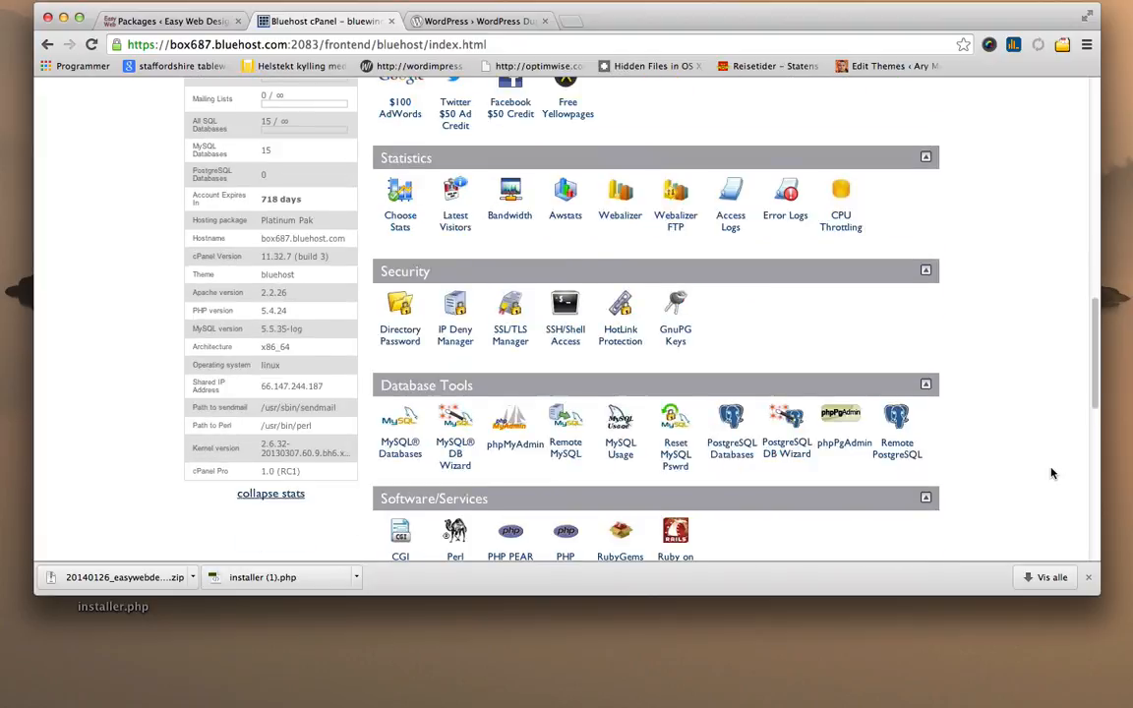
scroll("down", 3)
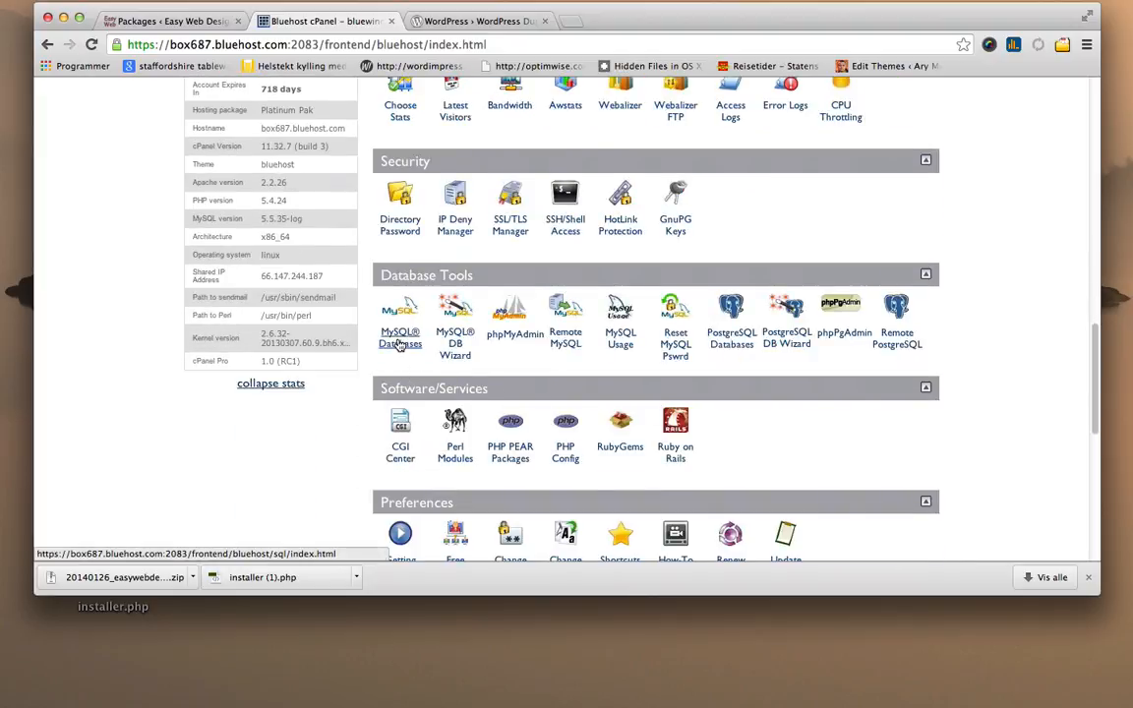
left_click(401, 338)
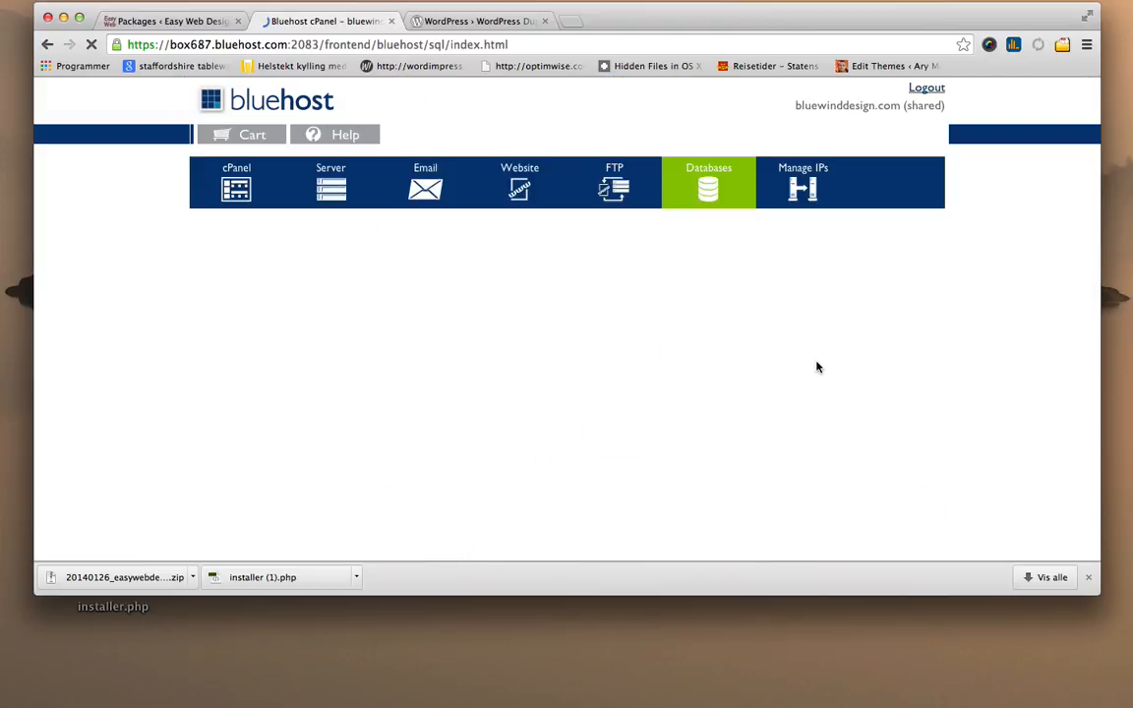
Create a new empty MySQL database named 'frag' (bluewin1_frag).
left_click(708, 181)
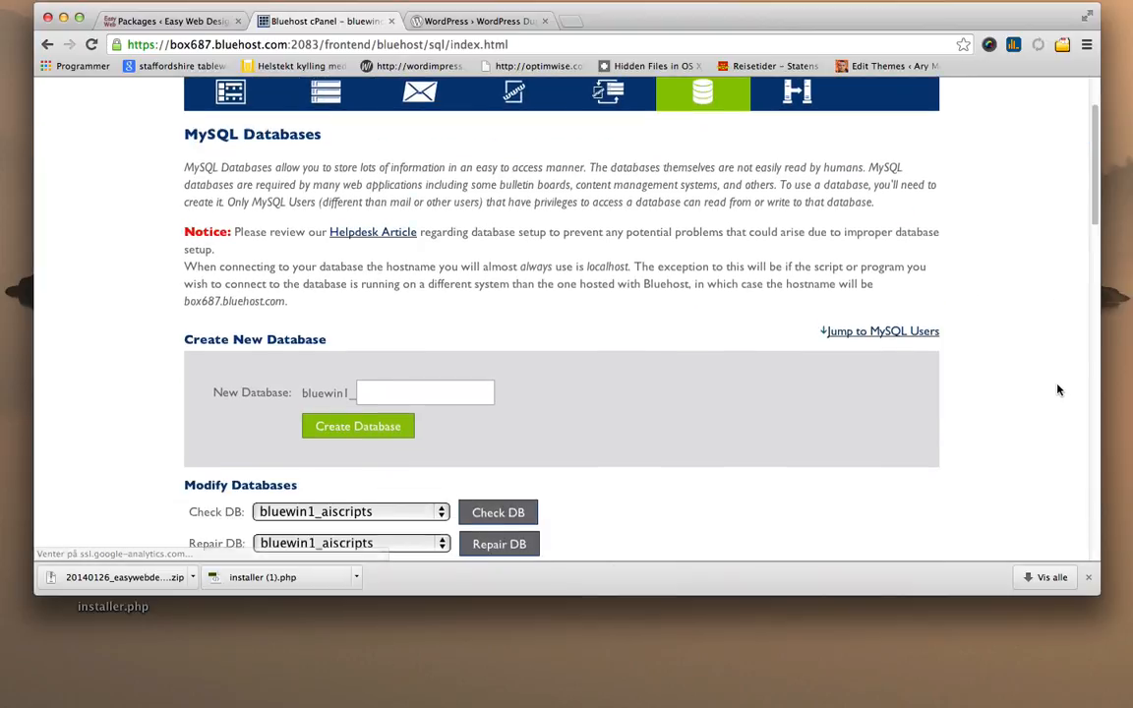
scroll("down", 3)
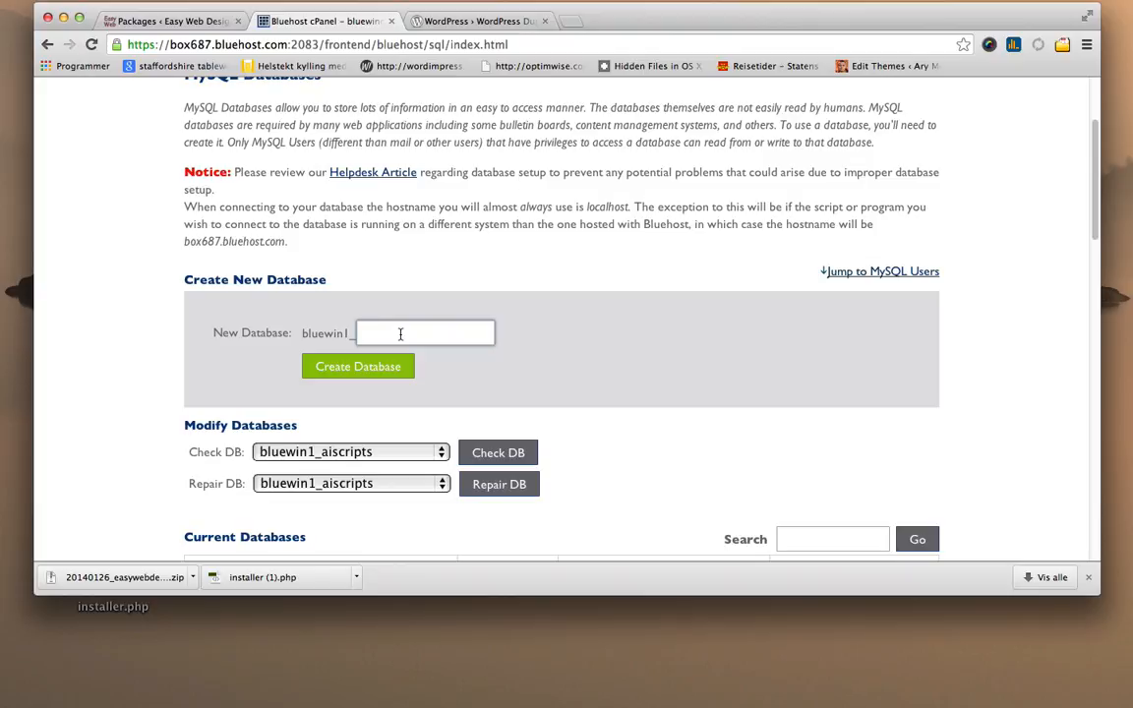
type("frag")
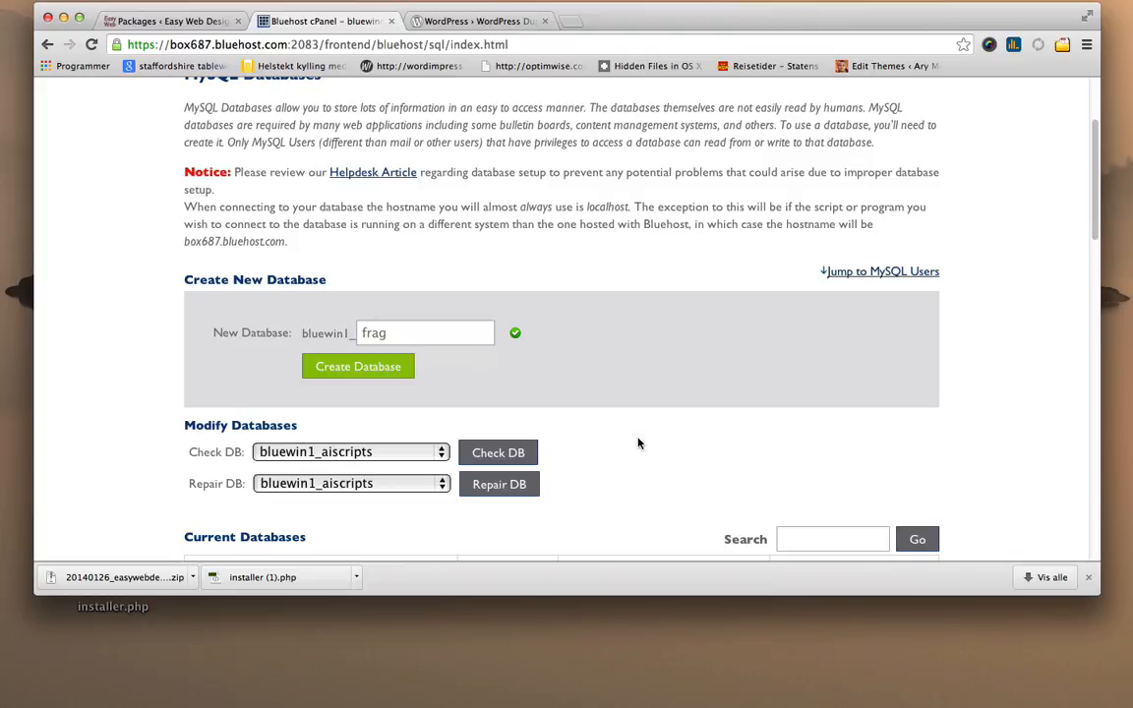
left_click(358, 366)
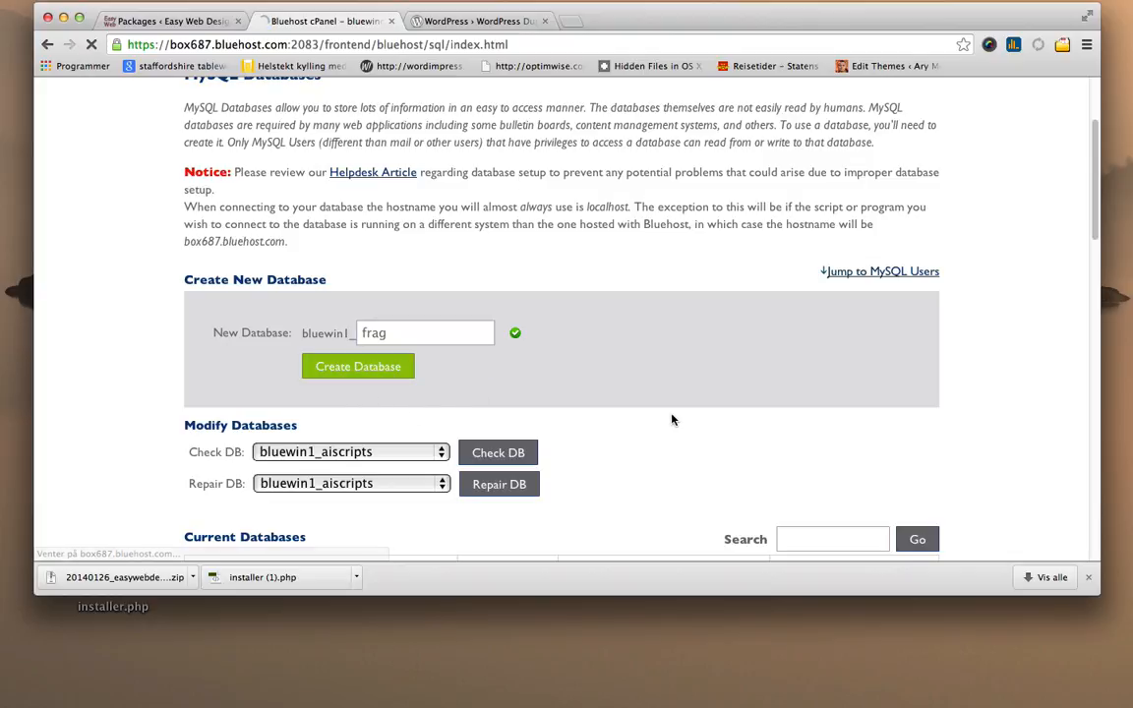
left_click(358, 365)
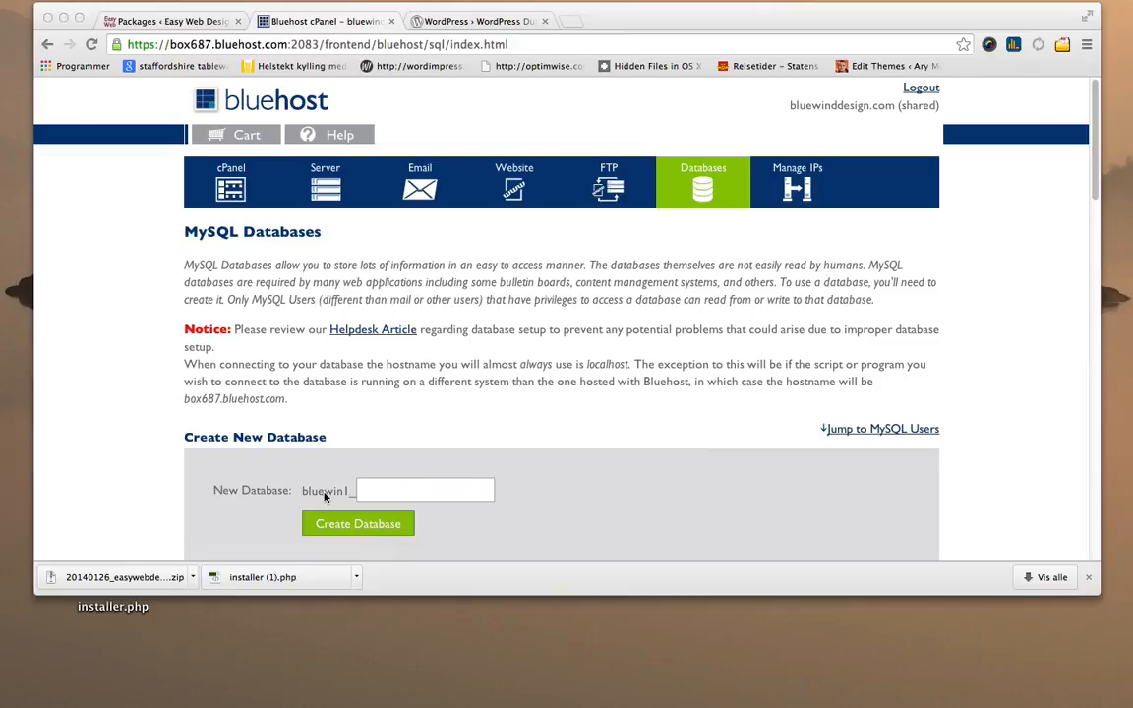
Scroll to the Current Databases list to confirm bluewin1_frag appears at 0.00 MB.
scroll("down", 3)
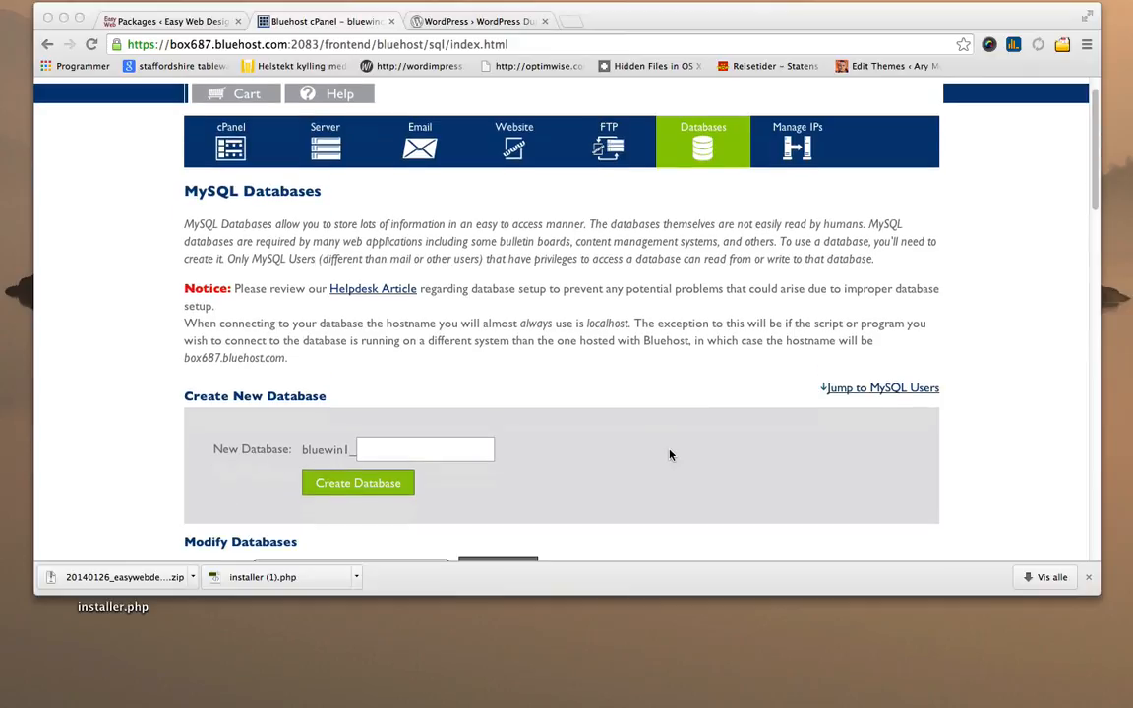
scroll("down", 3)
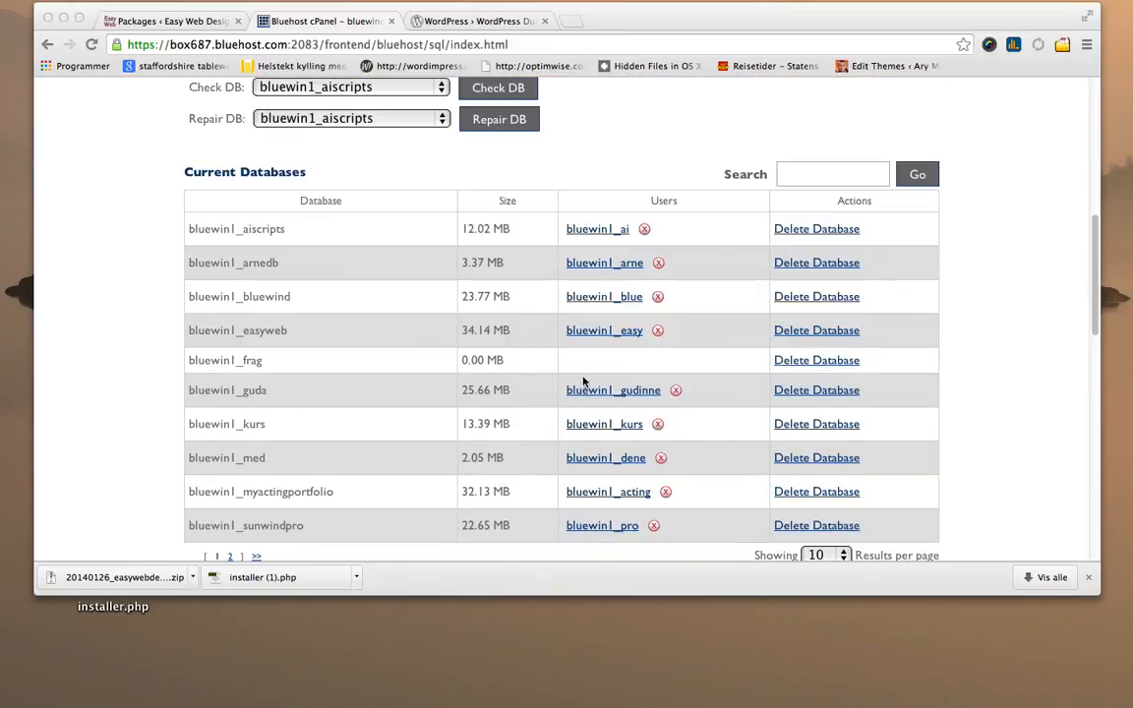
mouse_move(232, 368)
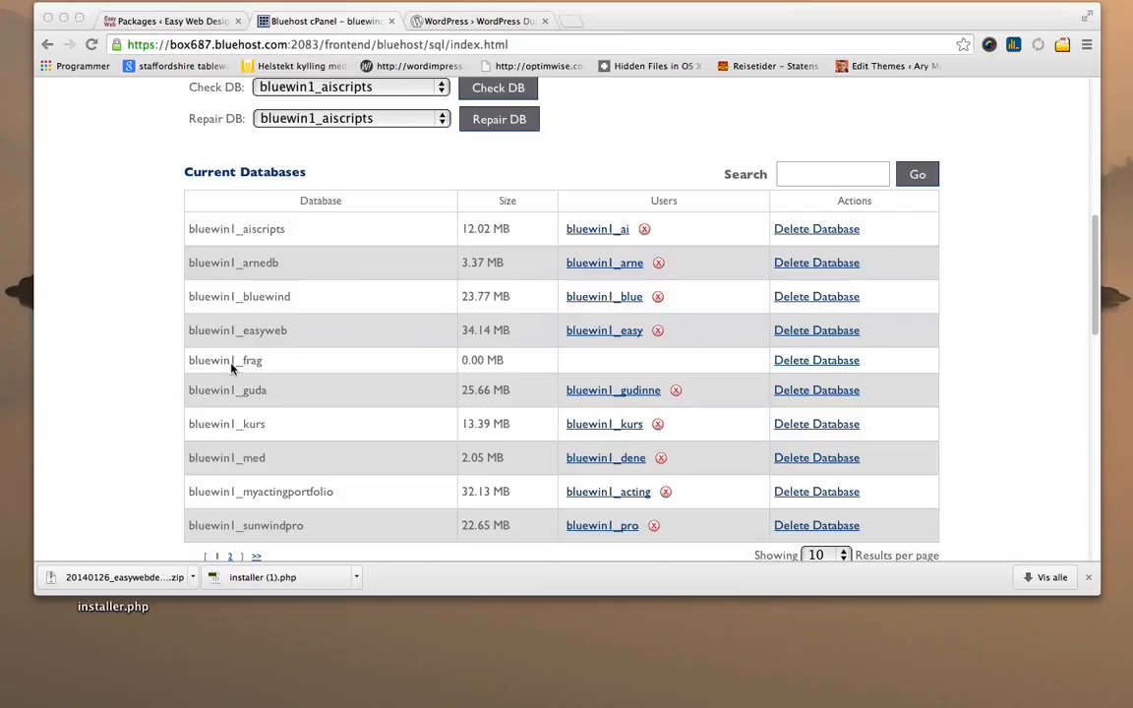
mouse_move(504, 368)
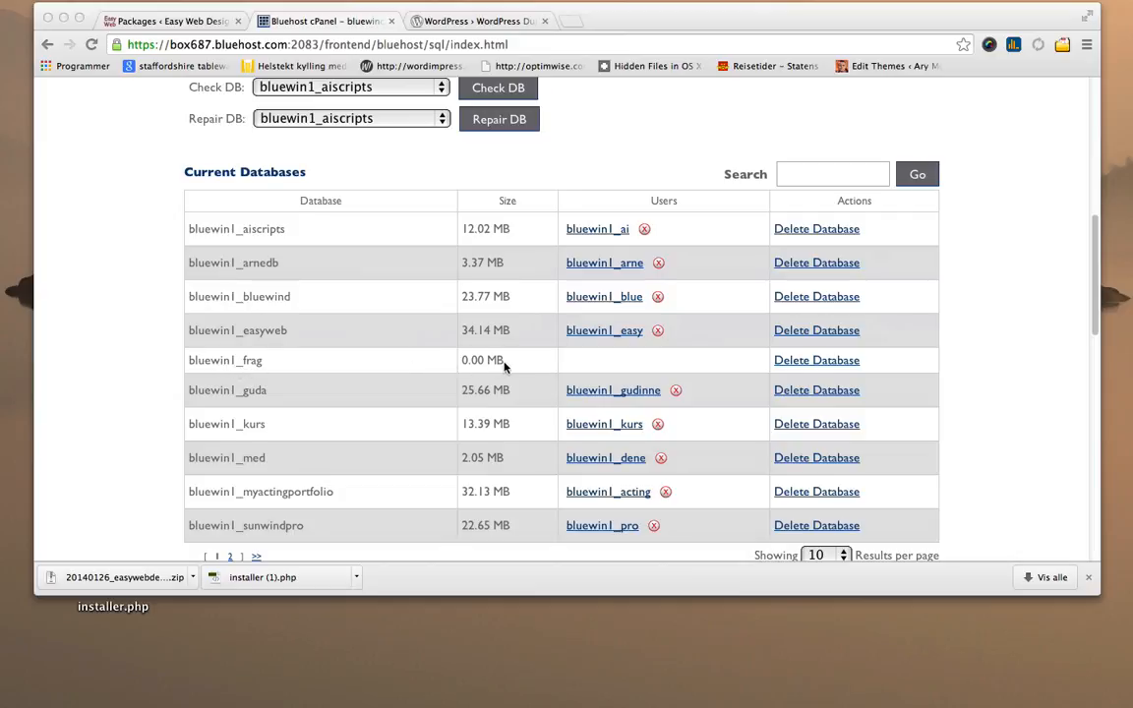
mouse_move(491, 360)
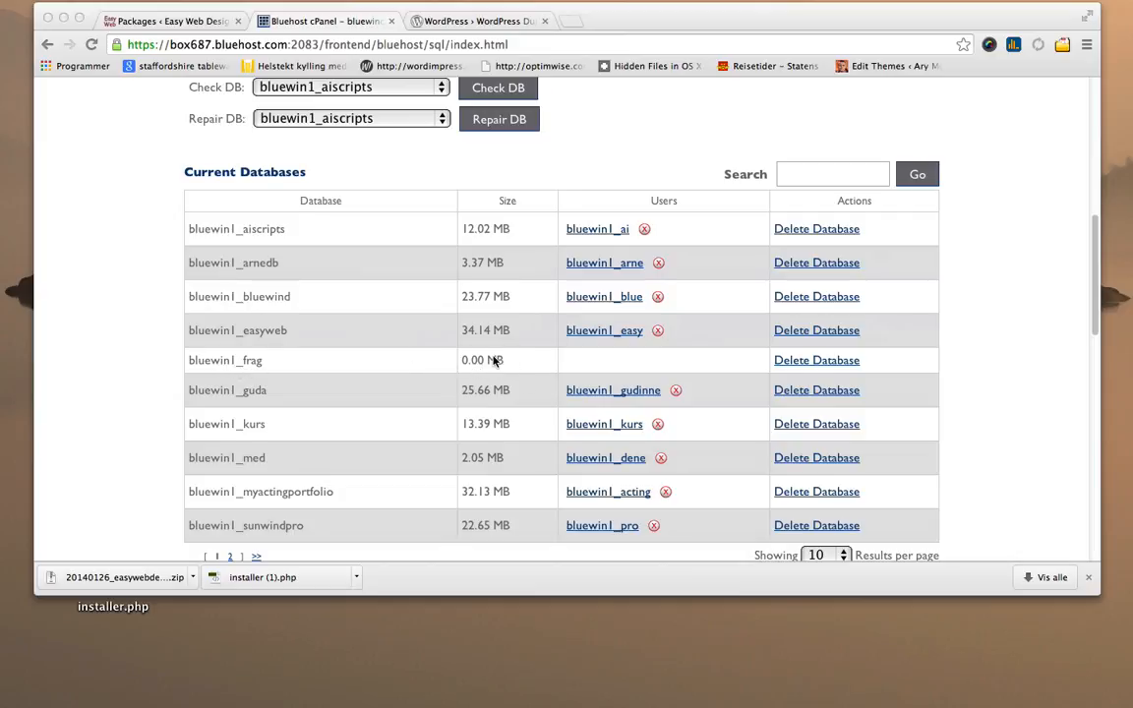
mouse_move(649, 362)
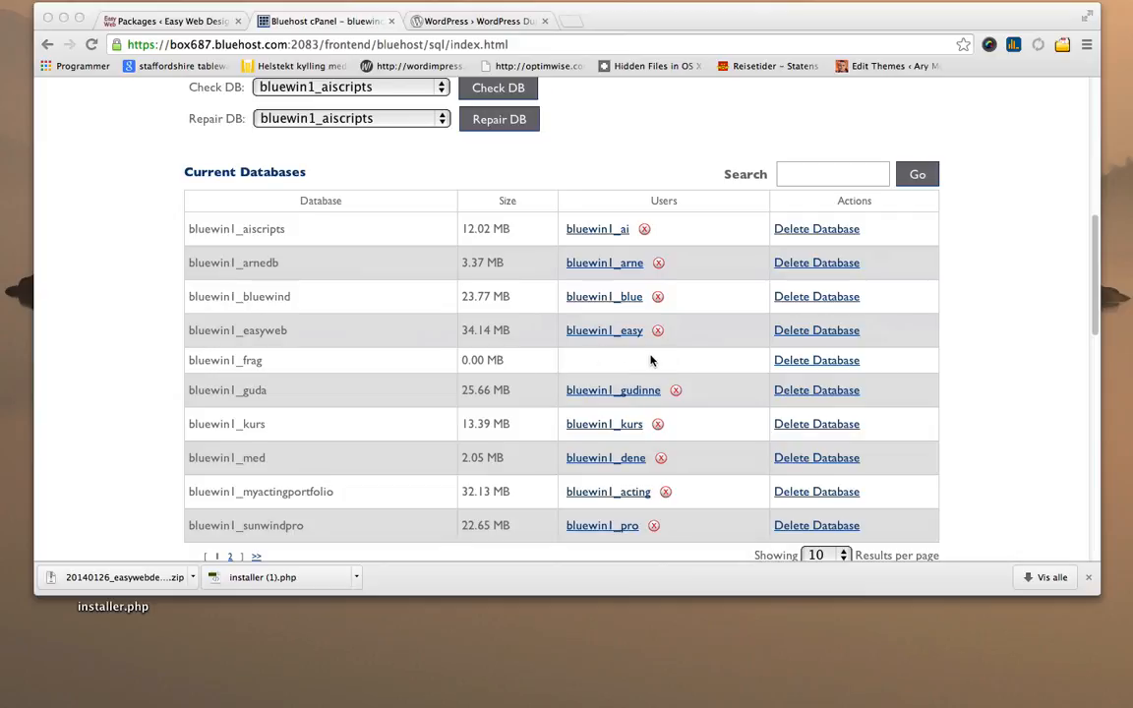
scroll("down", 3)
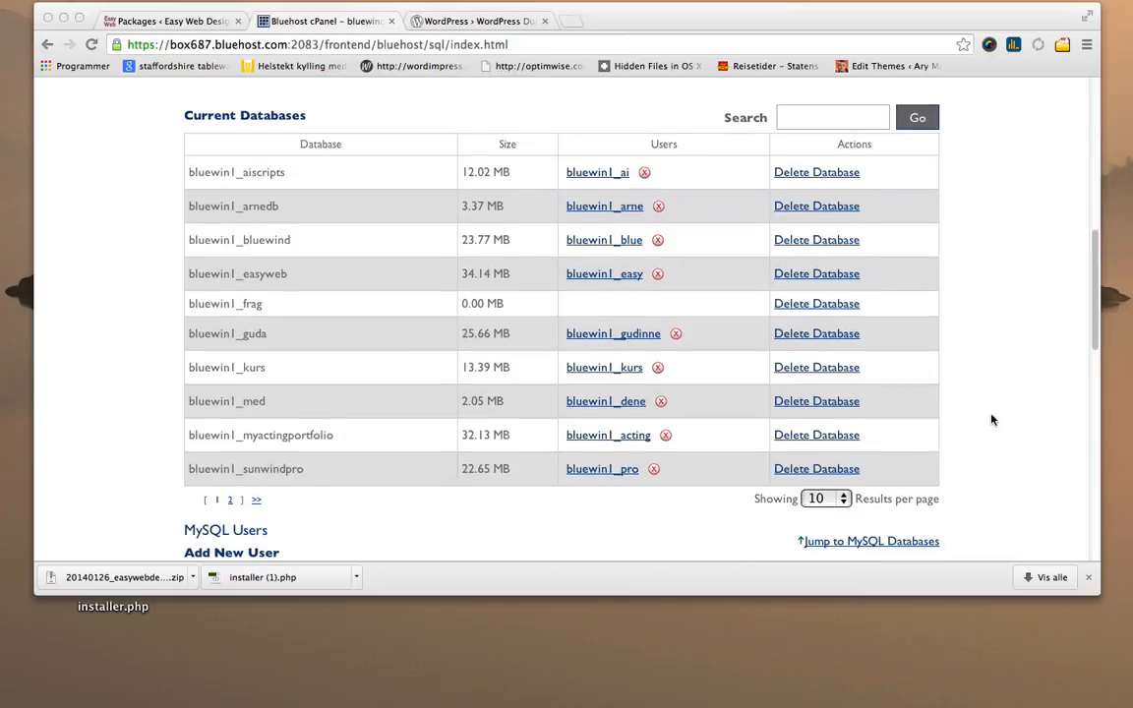
Create a MySQL user named 'user' (bluewin1_user) with a matching password.
scroll("down", 3)
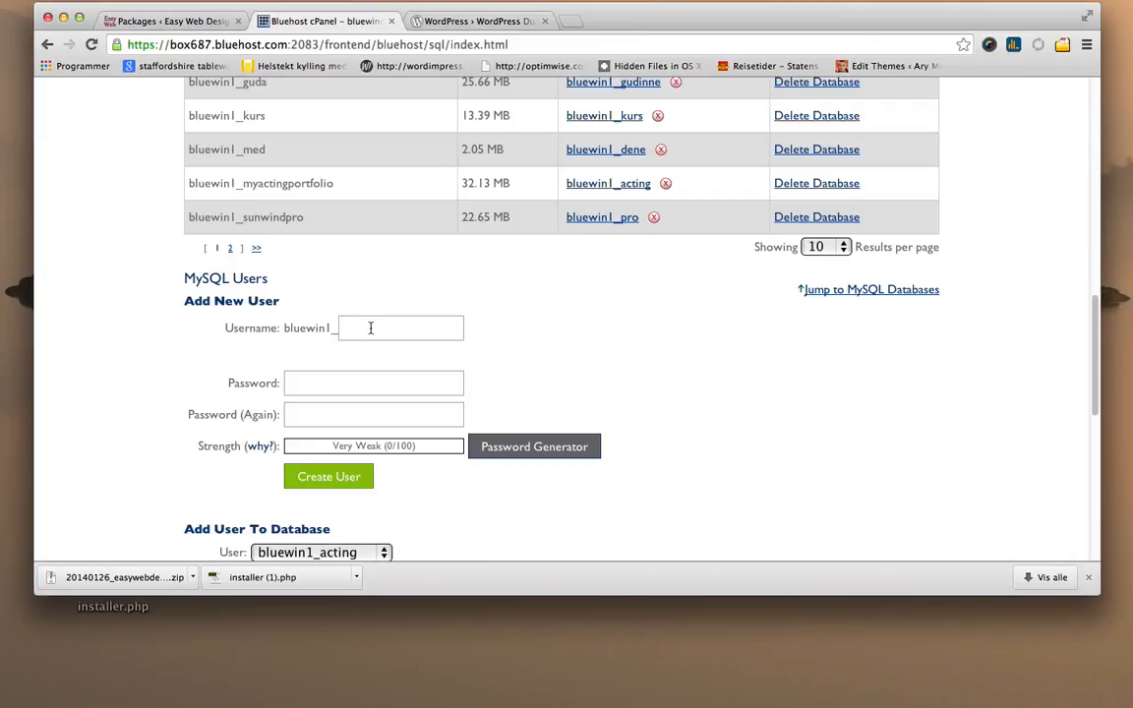
left_click(401, 327)
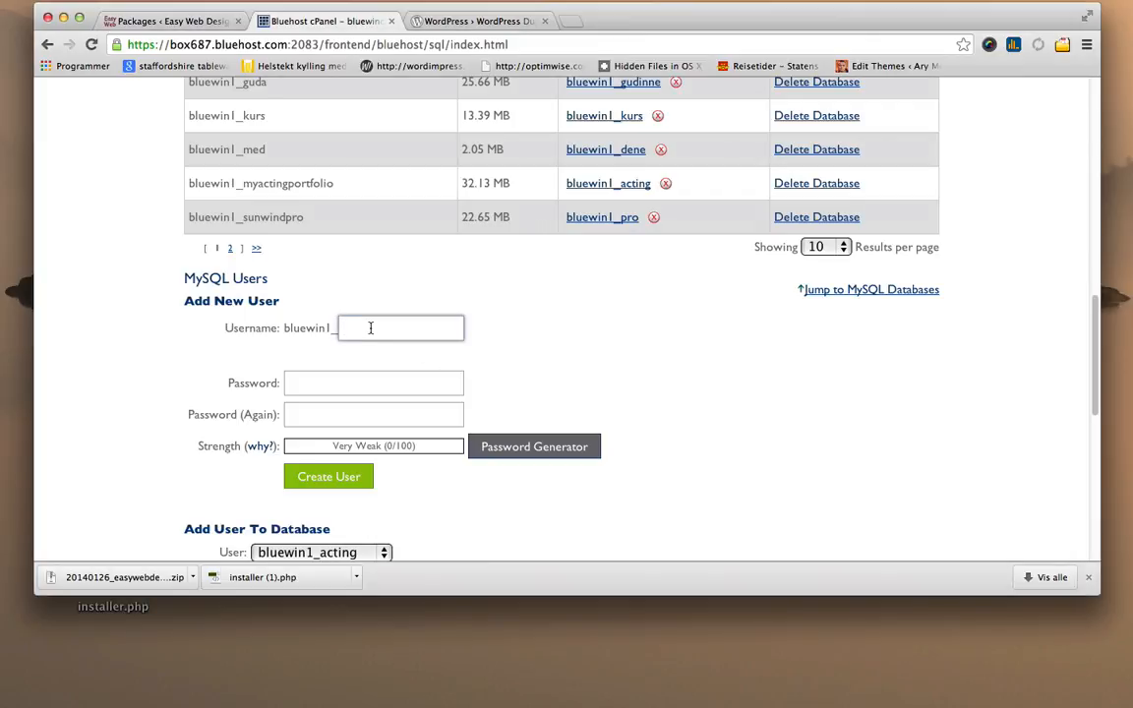
type("user")
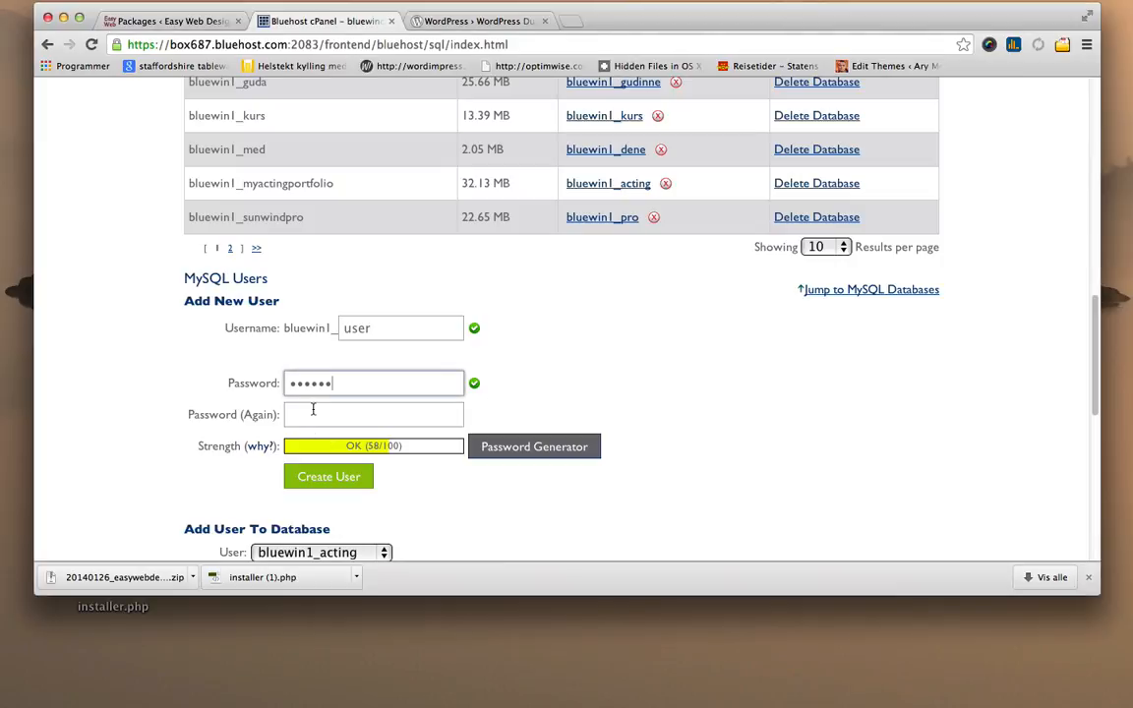
type("•••")
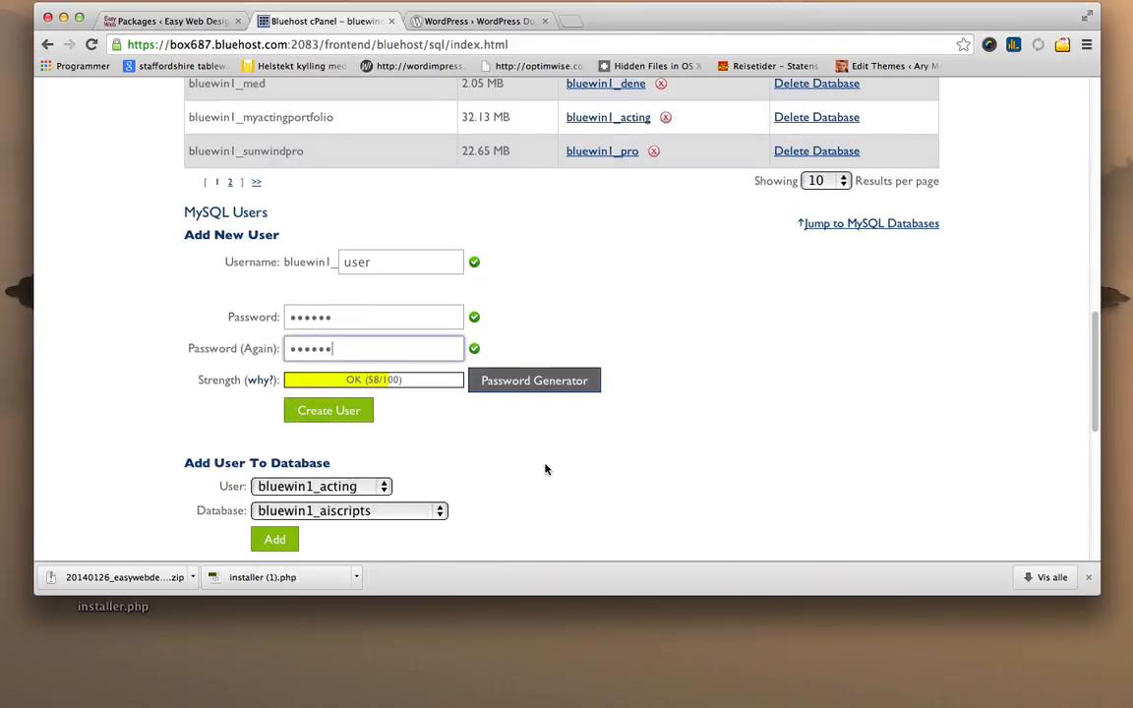
left_click(328, 412)
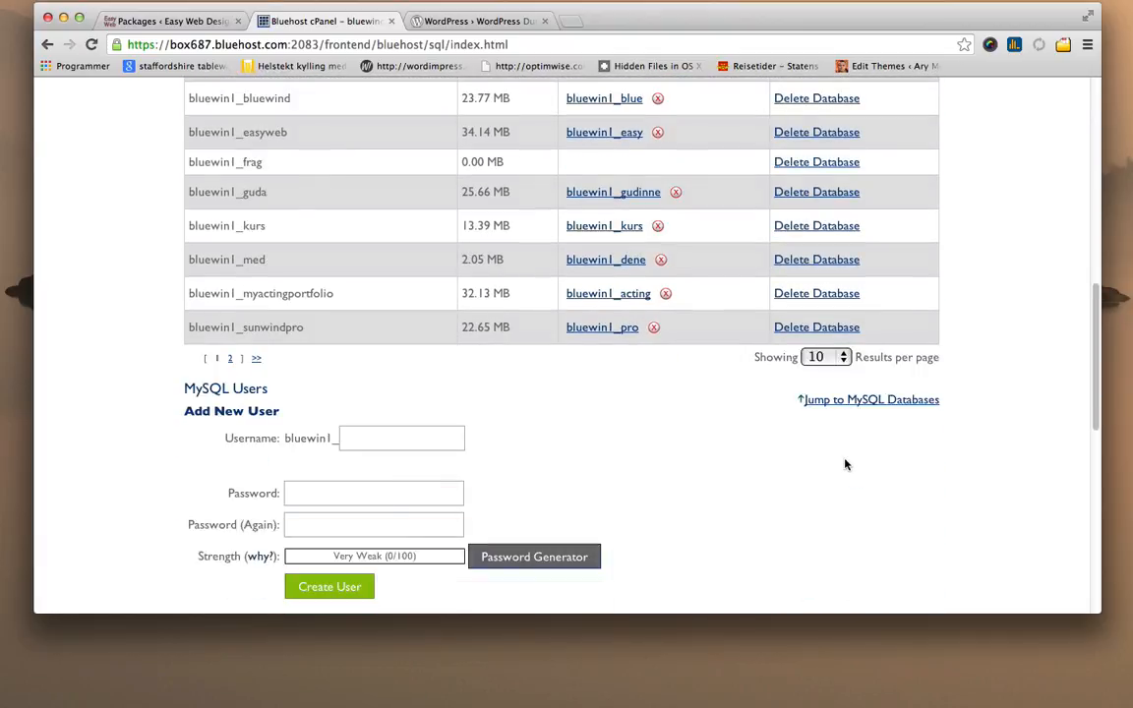
Under Add User To Database, pair bluewin1_user with the bluewin1_frag database.
scroll("down", 3)
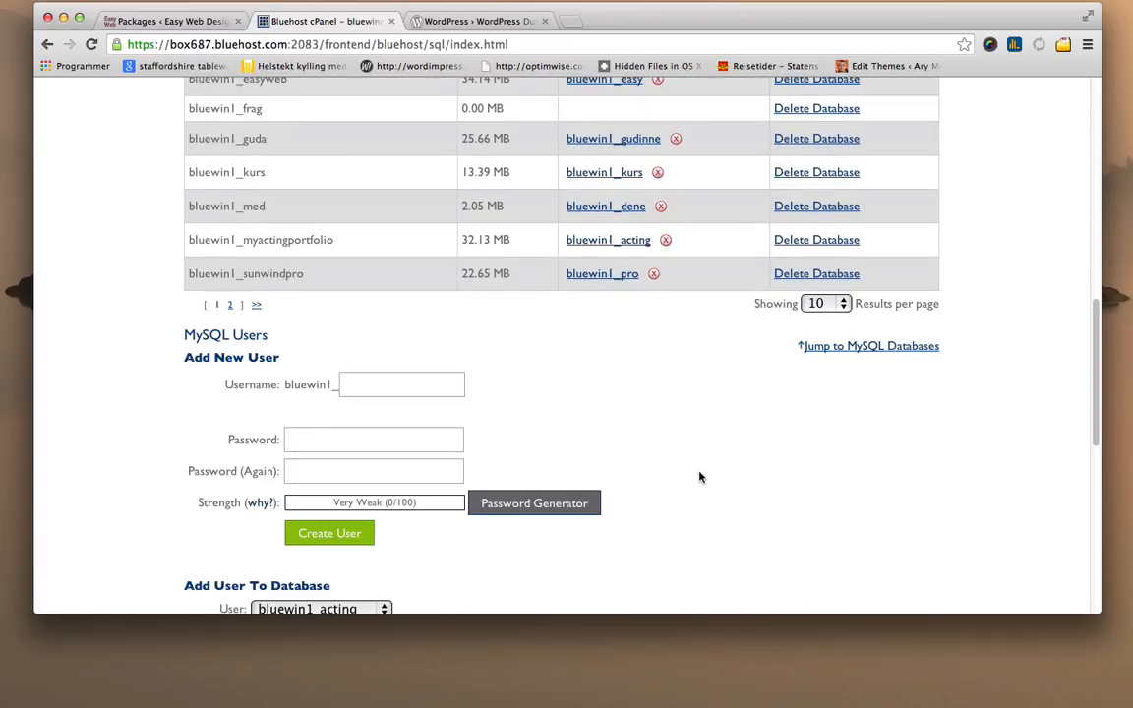
scroll("down", 3)
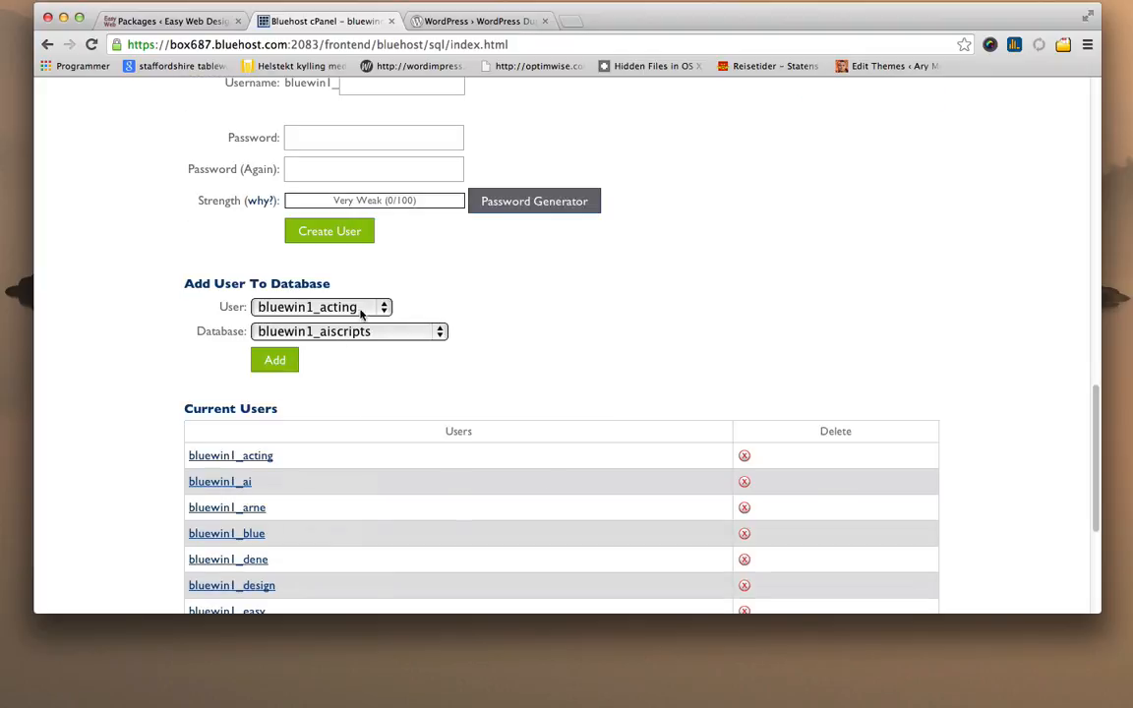
left_click(322, 307)
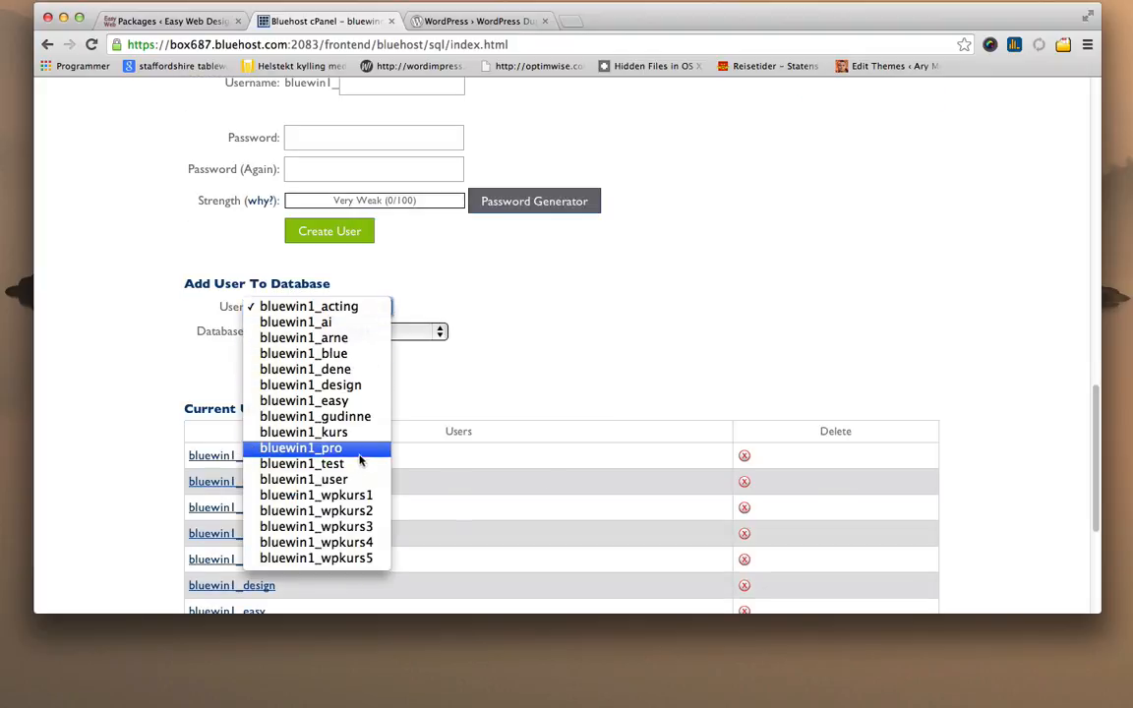
left_click(303, 480)
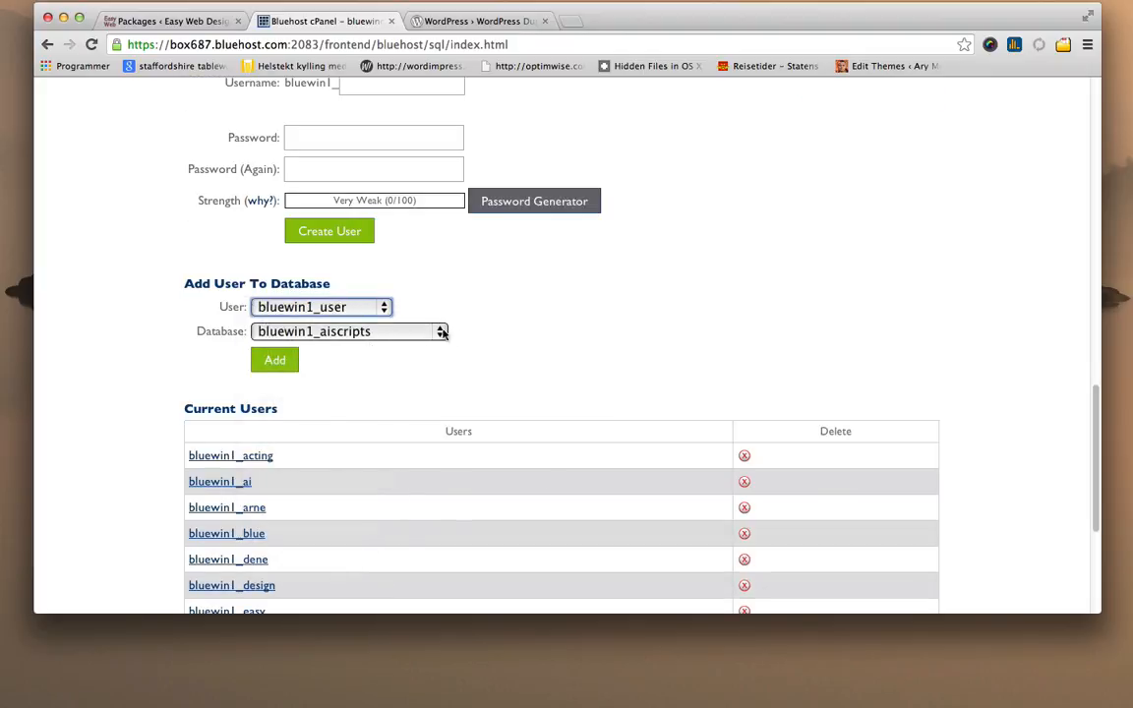
left_click(350, 331)
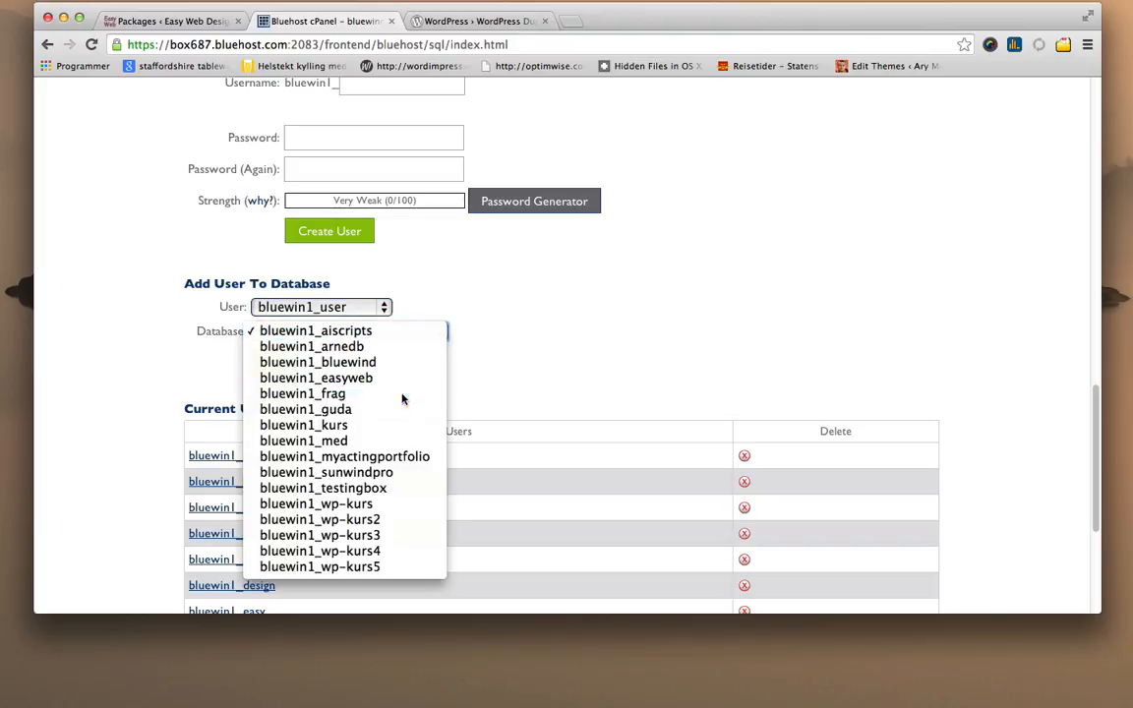
left_click(303, 393)
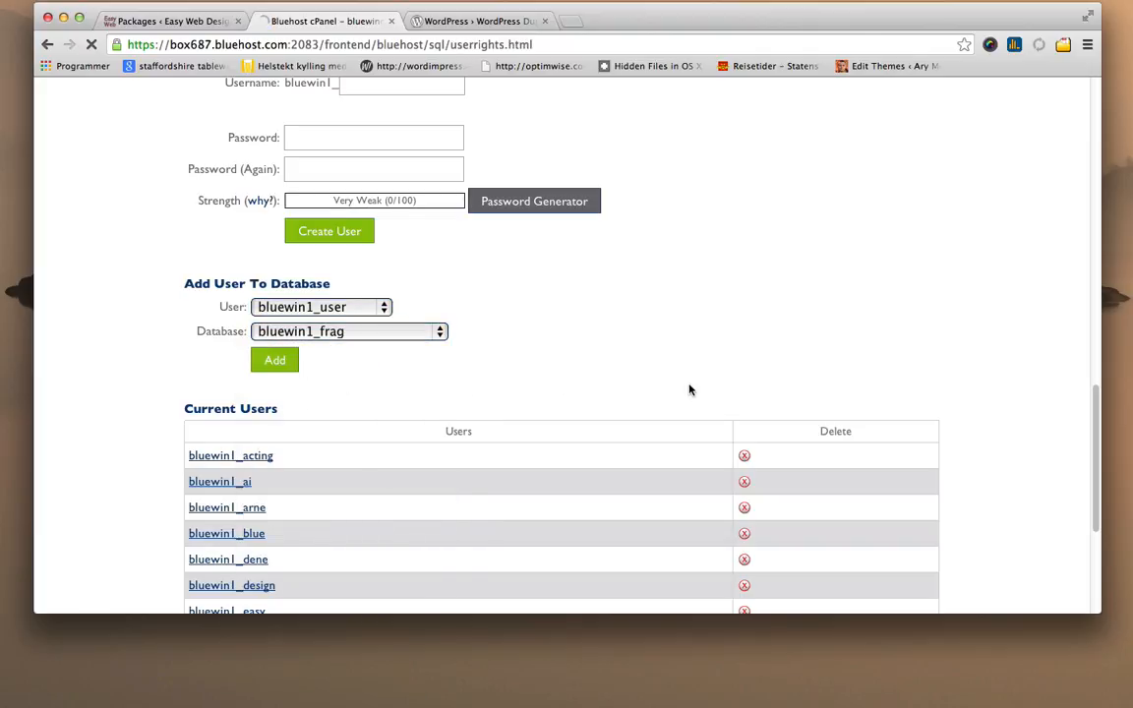
Grant bluewin1_user ALL PRIVILEGES on bluewin1_frag and save the changes.
left_click(276, 360)
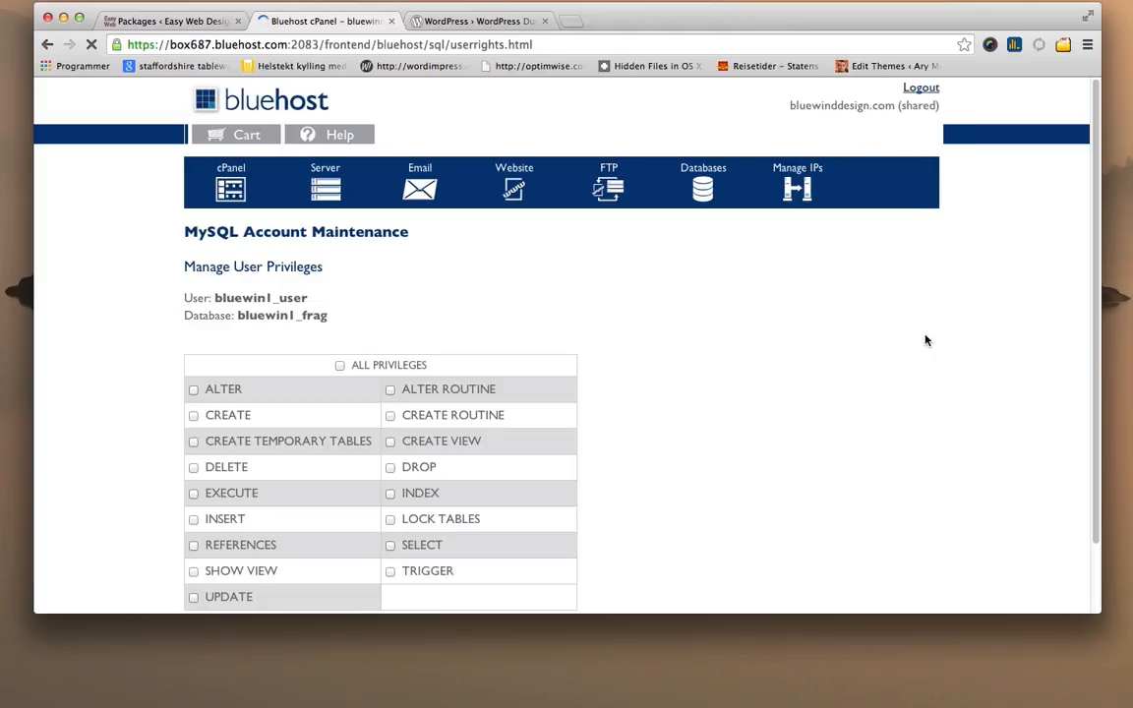
scroll("down", 3)
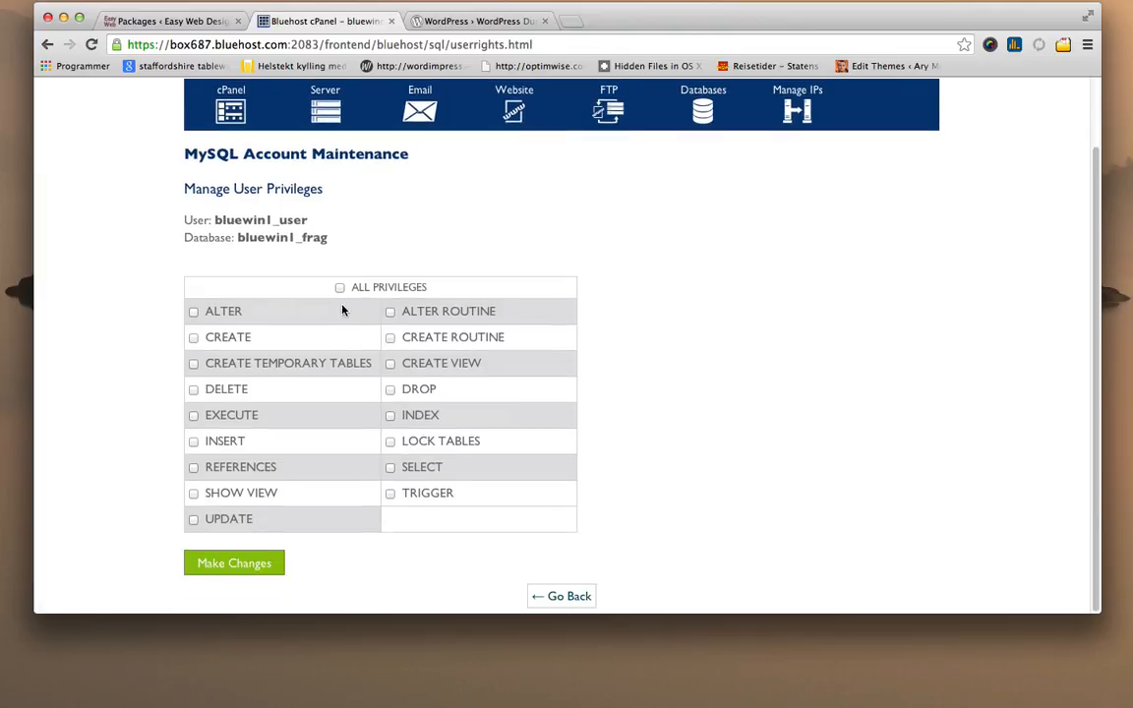
left_click(340, 287)
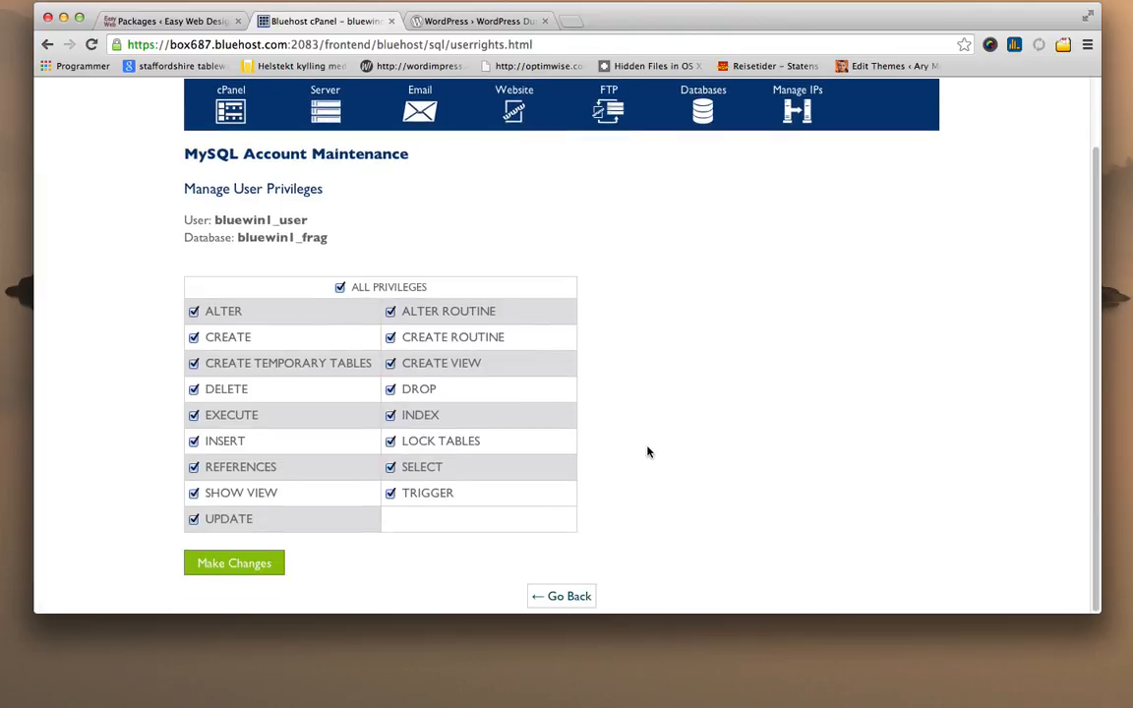
left_click(234, 563)
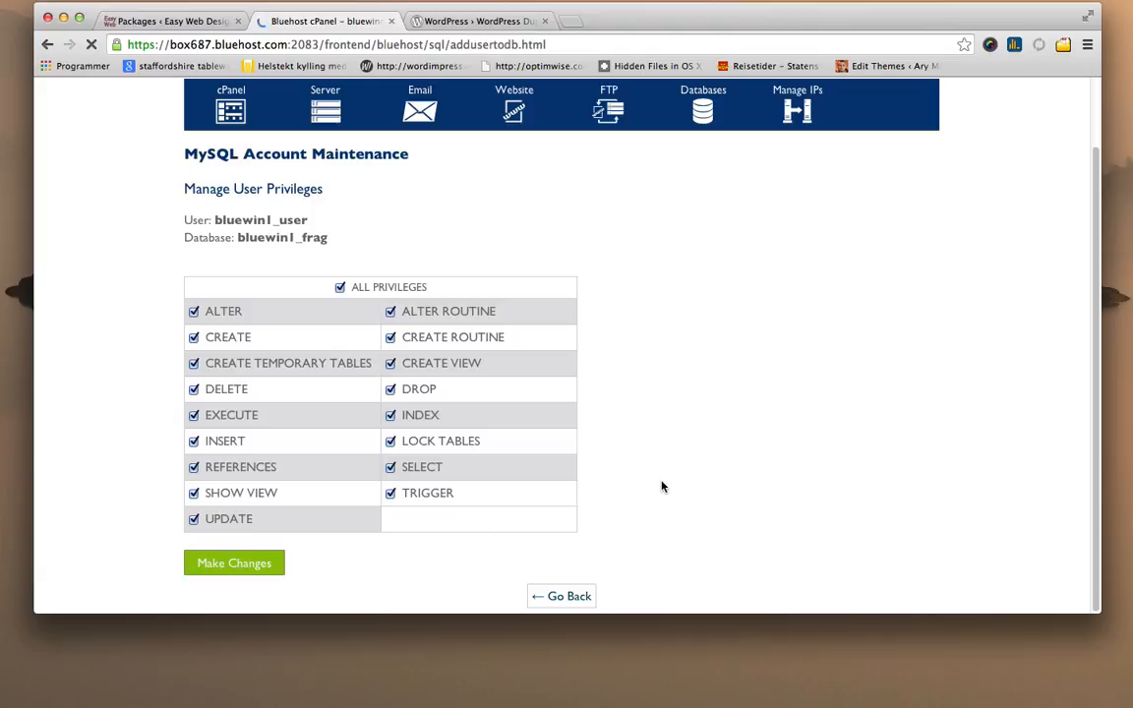
left_click(234, 562)
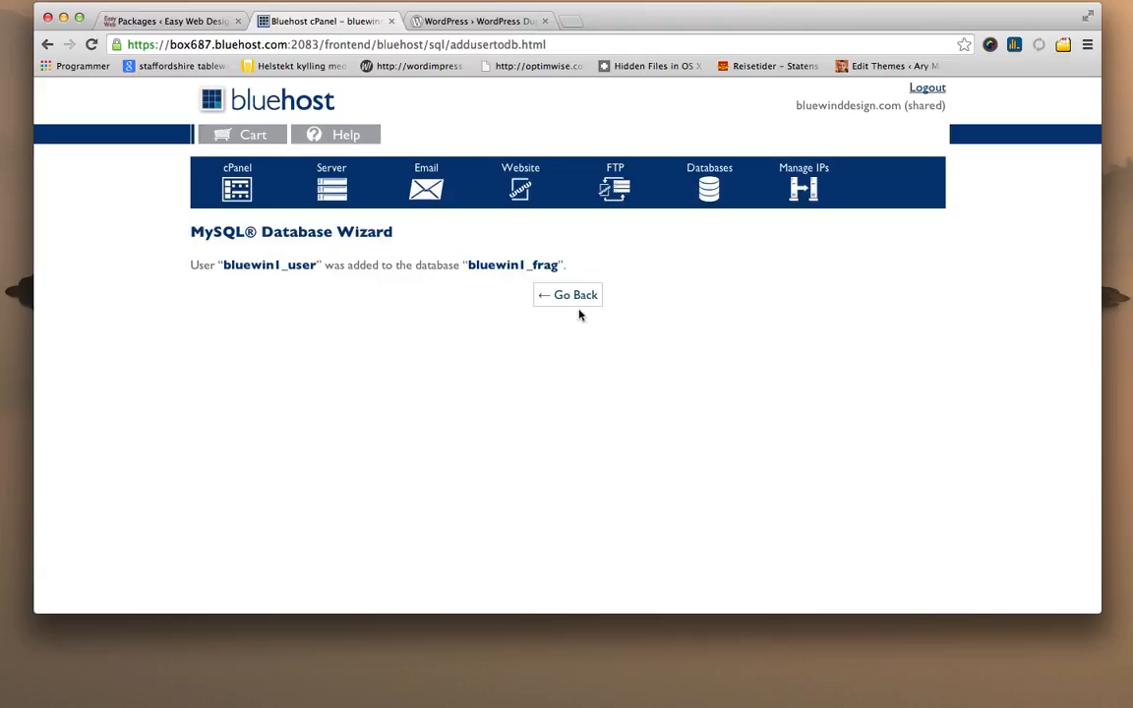
Return to the MySQL Databases page.
left_click(708, 181)
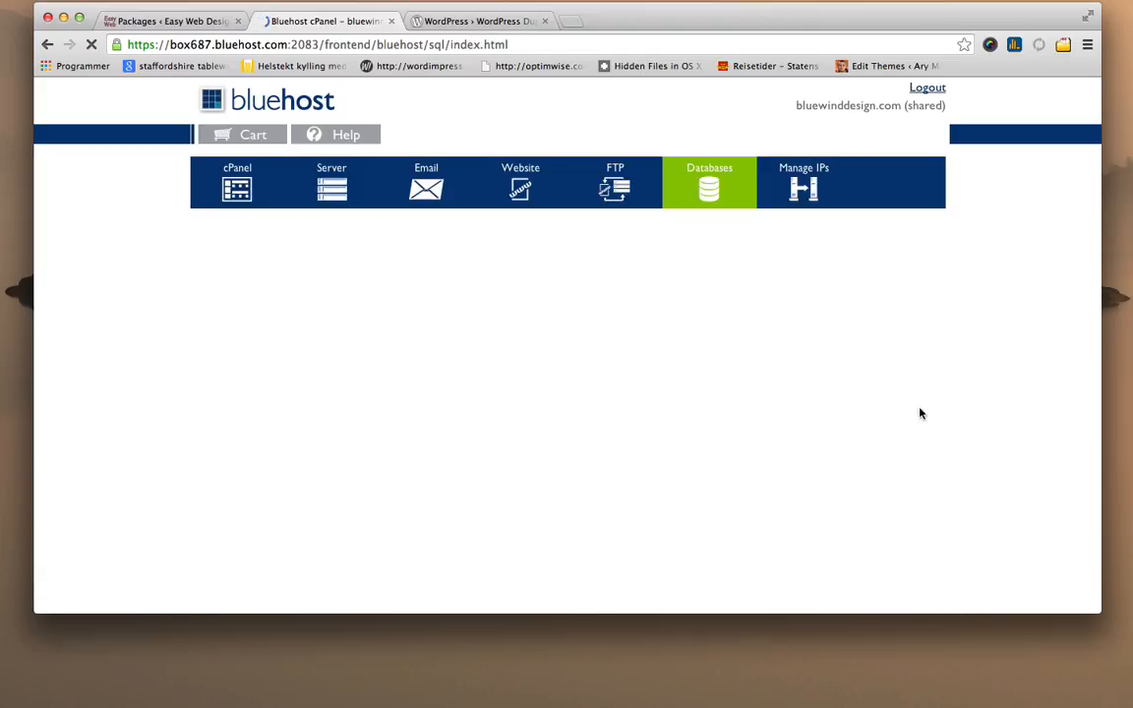
left_click(709, 183)
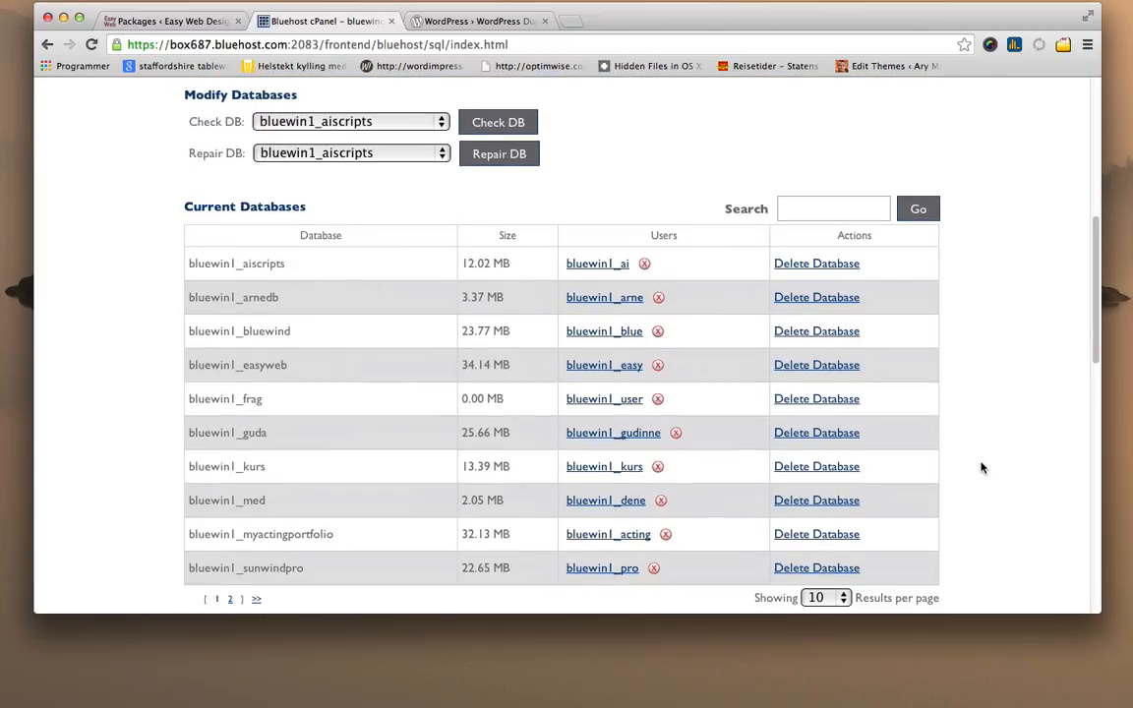
mouse_move(567, 411)
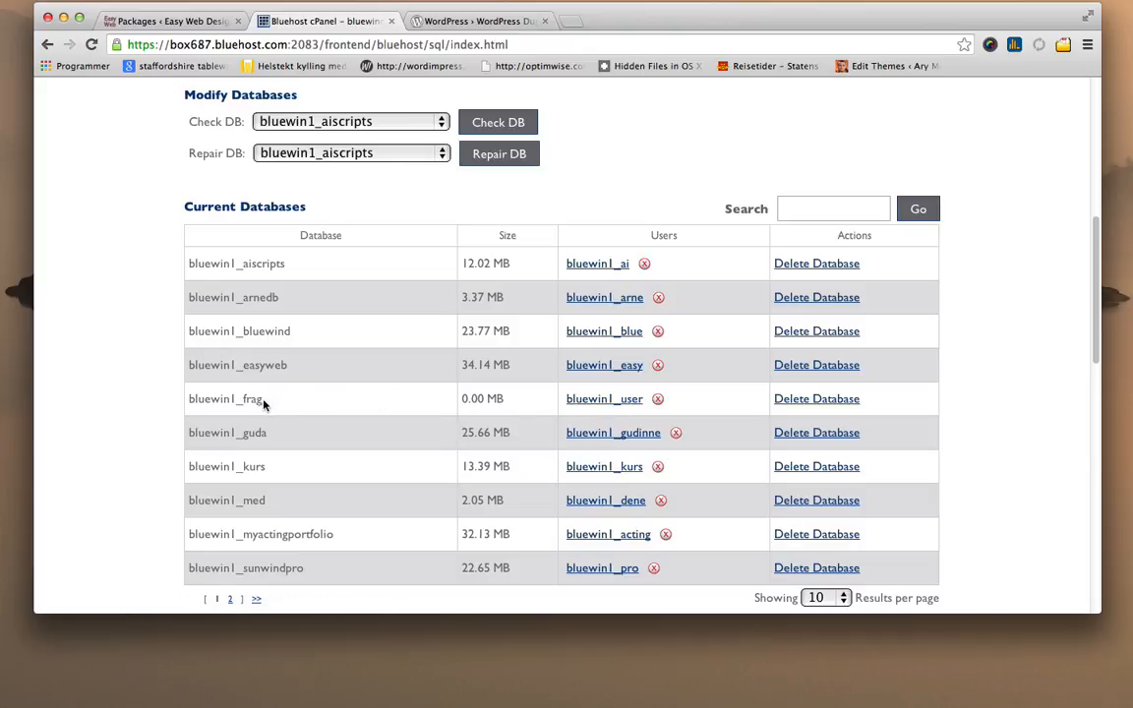
mouse_move(1015, 393)
type("fra")
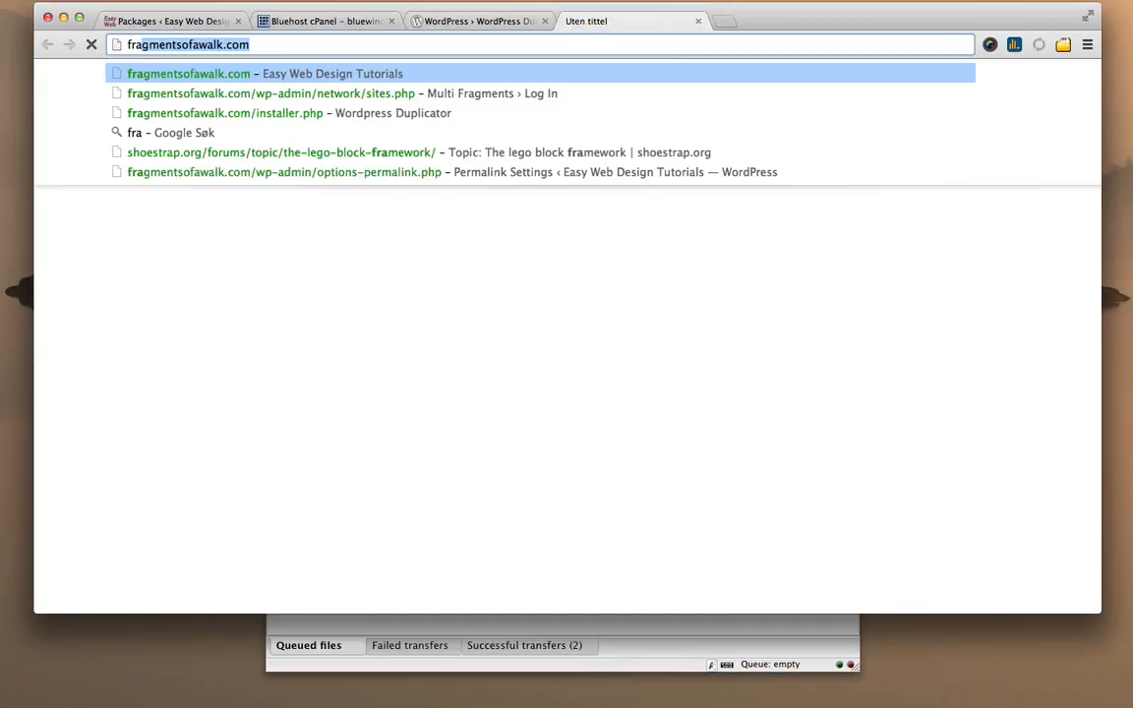
On fragmentsofawalk.com/installer.php, enter host localhost, user bluewin1_user, its password and database bluewin1_frag.
left_click(224, 112)
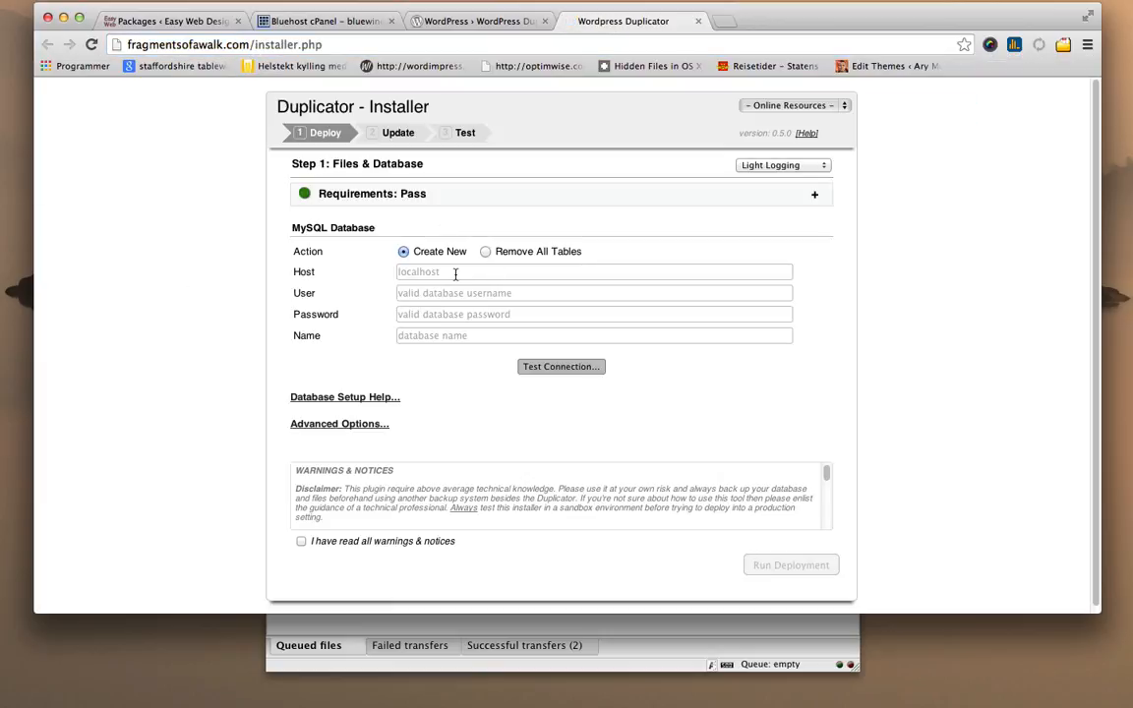
left_click(594, 271)
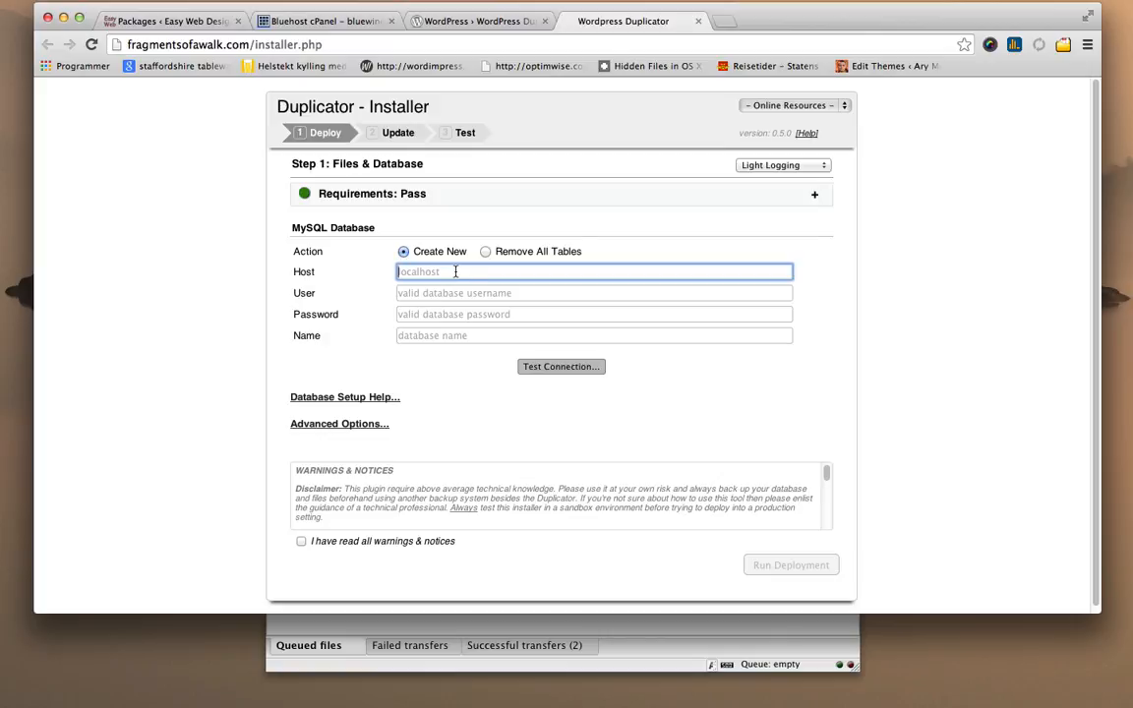
type("locah")
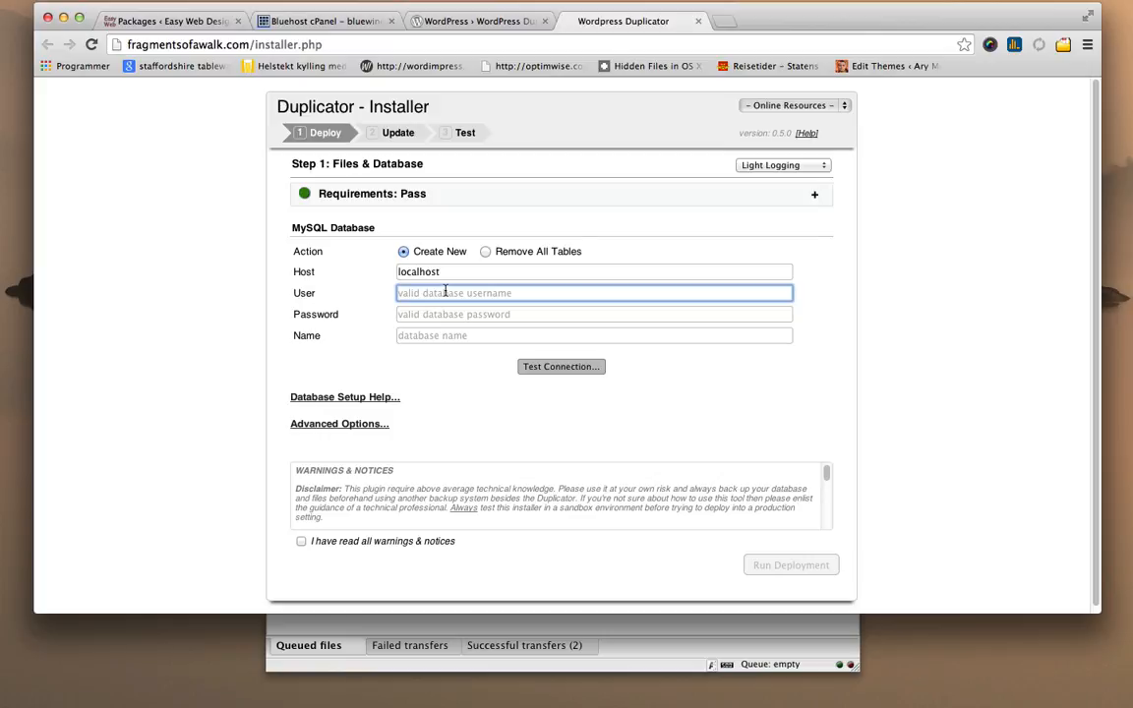
type("bluewin")
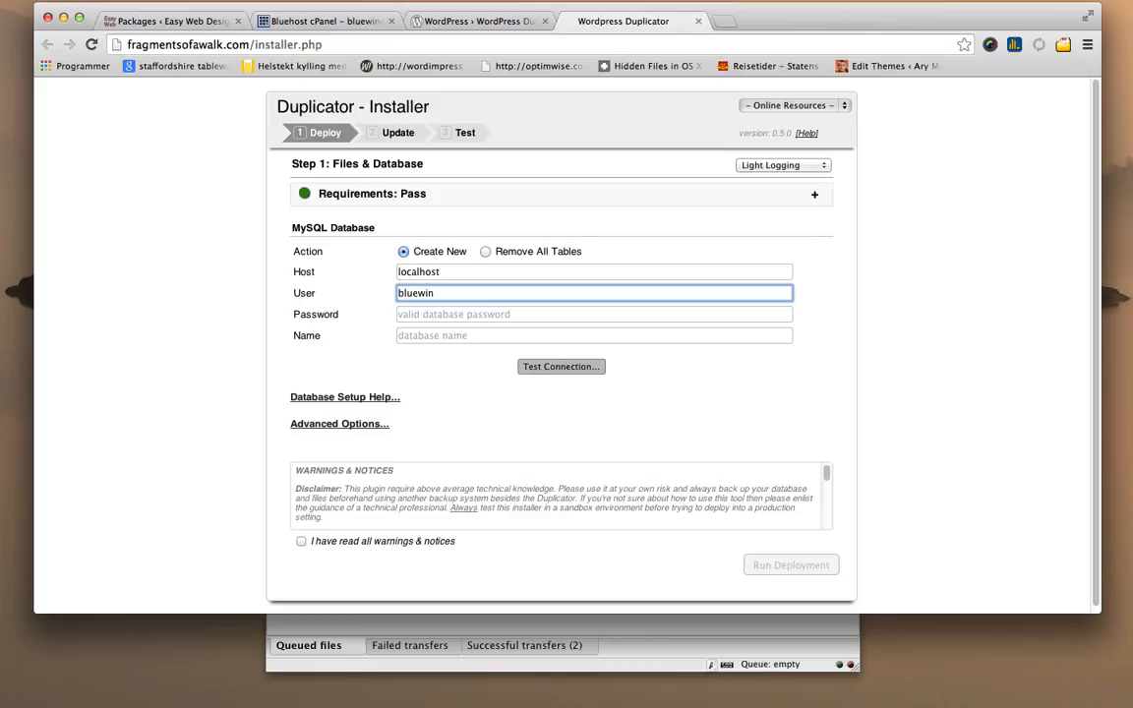
type("1_")
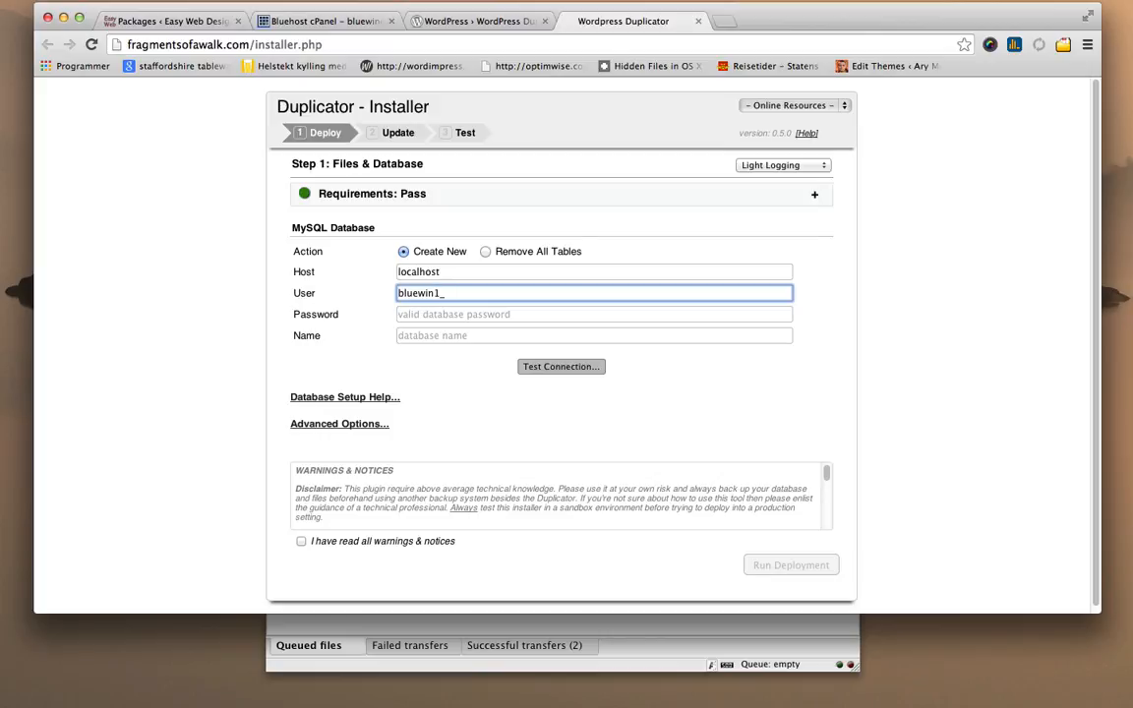
type("user")
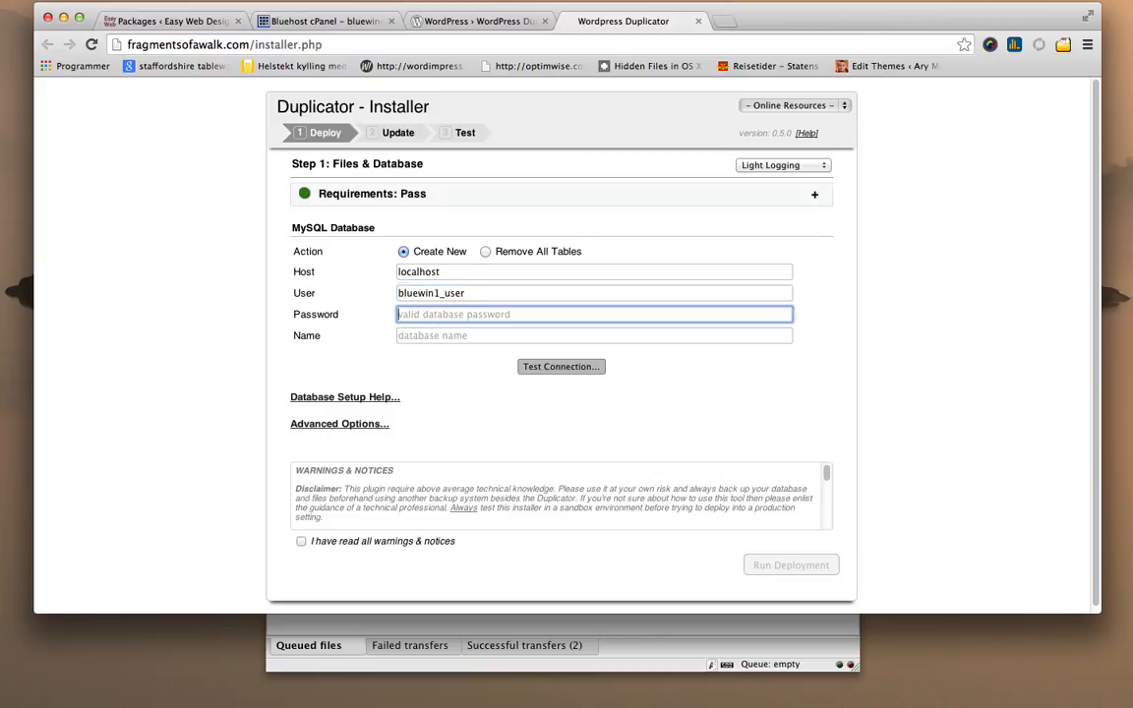
type("443322")
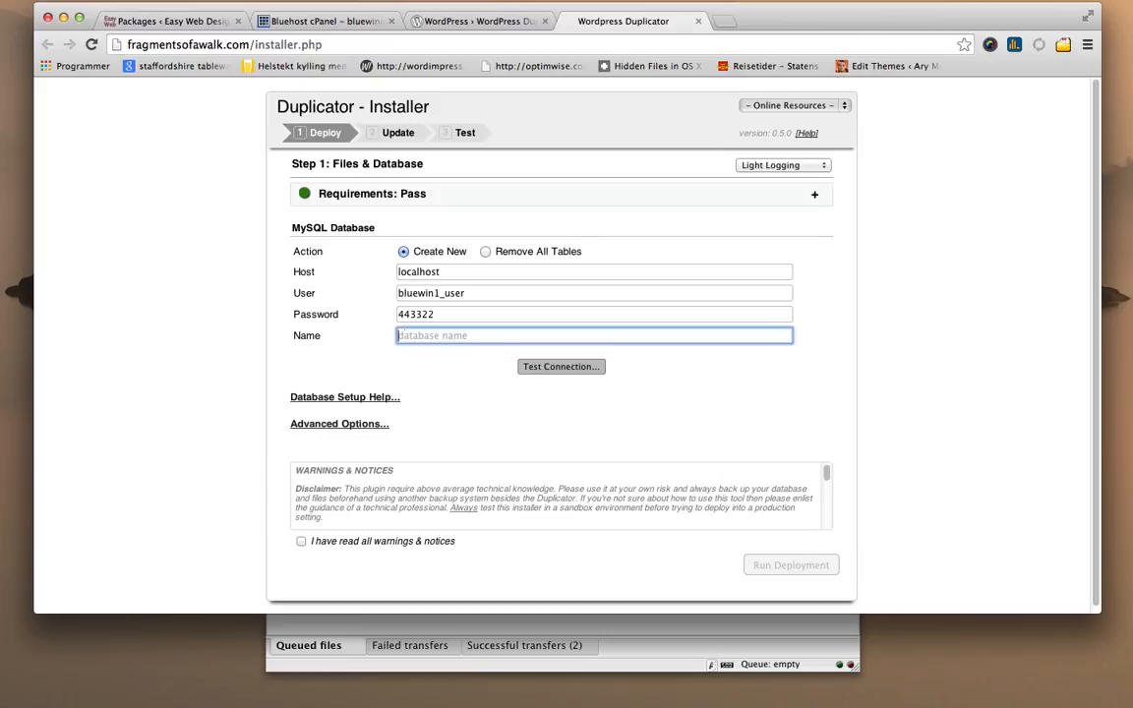
type("bluewin1_frag")
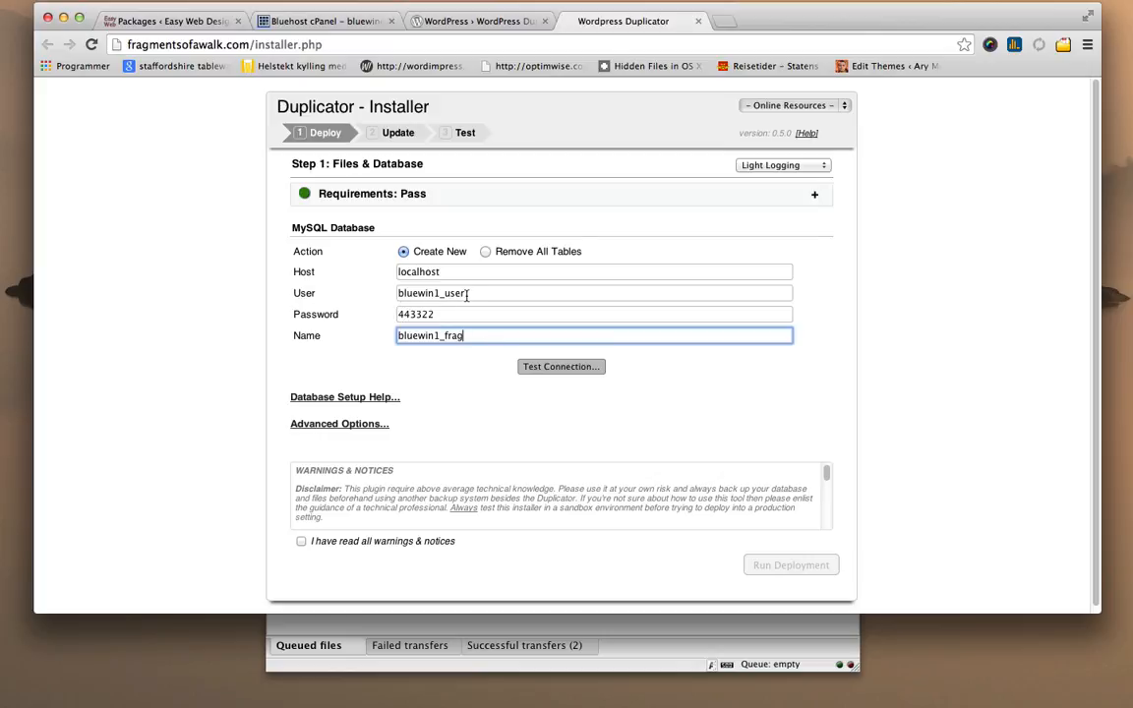
mouse_move(474, 409)
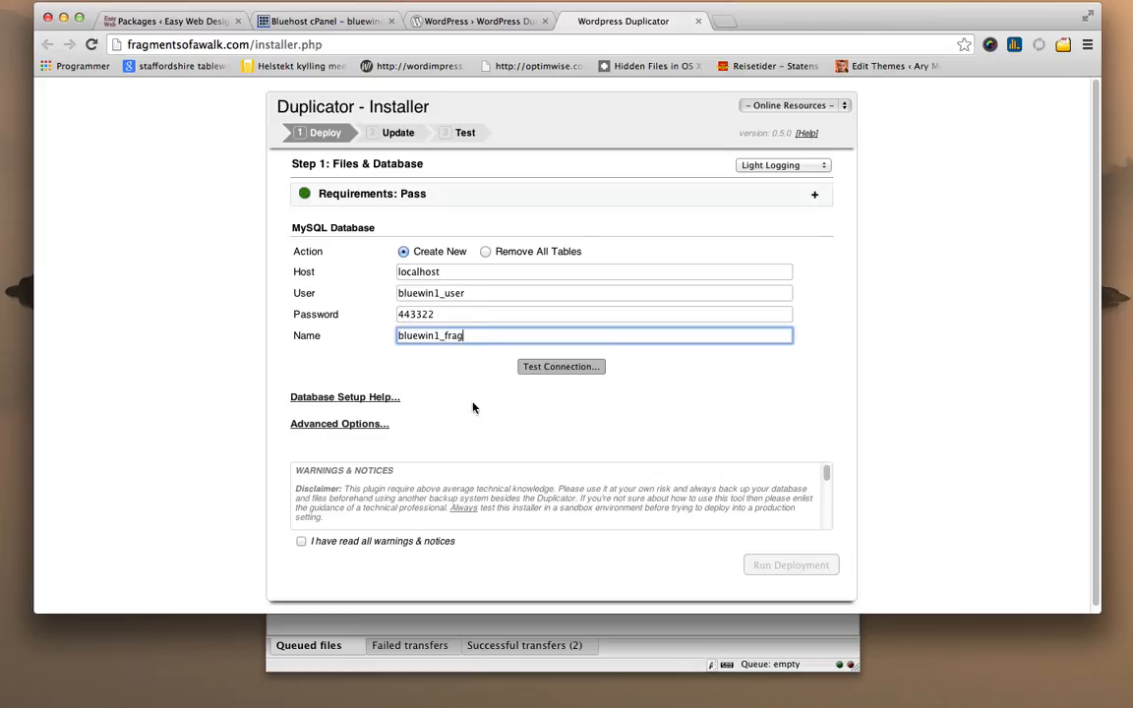
Confirm the connection test succeeds, accept the warnings and run the deployment.
left_click(560, 366)
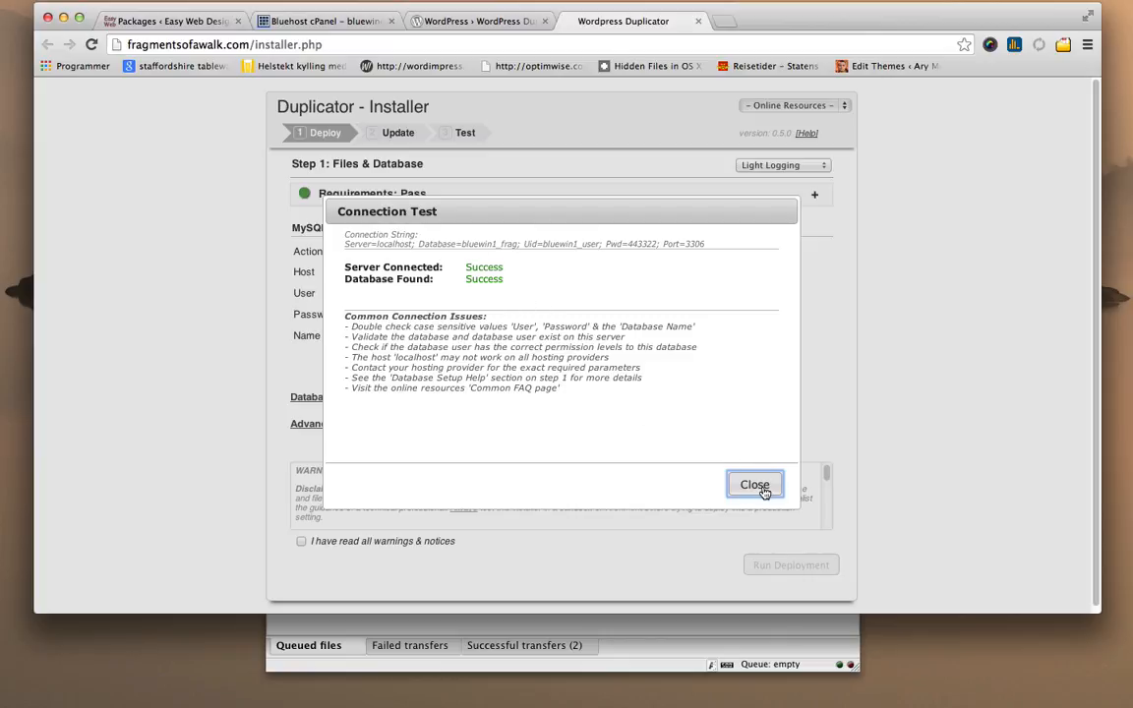
left_click(756, 484)
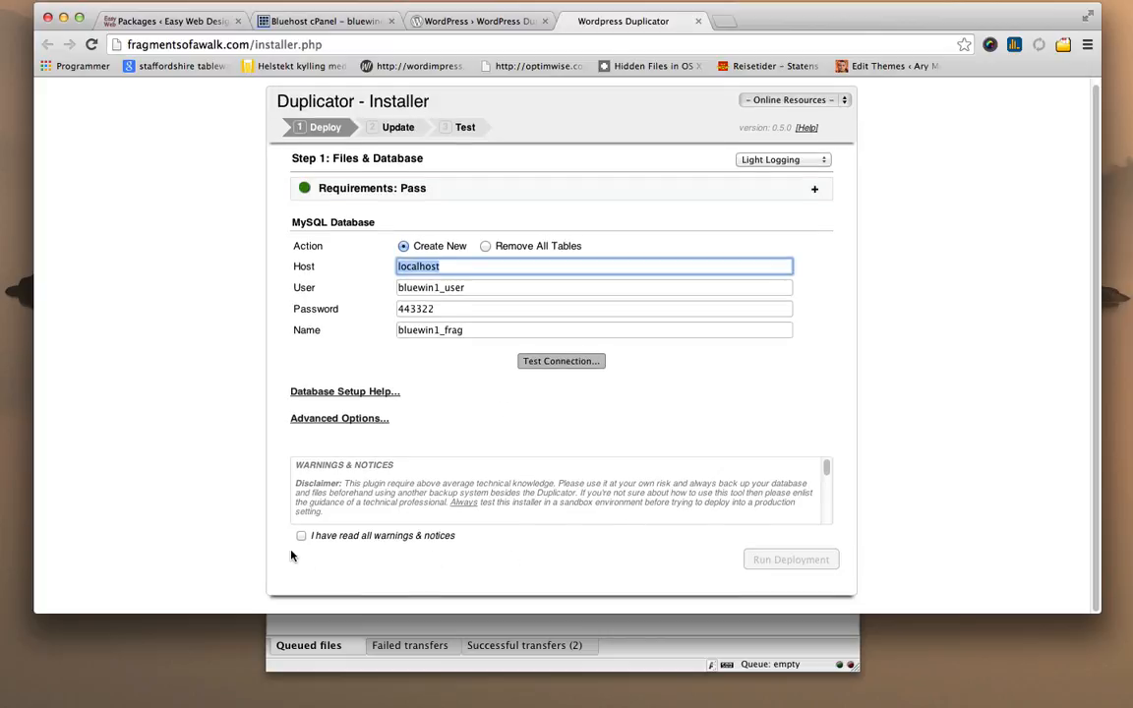
left_click(301, 535)
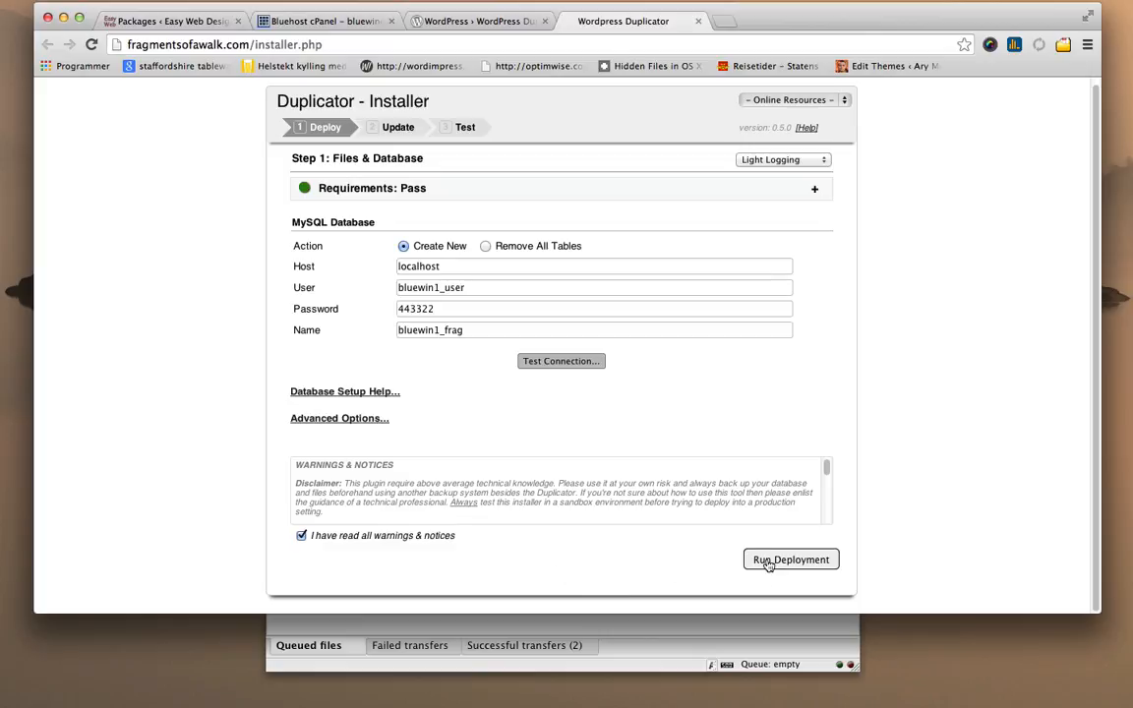
left_click(791, 558)
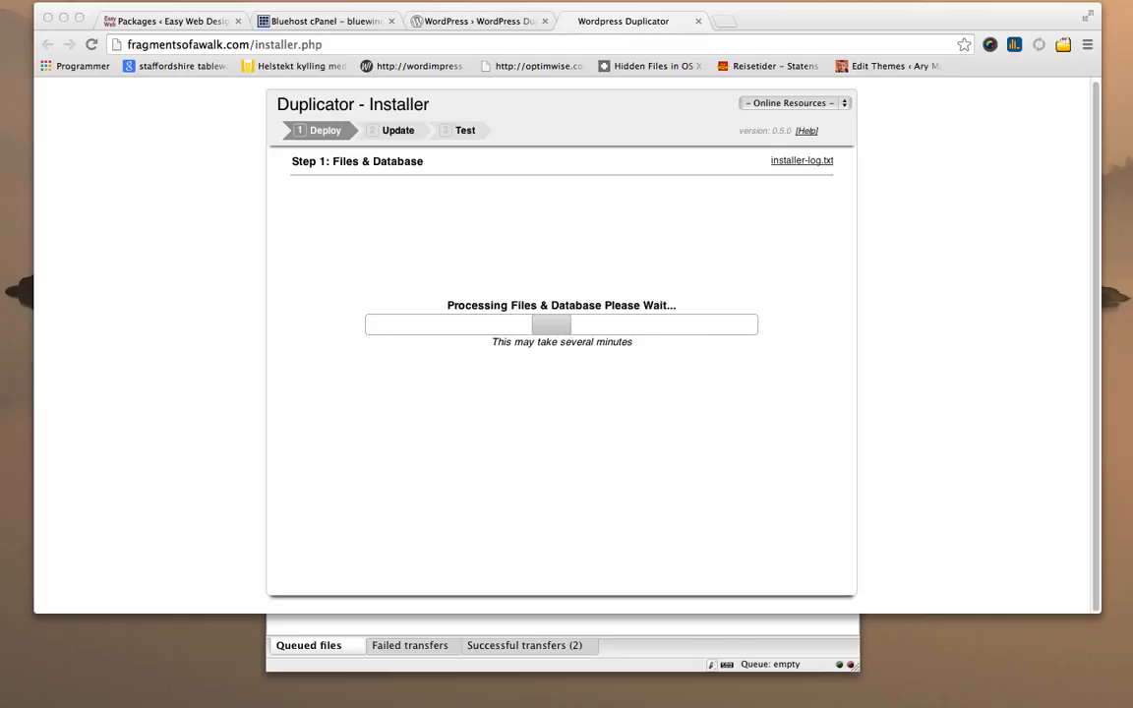
mouse_move(909, 380)
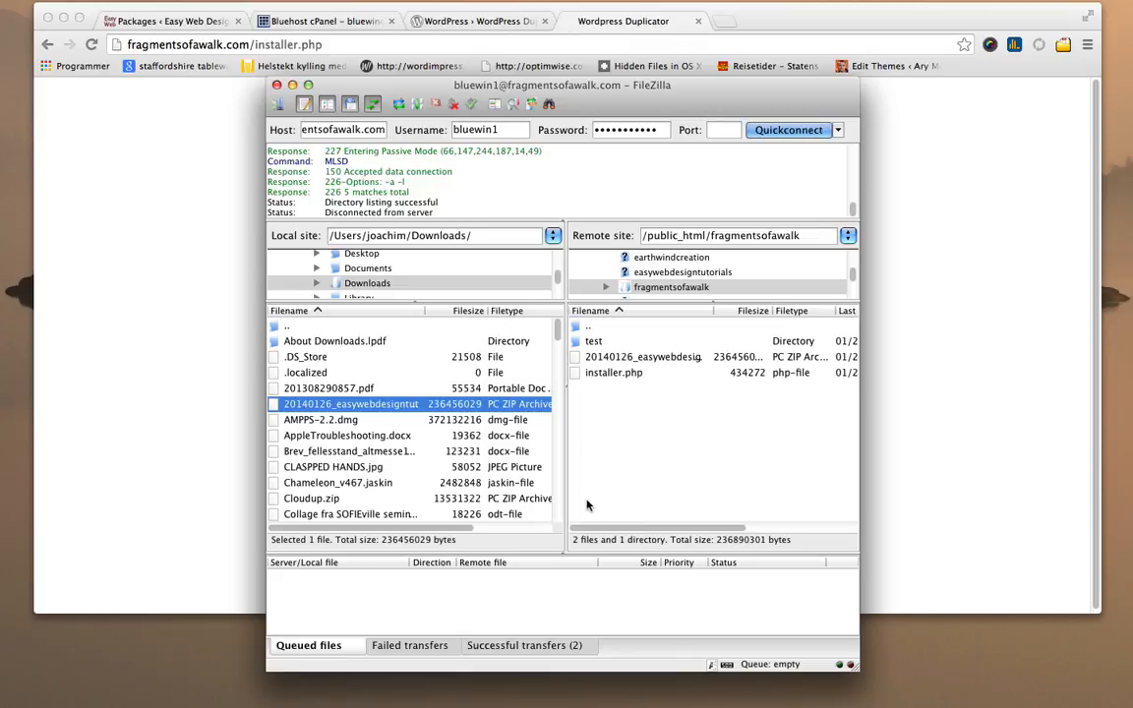
mouse_move(704, 95)
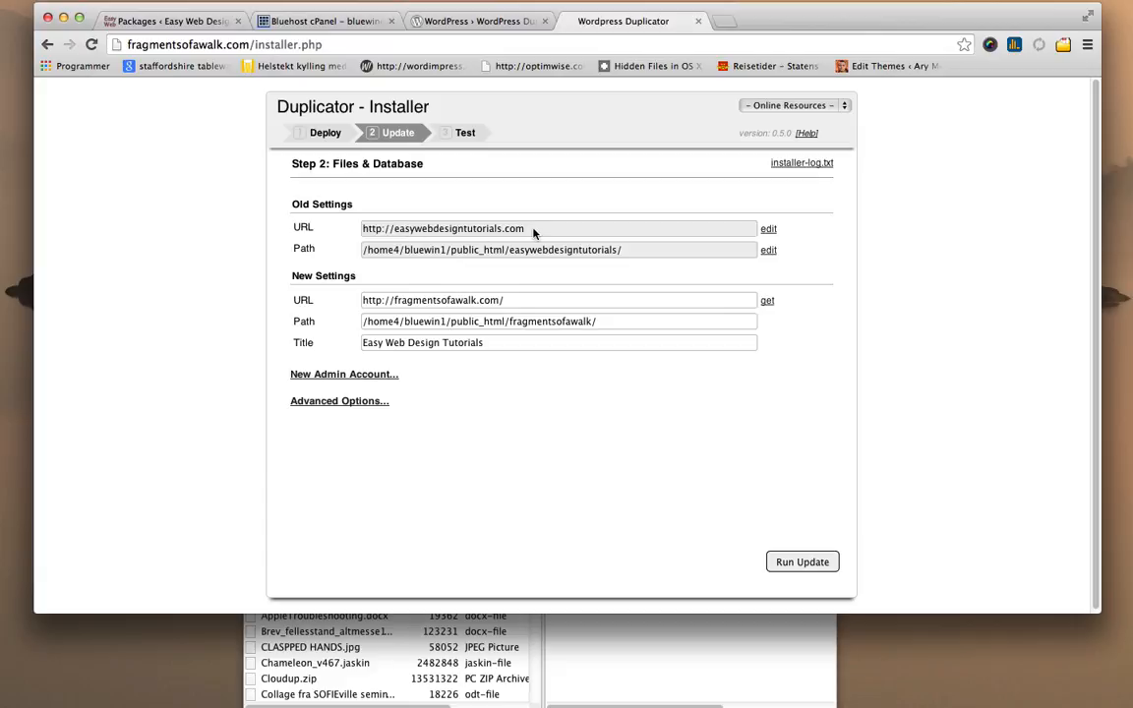
mouse_move(588, 248)
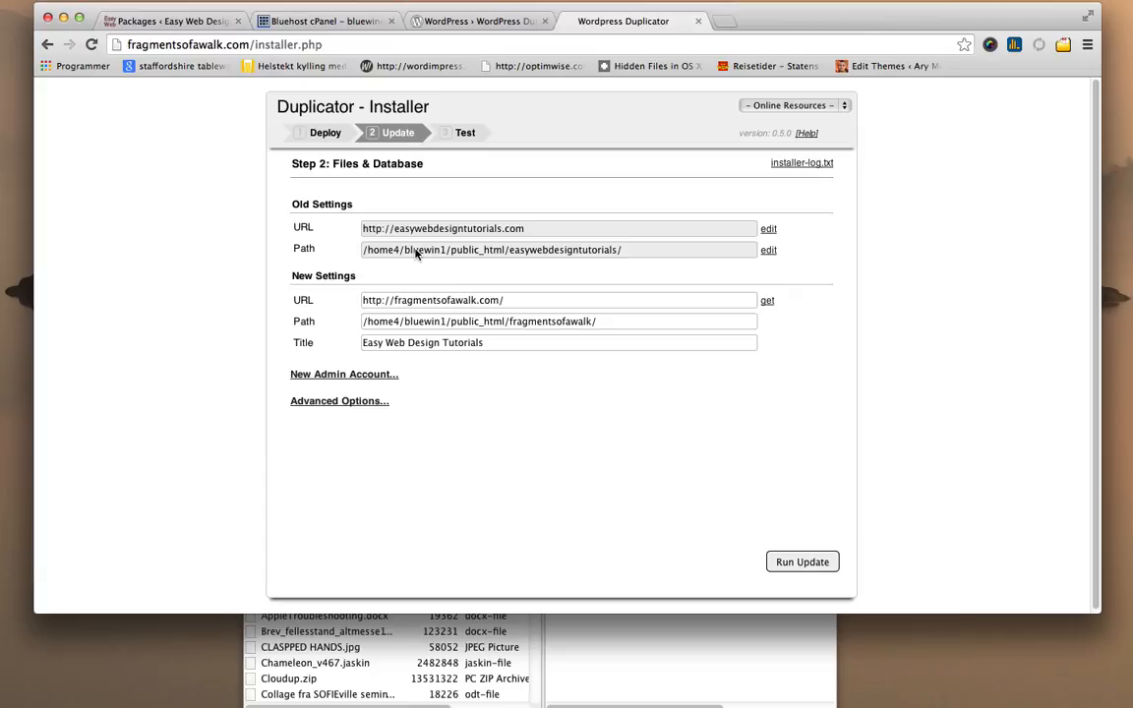
mouse_move(548, 263)
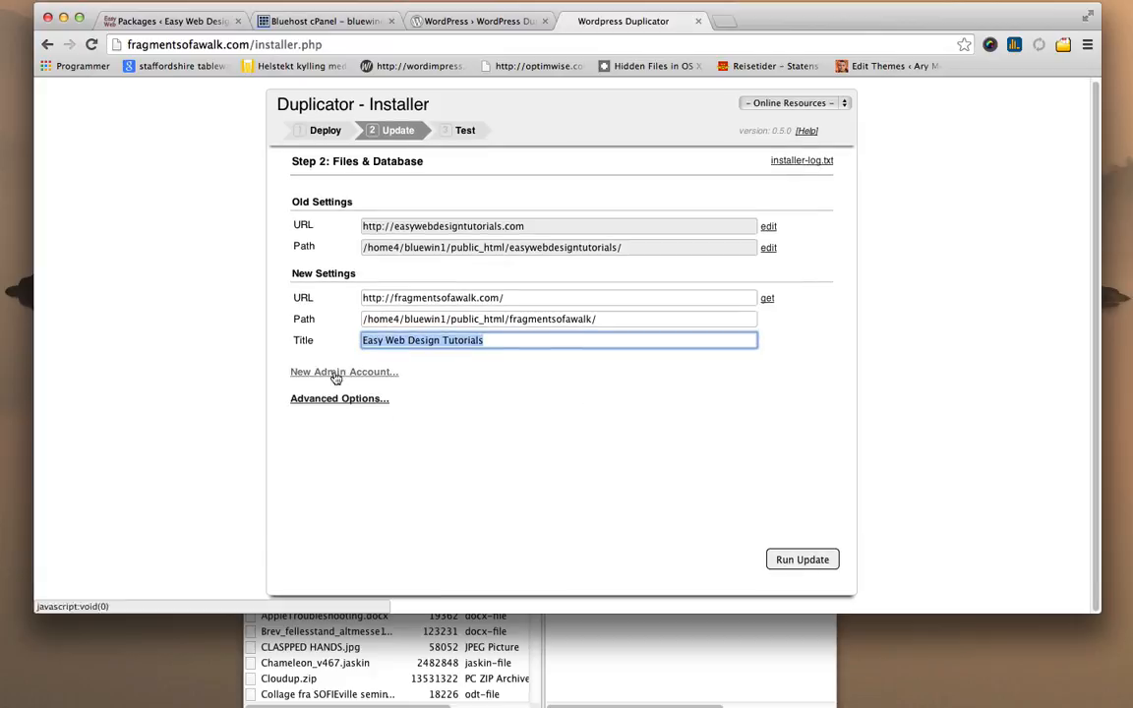
Review the new admin account and advanced options, then run the URL and path update.
left_click(342, 372)
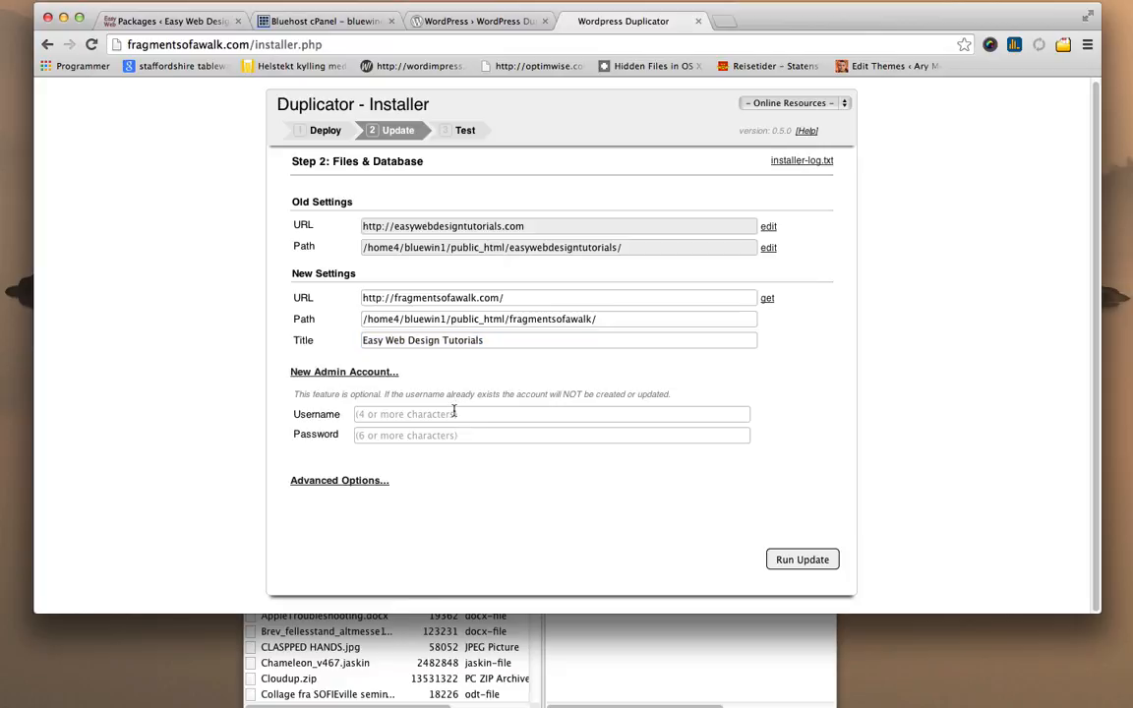
mouse_move(374, 409)
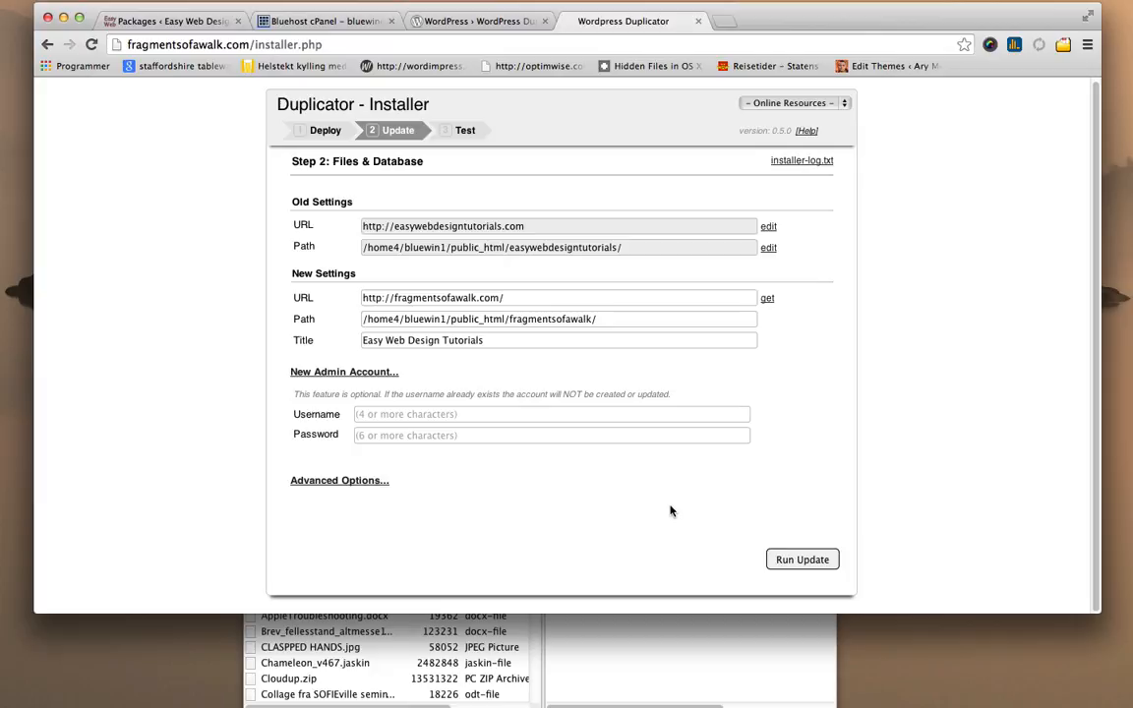
mouse_move(575, 537)
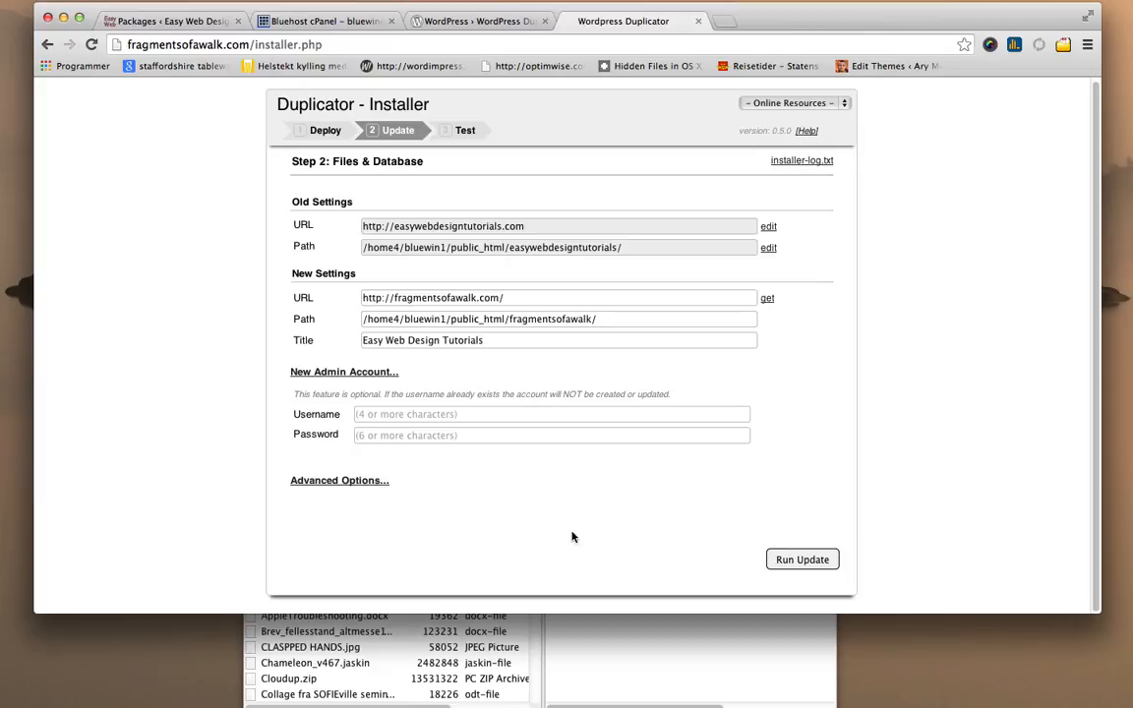
mouse_move(535, 535)
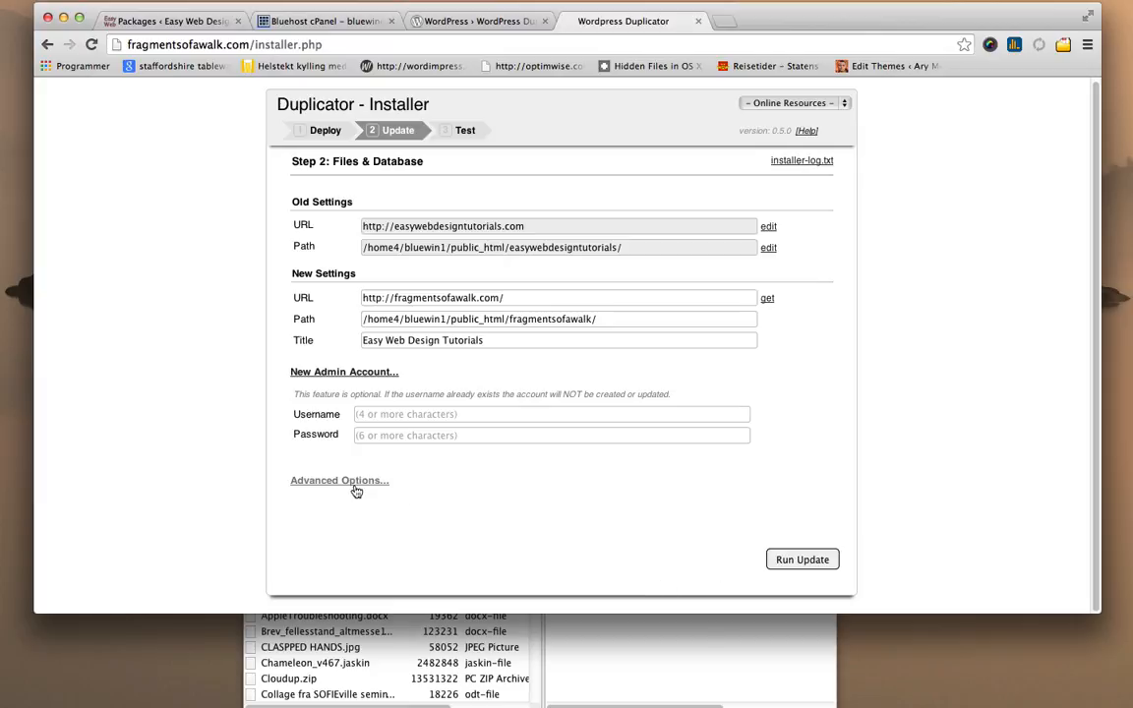
left_click(338, 479)
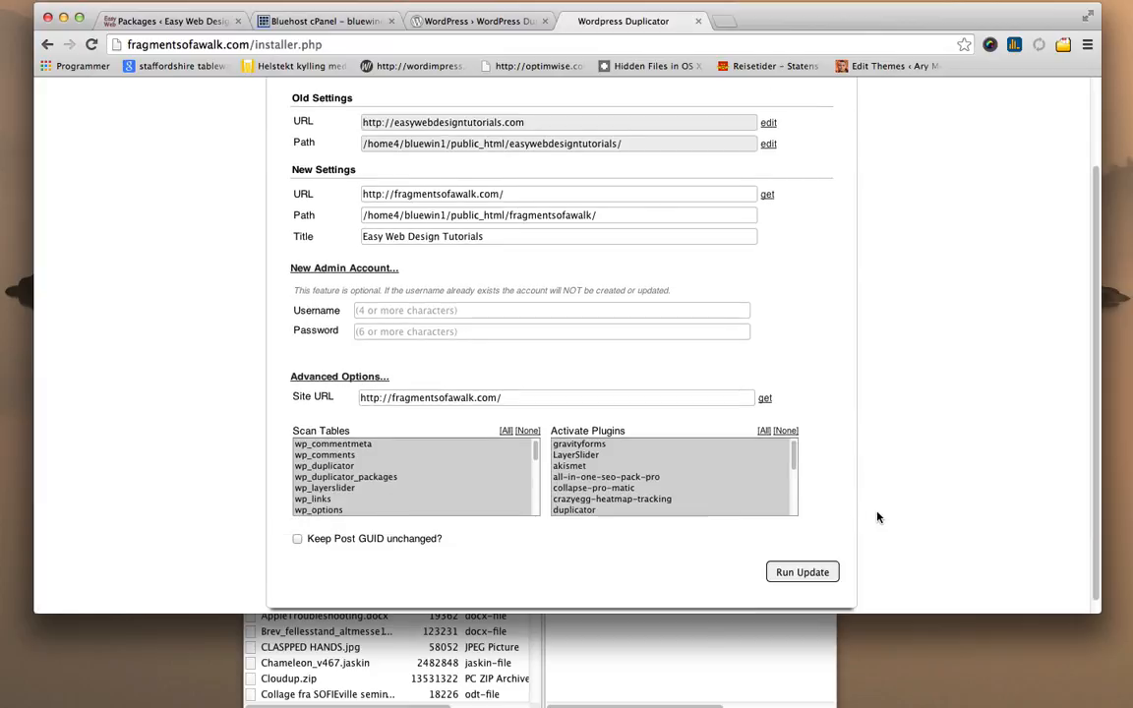
left_click(763, 431)
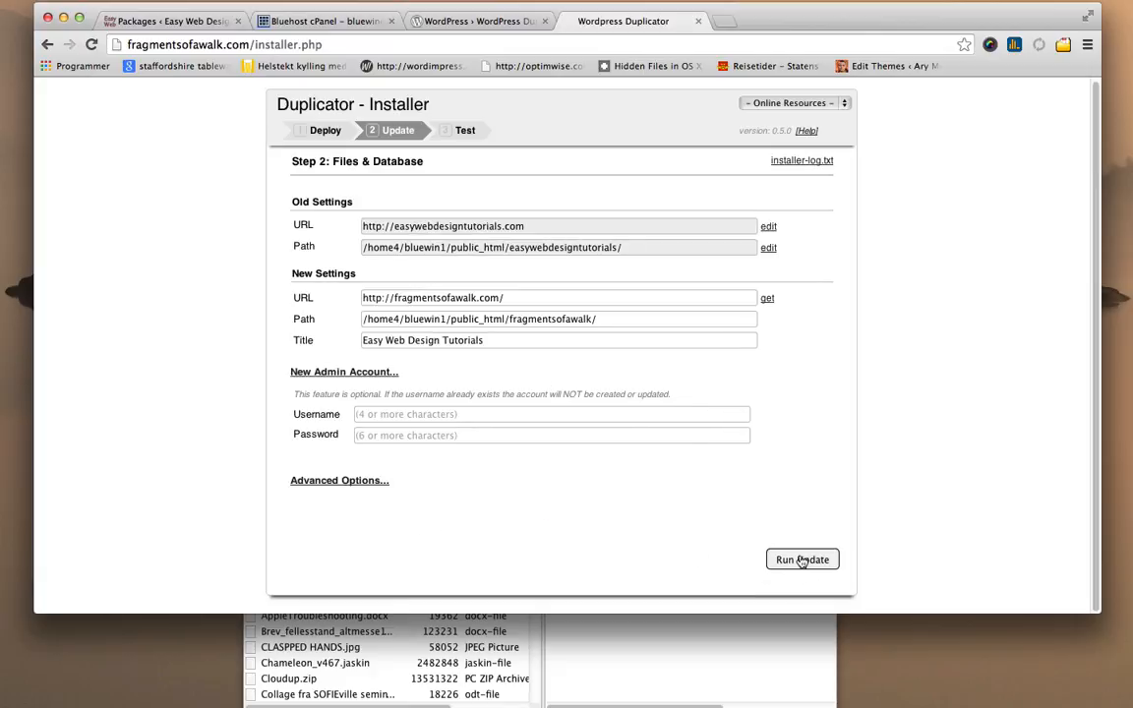
left_click(803, 559)
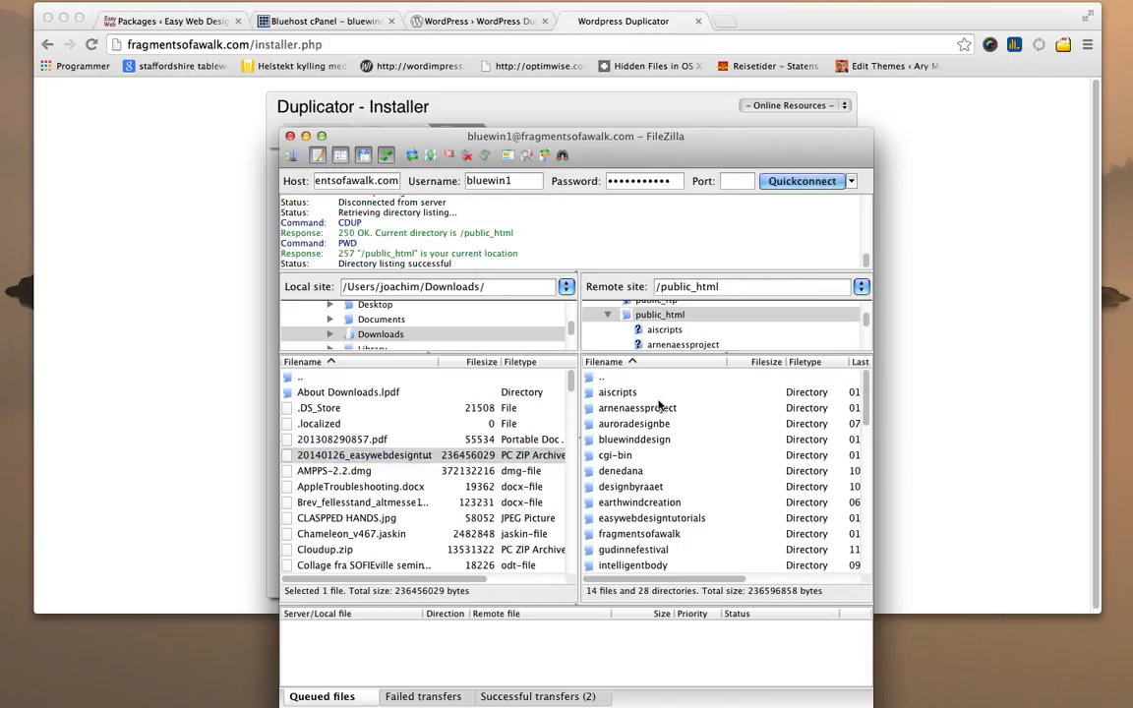
Open public_html/fragmentsofawalk on the server and select the 20140126 package zip.
scroll("down", 3)
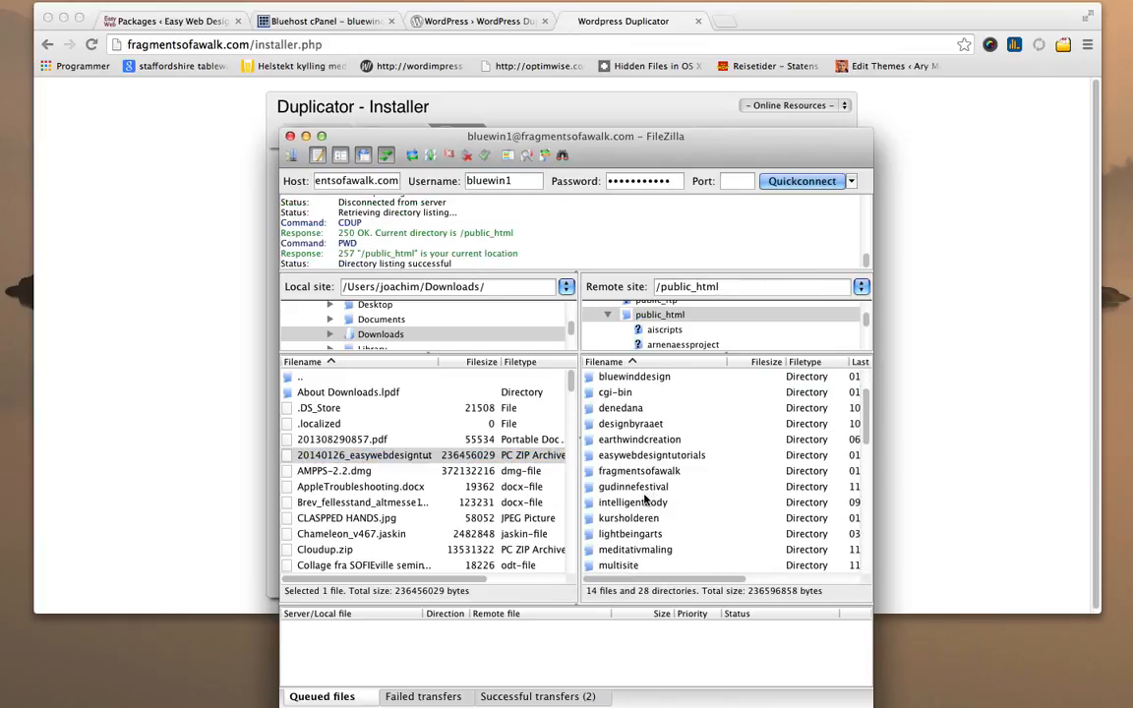
scroll("down", 3)
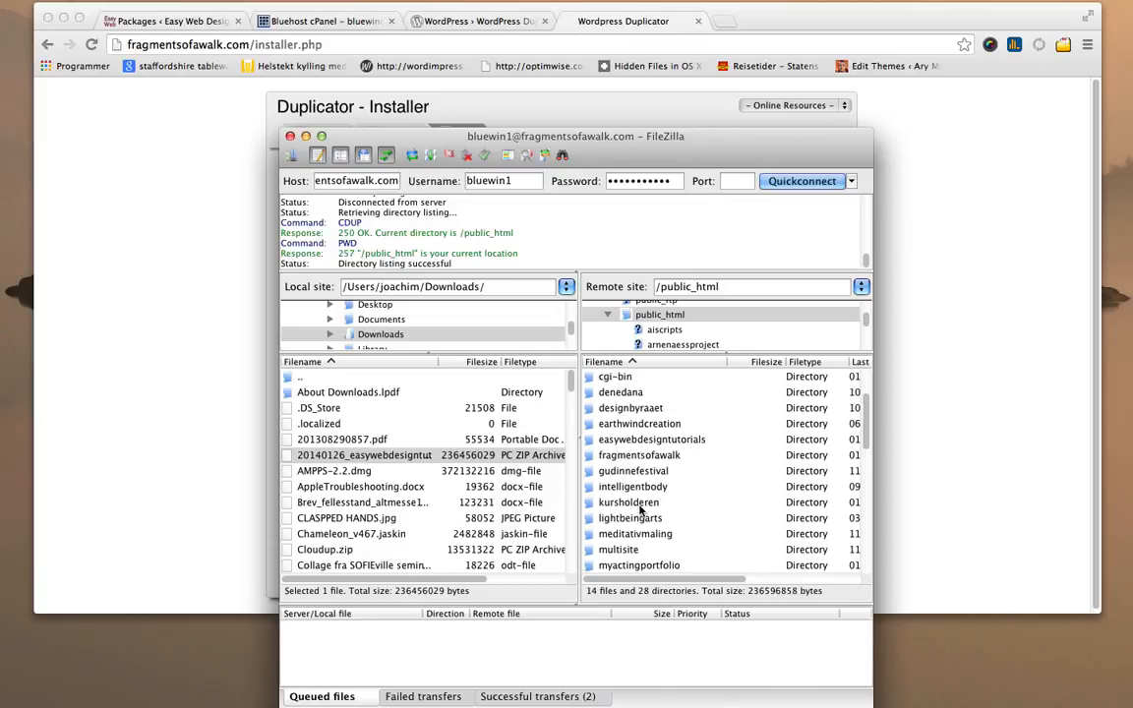
double_click(637, 454)
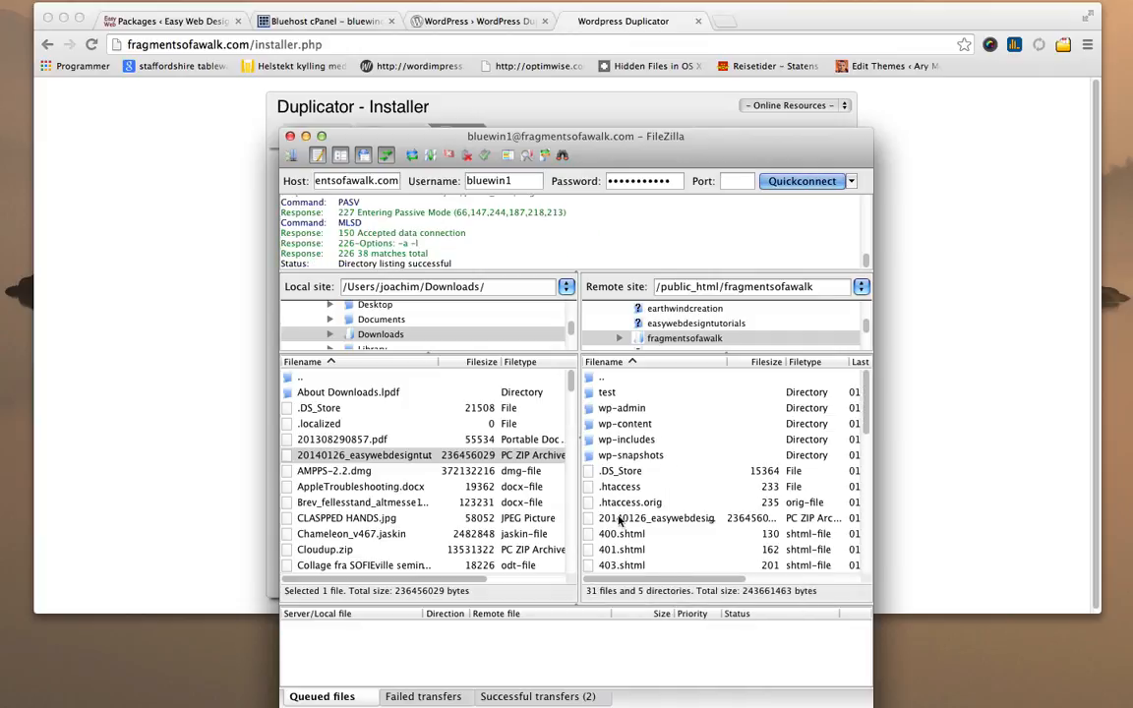
scroll("down", 3)
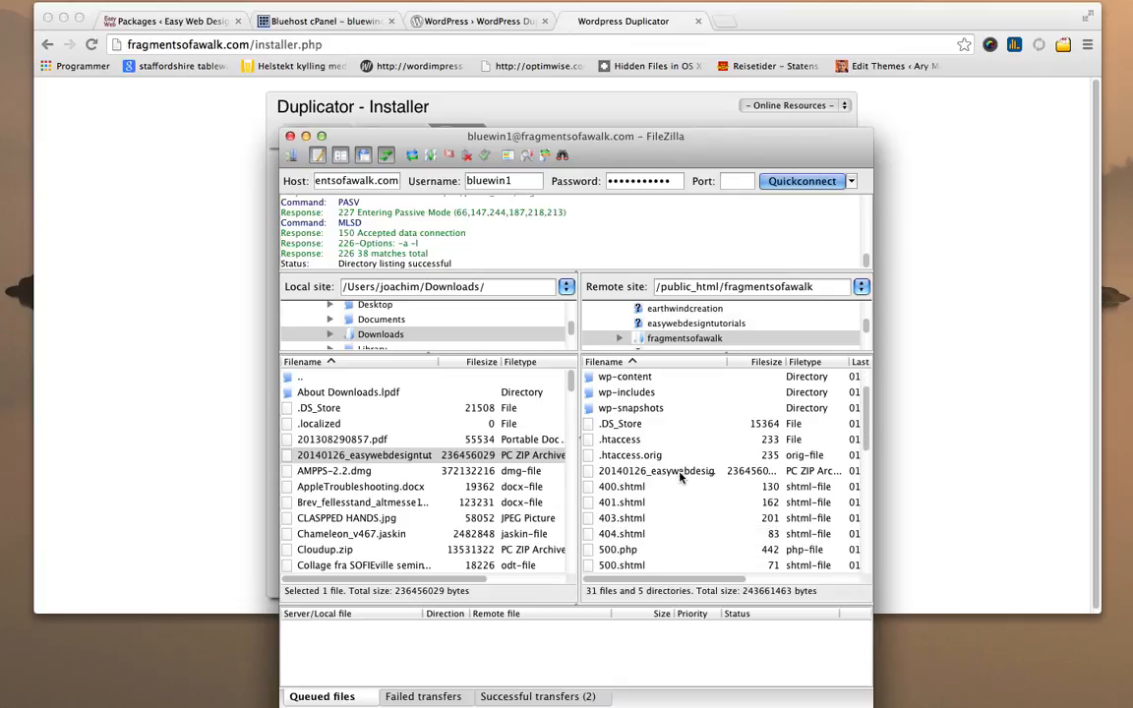
left_click(657, 470)
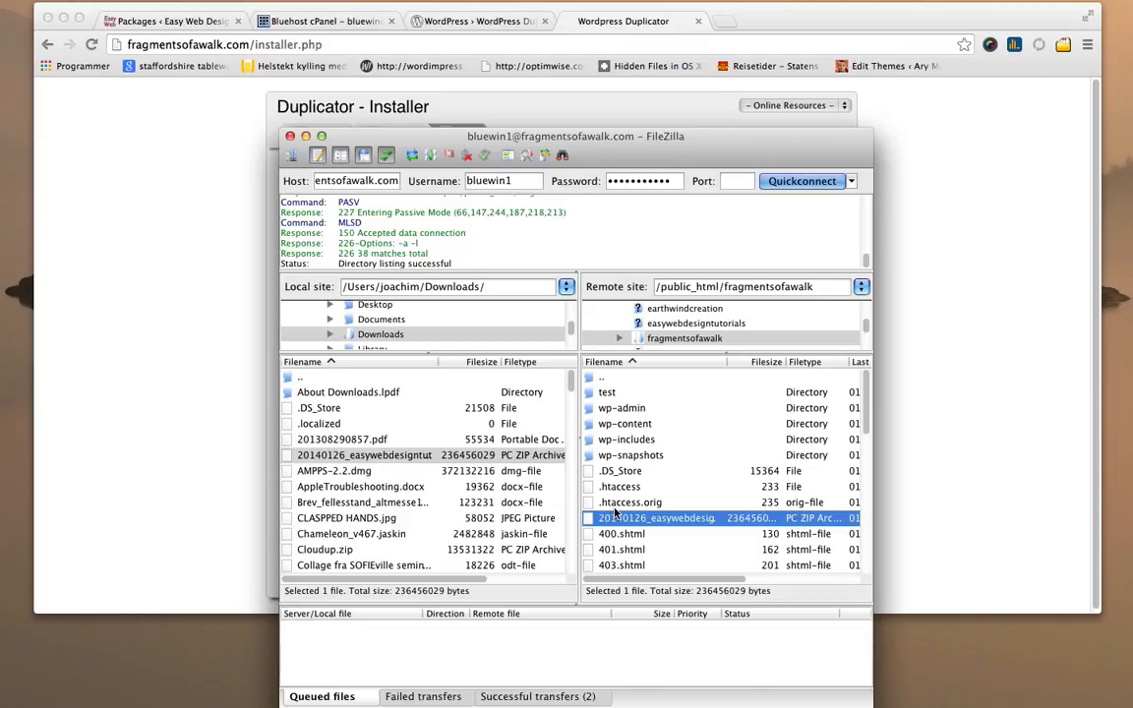
mouse_move(696, 527)
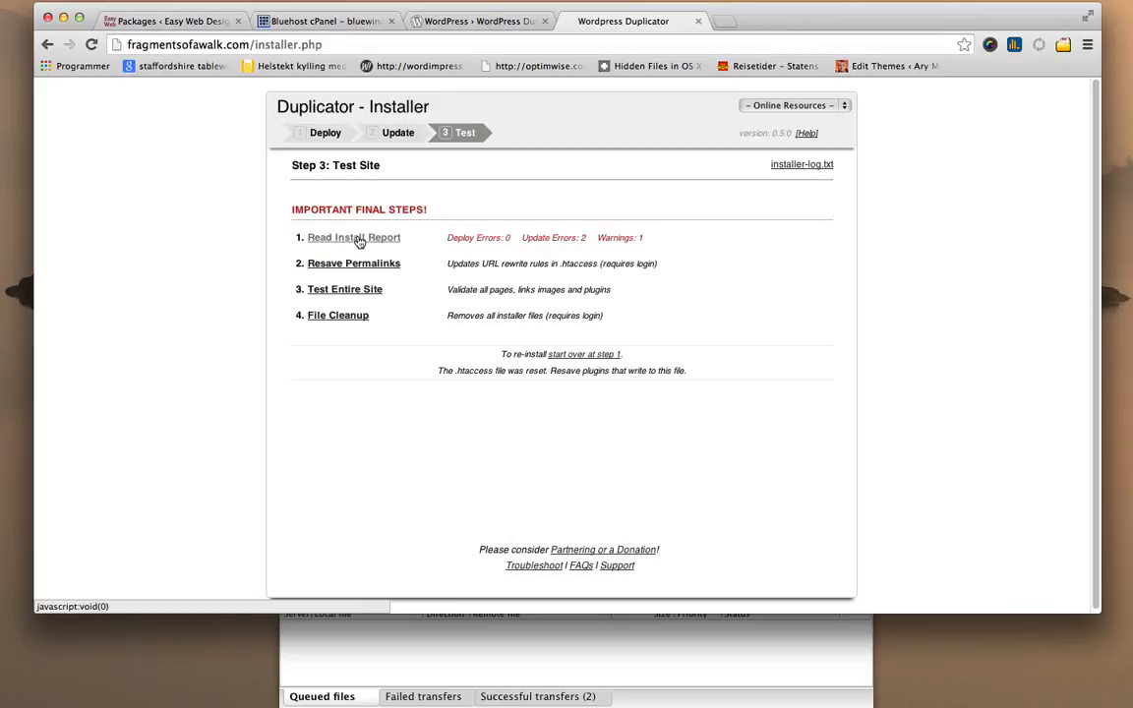
mouse_move(354, 264)
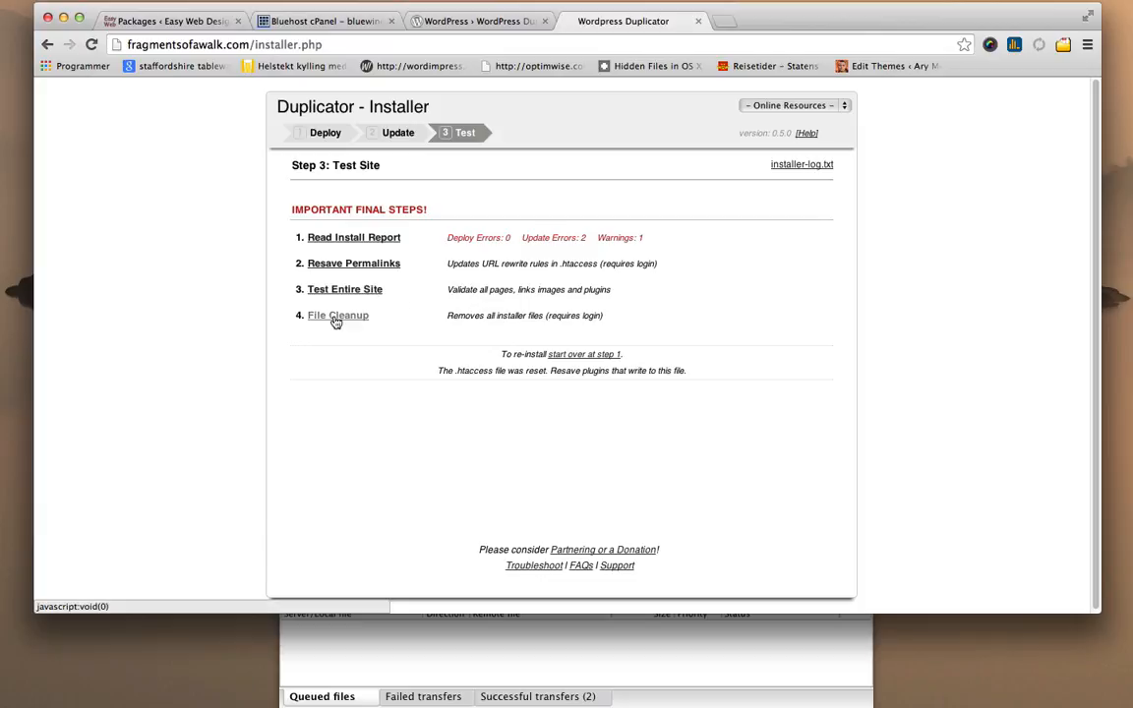
mouse_move(350, 272)
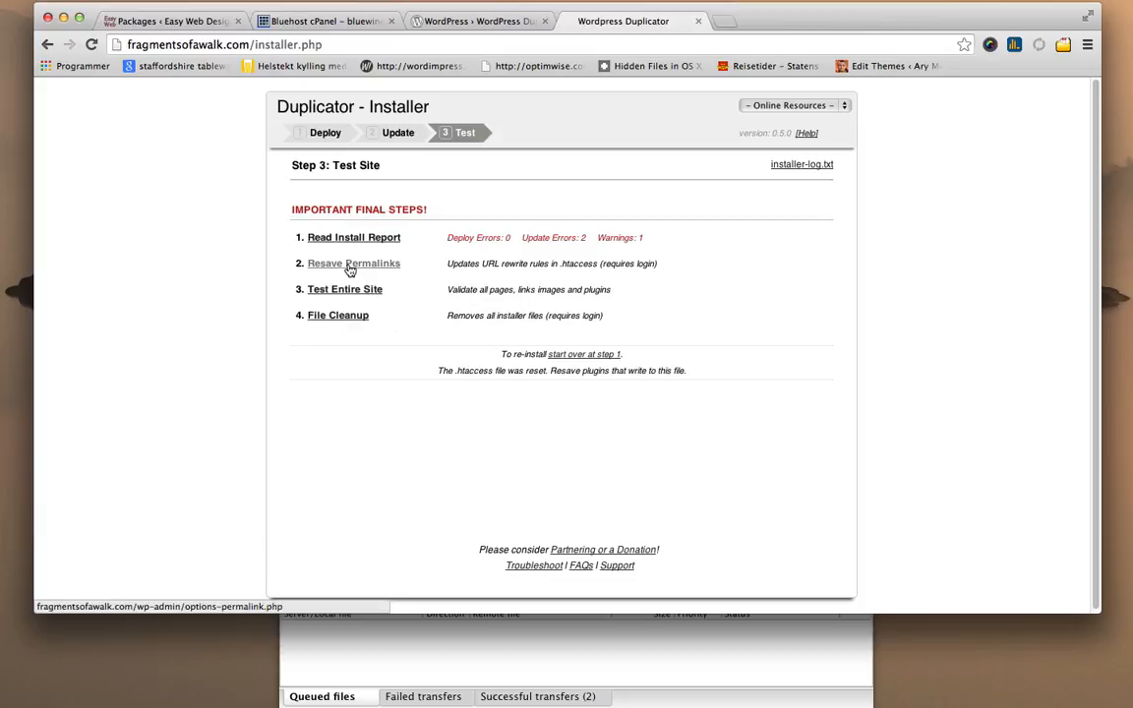
From the Test Site step, go to the new site's Permalink Settings via Resave Permalinks.
left_click(354, 263)
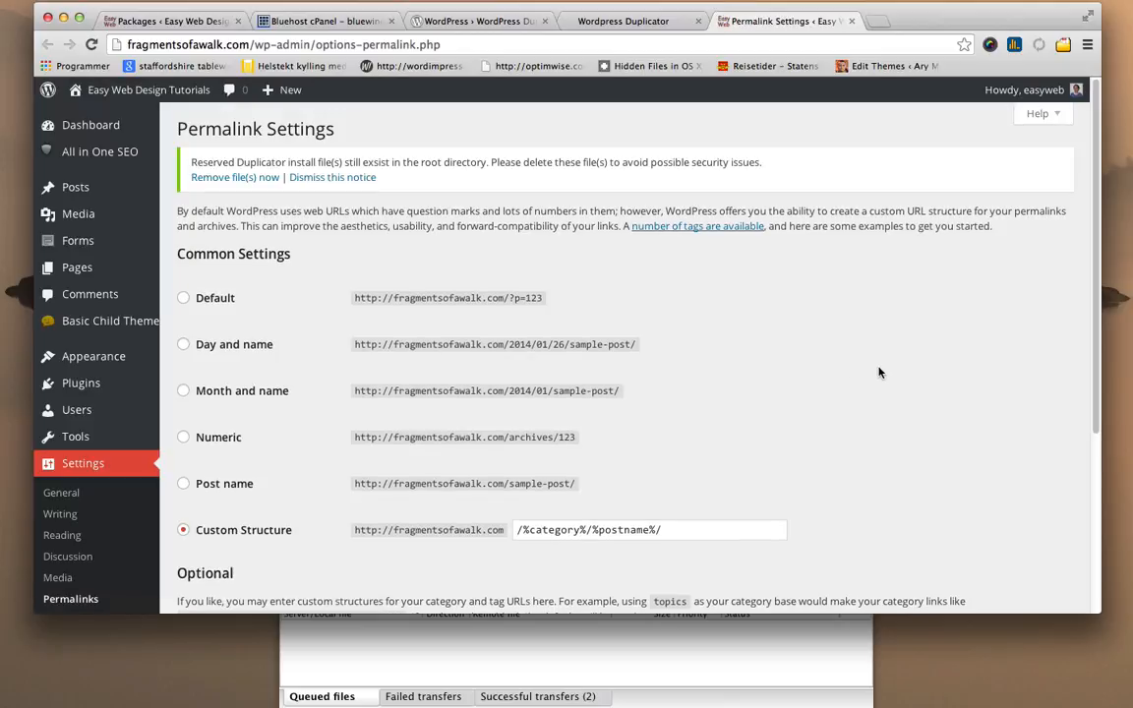
Save Changes on Permalinks so WordPress reports the custom structure updated.
scroll("down", 3)
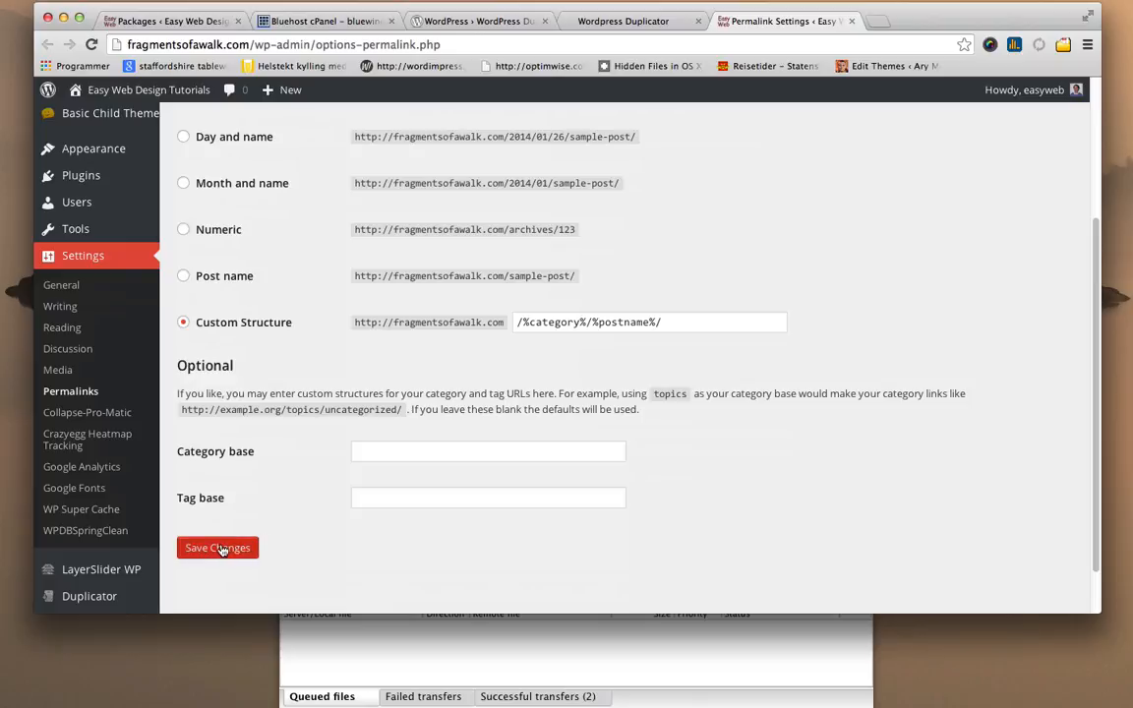
left_click(216, 547)
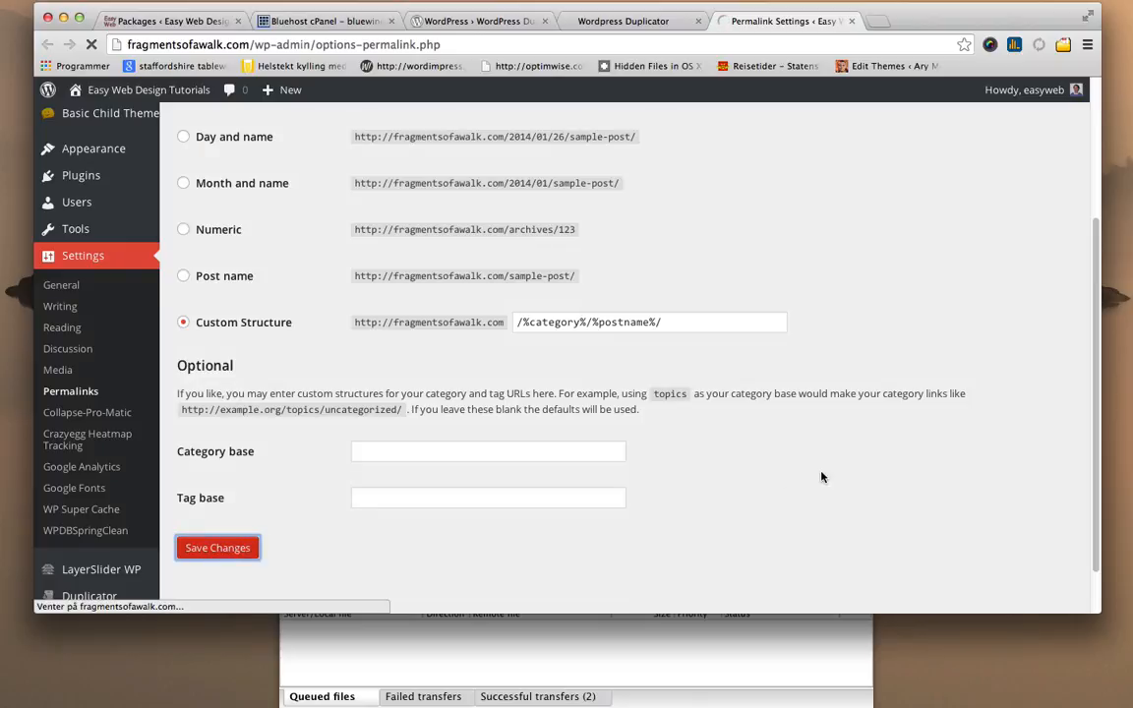
left_click(217, 547)
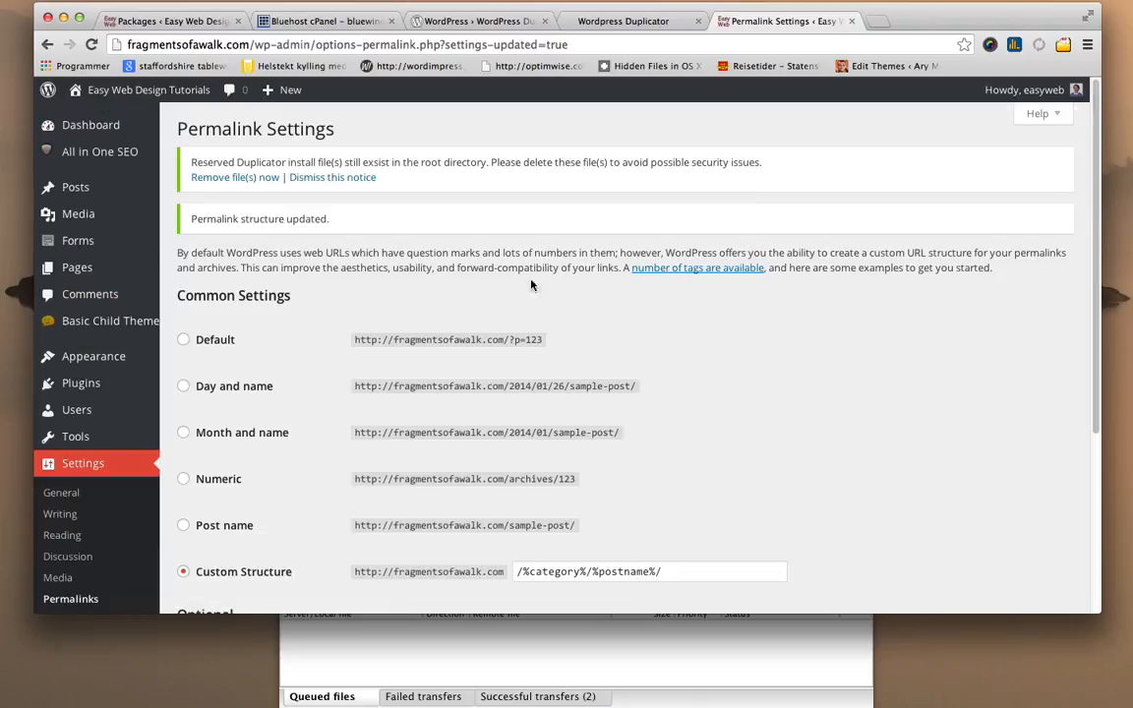
mouse_move(234, 177)
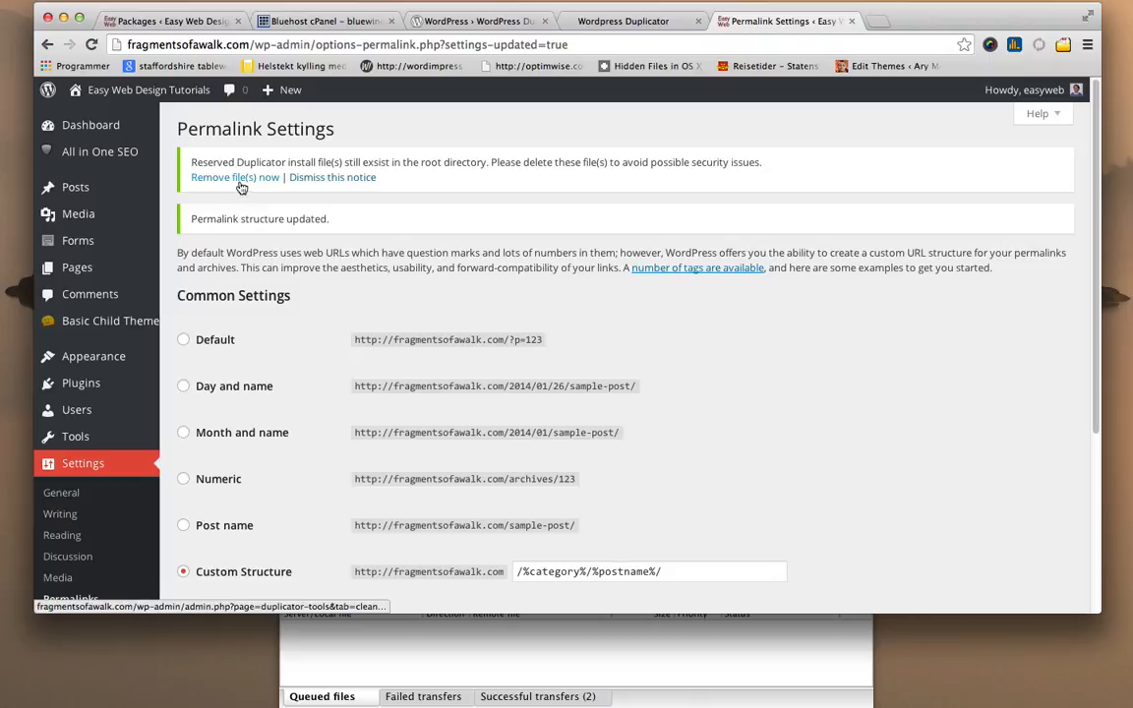
mouse_move(299, 165)
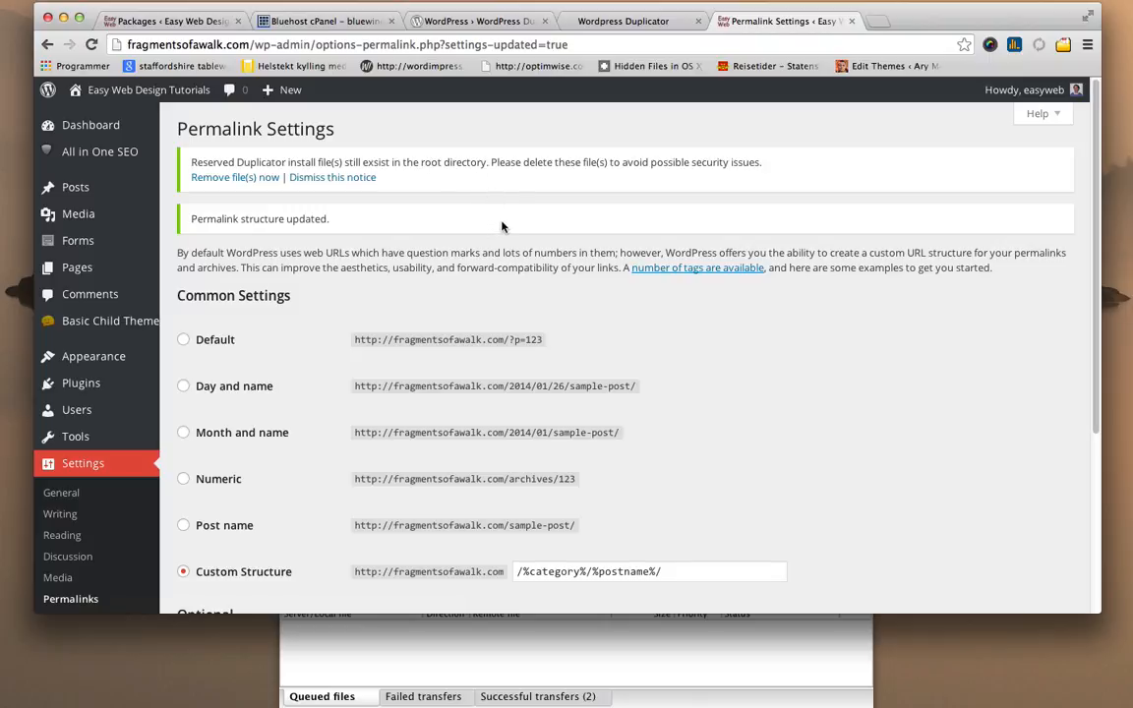
mouse_move(637, 166)
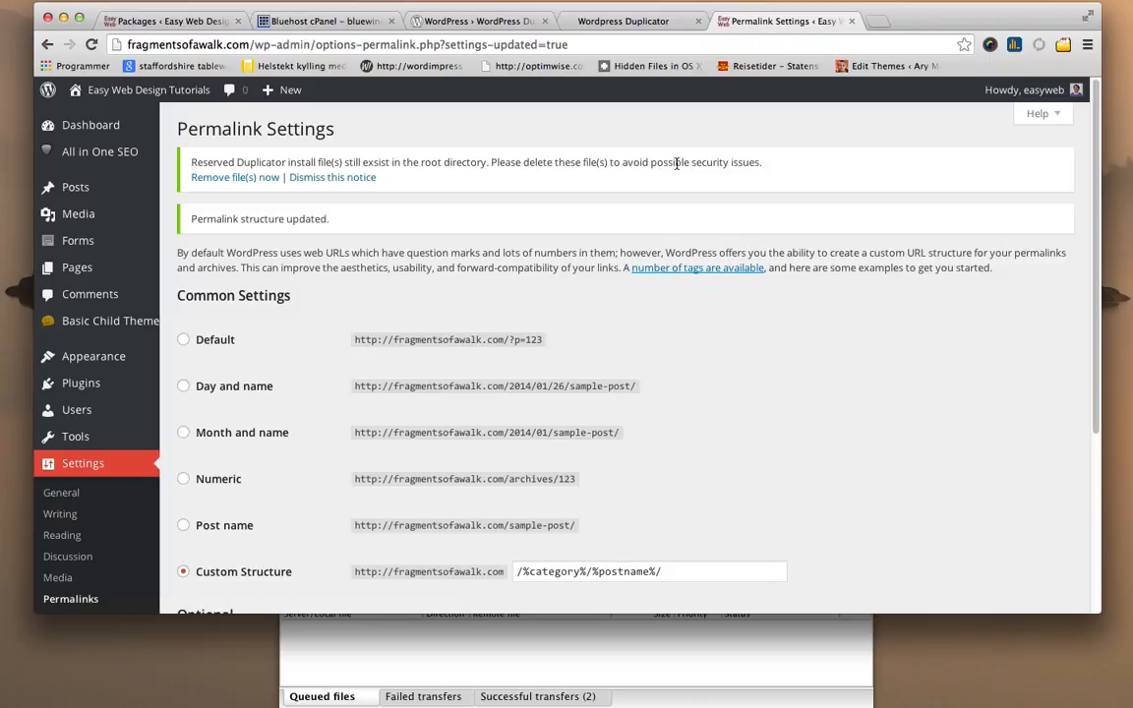
mouse_move(618, 184)
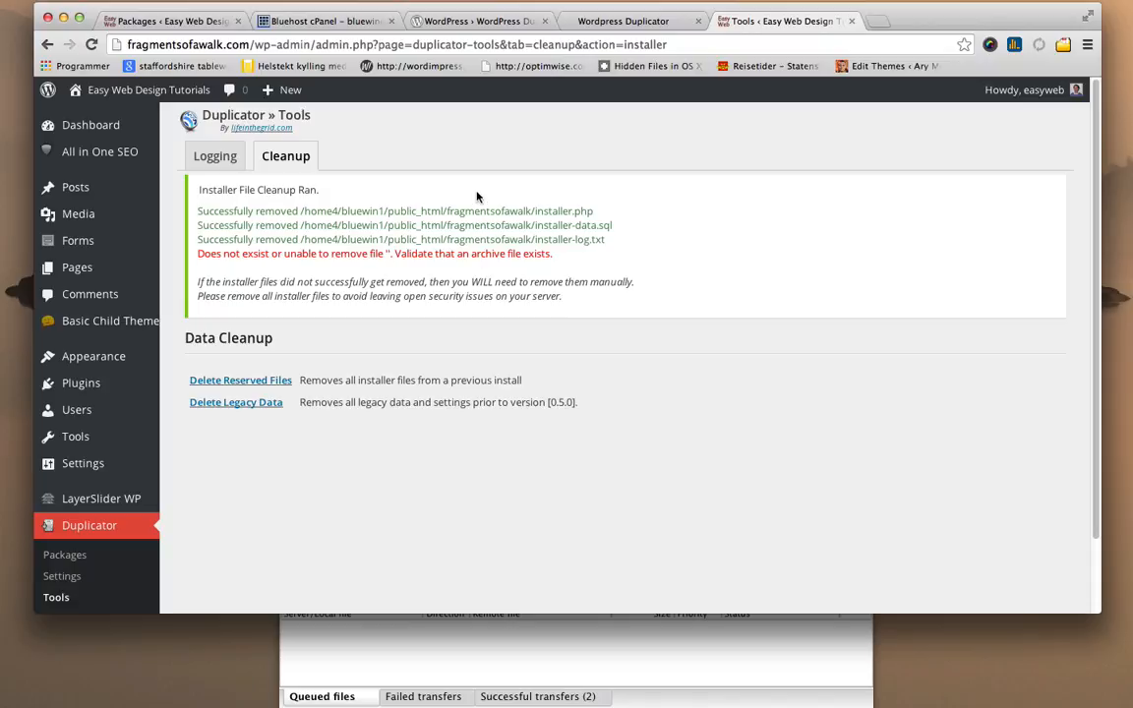
mouse_move(579, 223)
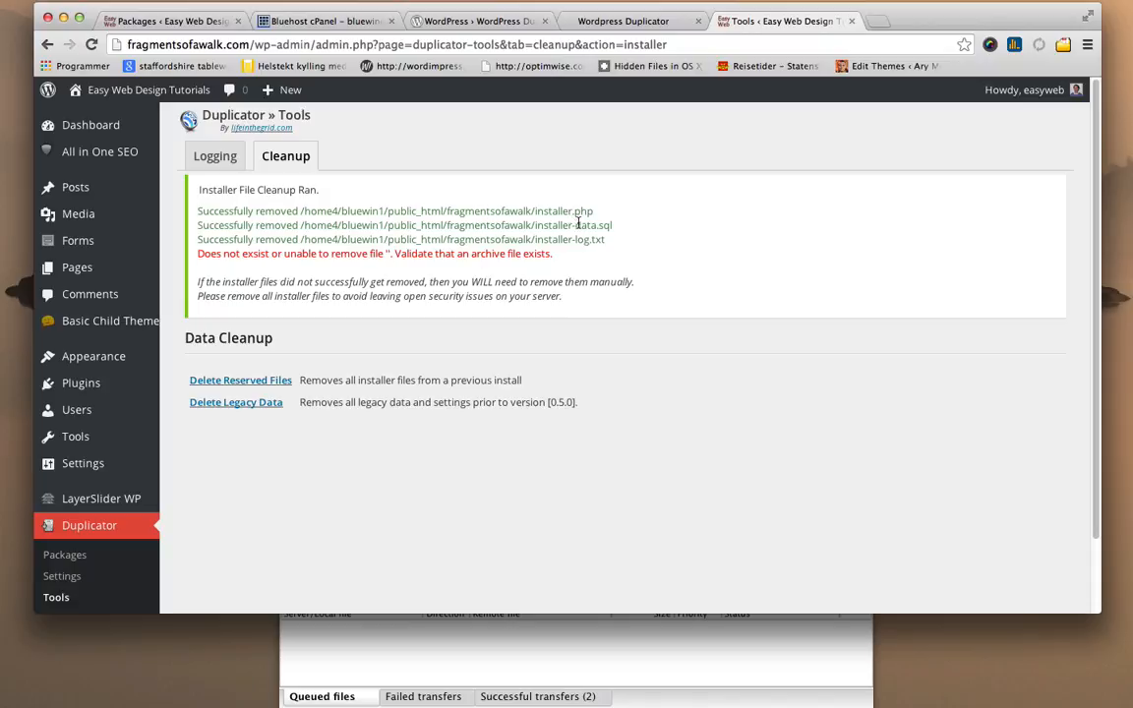
mouse_move(558, 253)
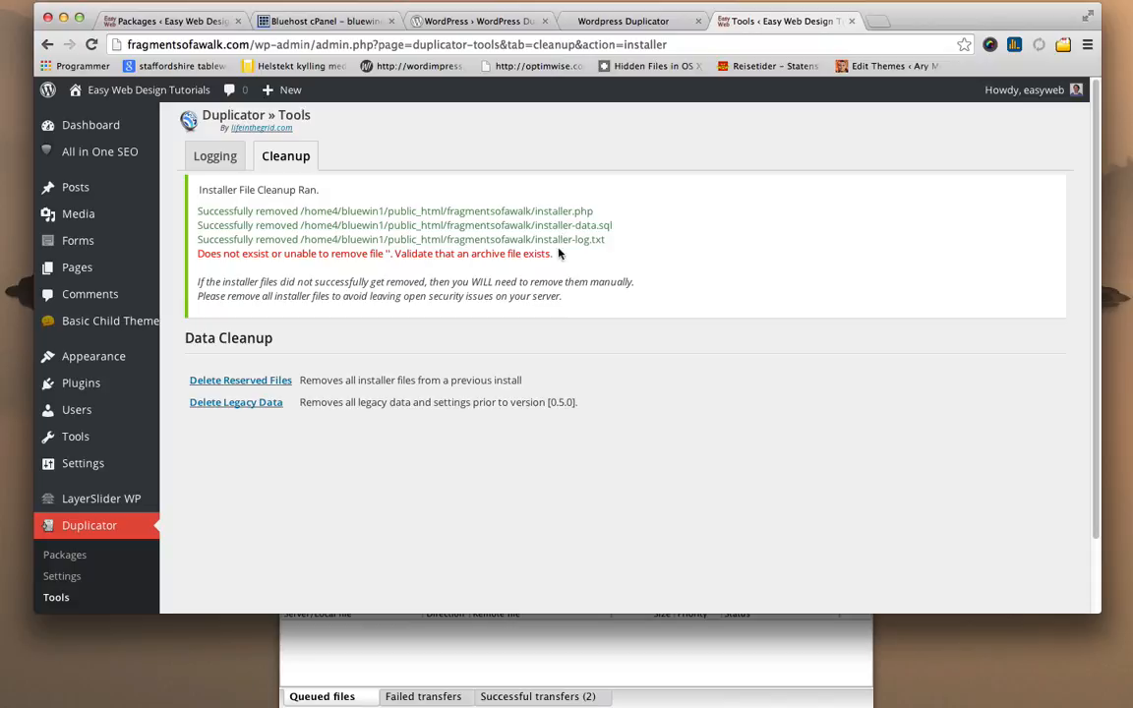
mouse_move(712, 417)
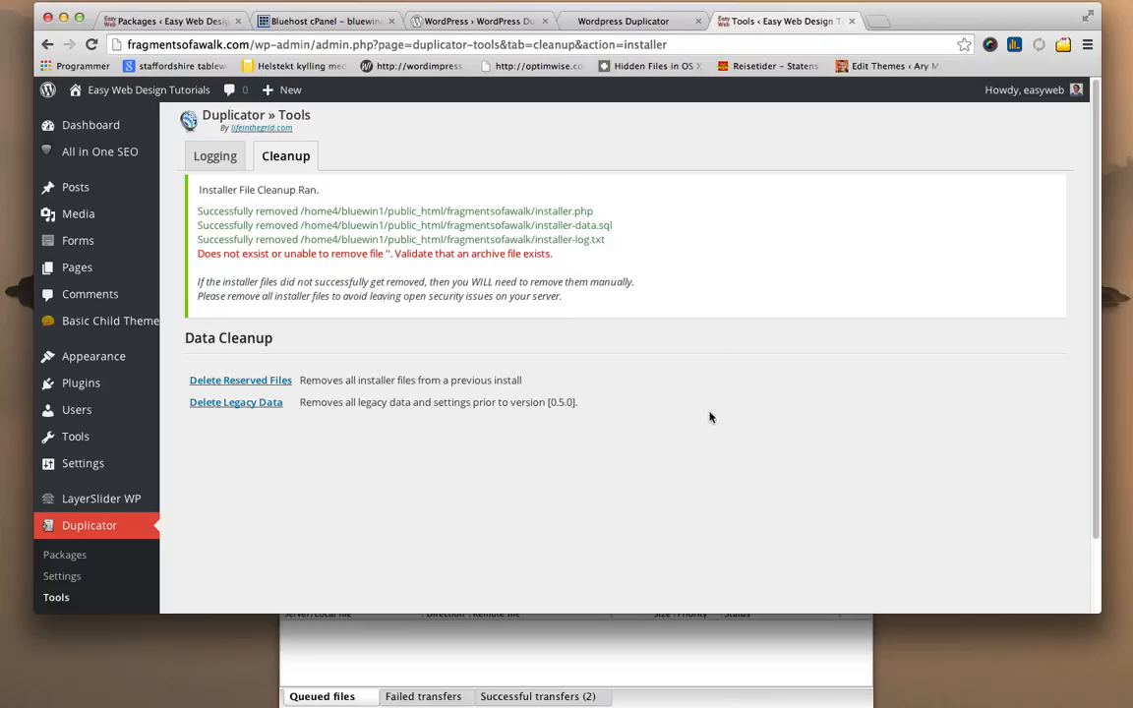
Scroll the page after Duplicator's cleanup removed installer.php, installer-data.sql and installer-log.txt.
scroll("down", 3)
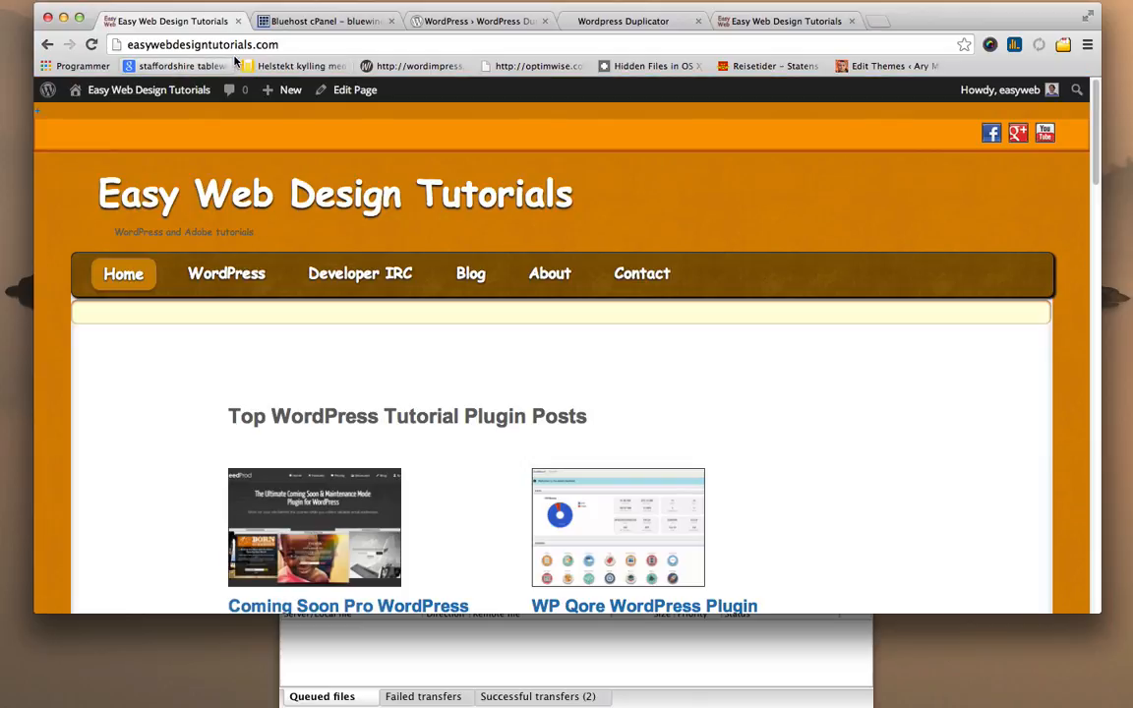
mouse_move(686, 201)
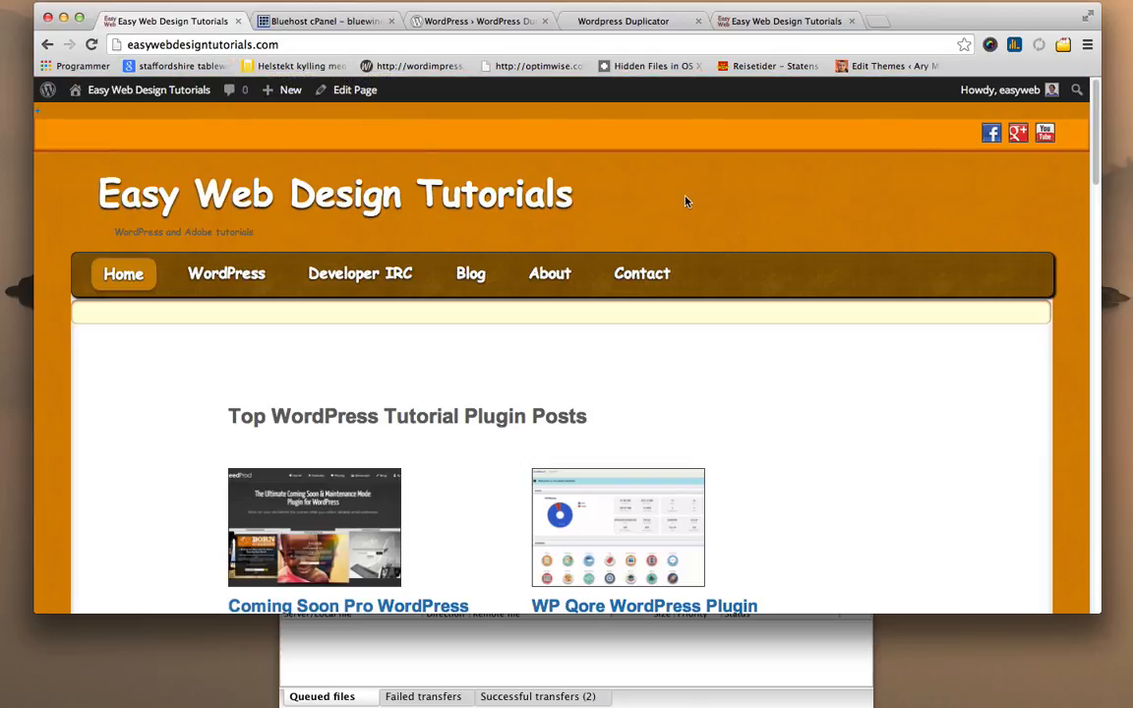
mouse_move(767, 20)
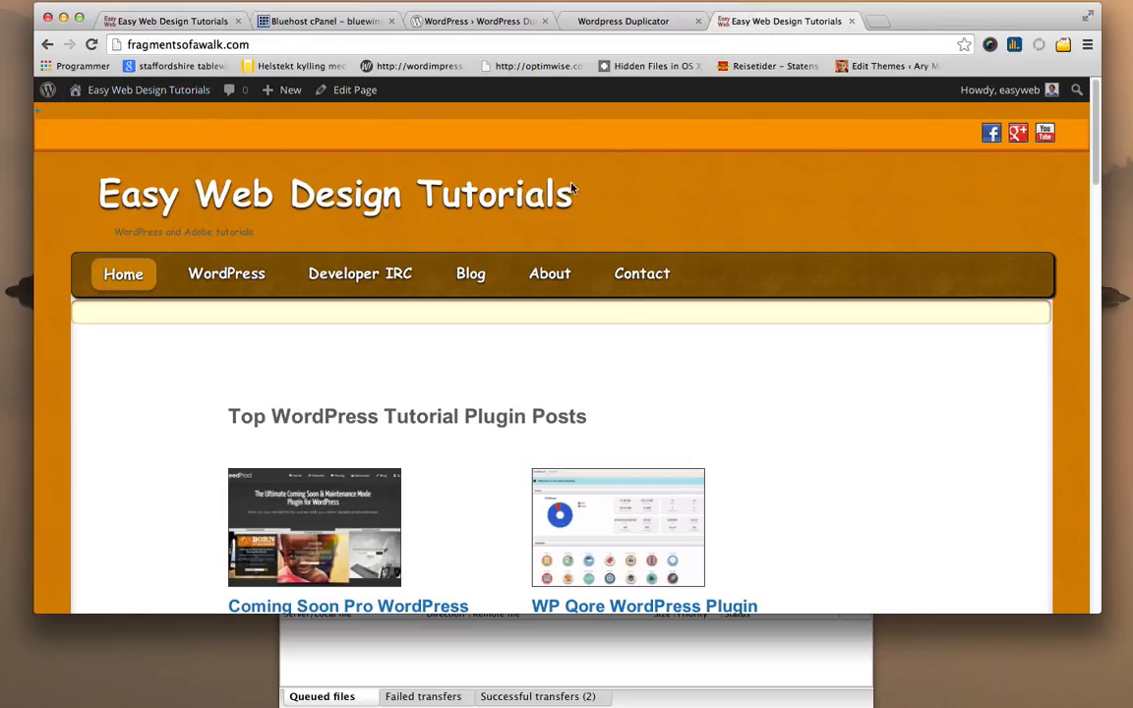
Scroll down the fragmentsofawalk.com homepage to confirm it matches the original site.
scroll("down", 3)
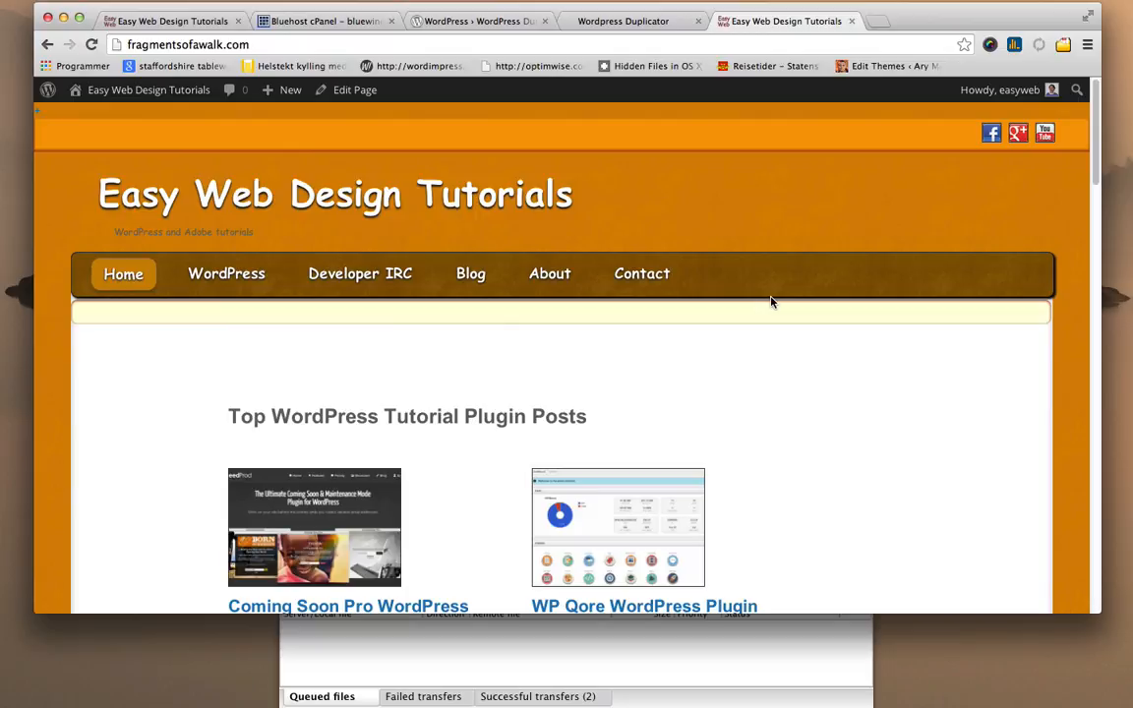
mouse_move(191, 34)
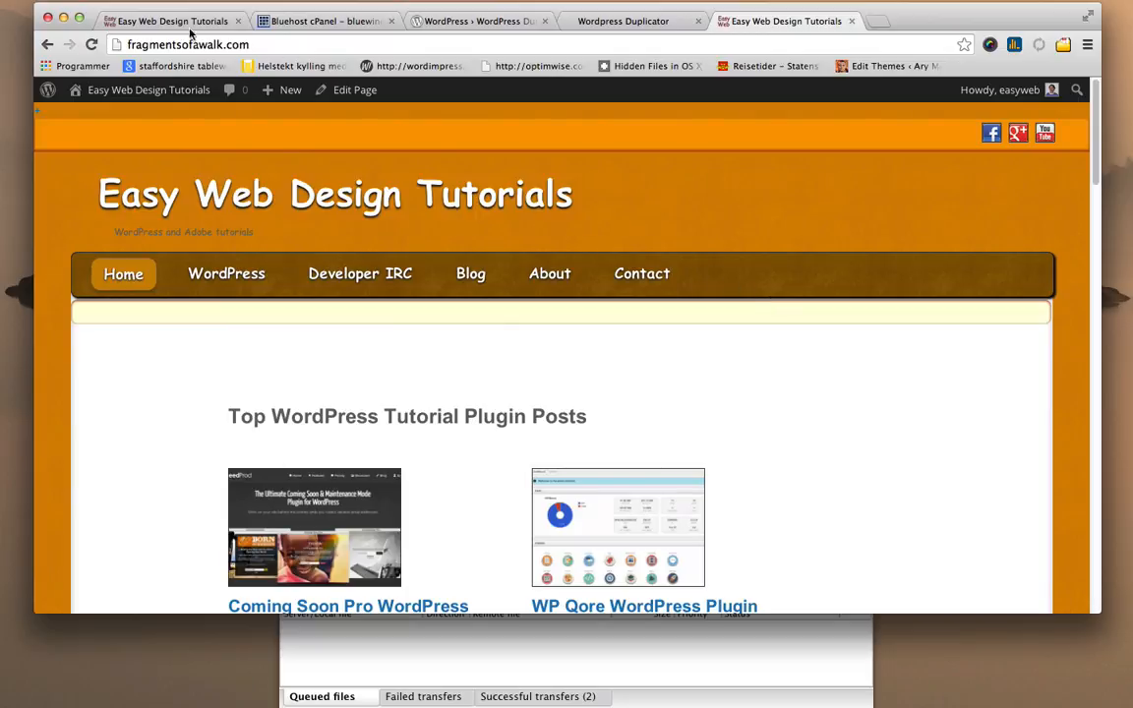